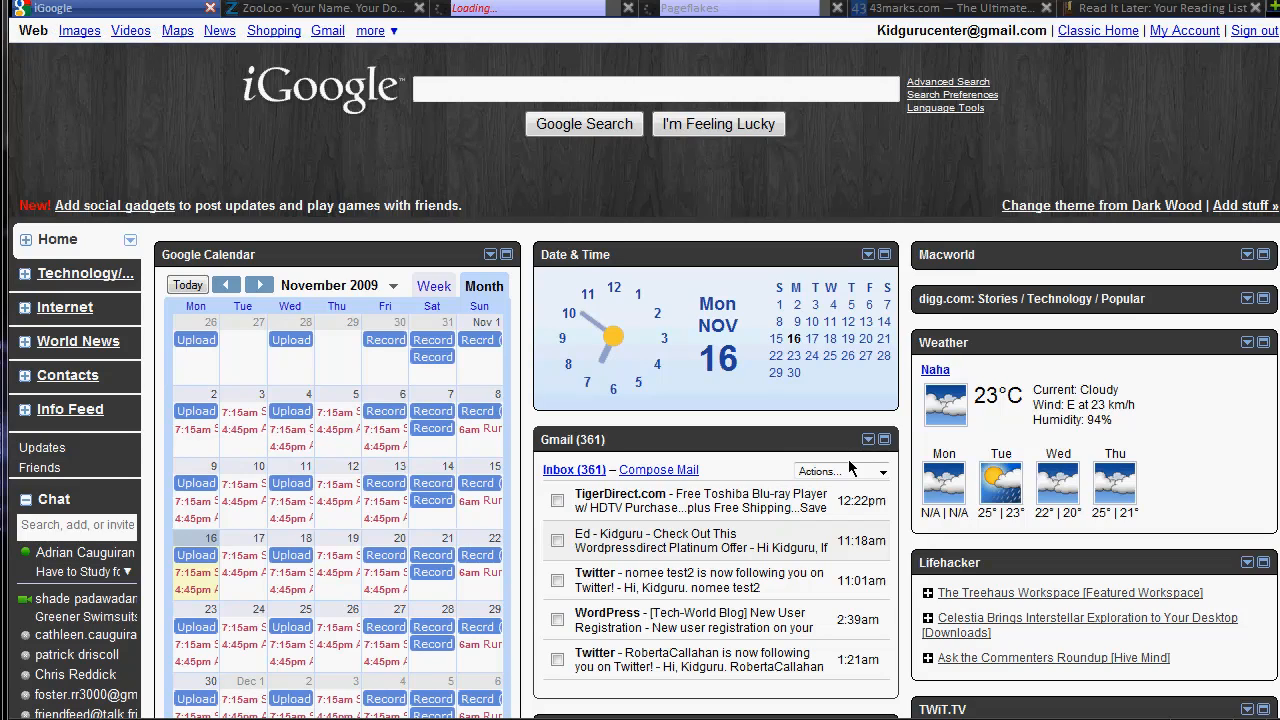
mouse_move(824, 444)
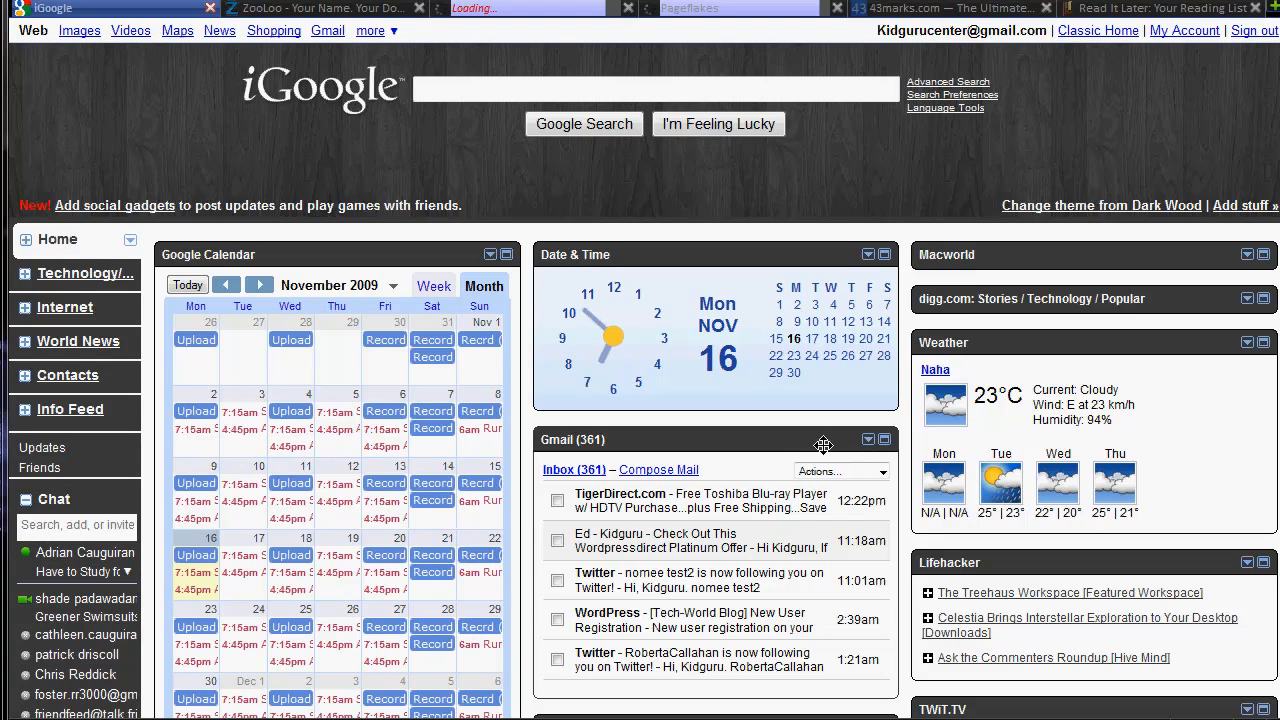
mouse_move(820, 444)
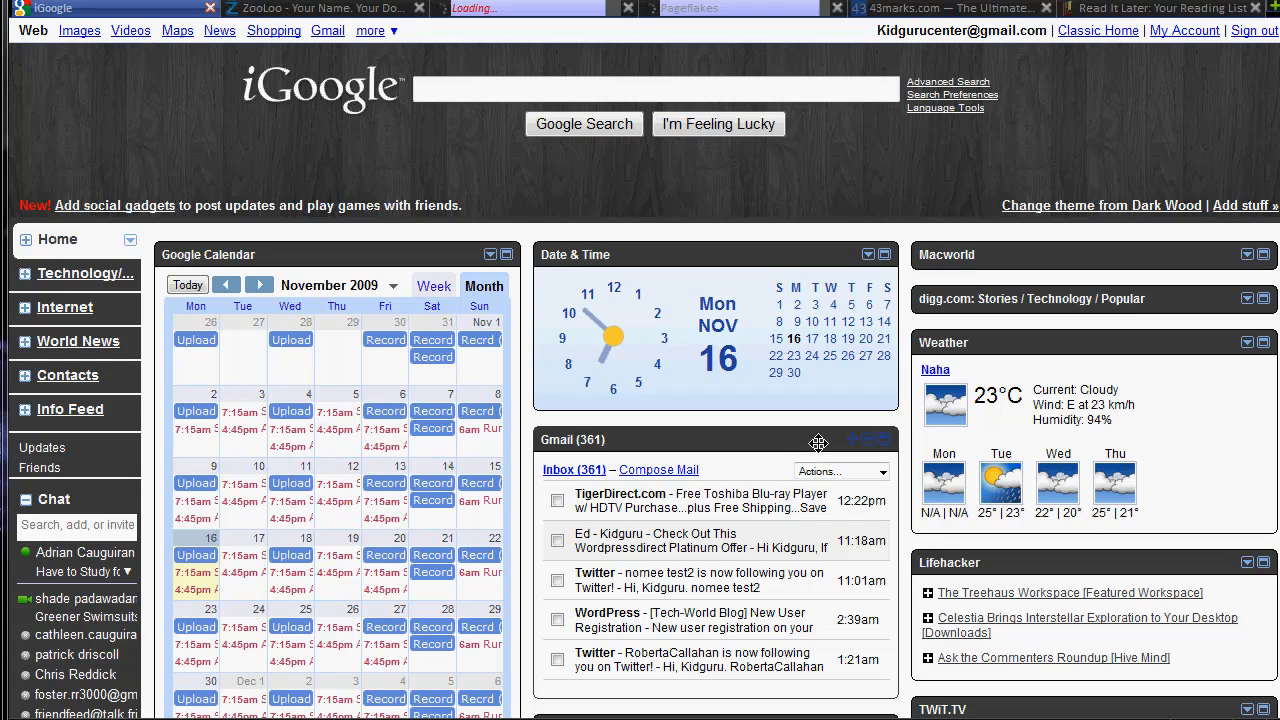
mouse_move(812, 494)
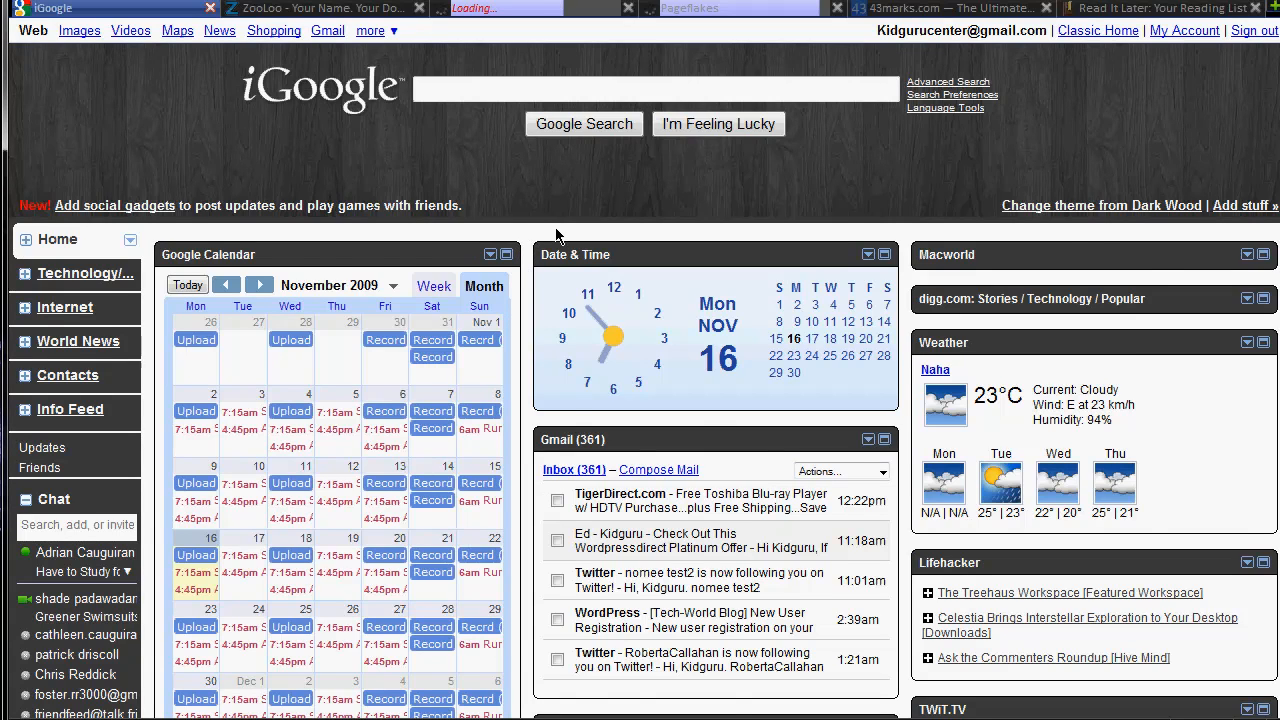
- Browse down and back up through the current iGoogle page of gadgets
scroll(down, 3)
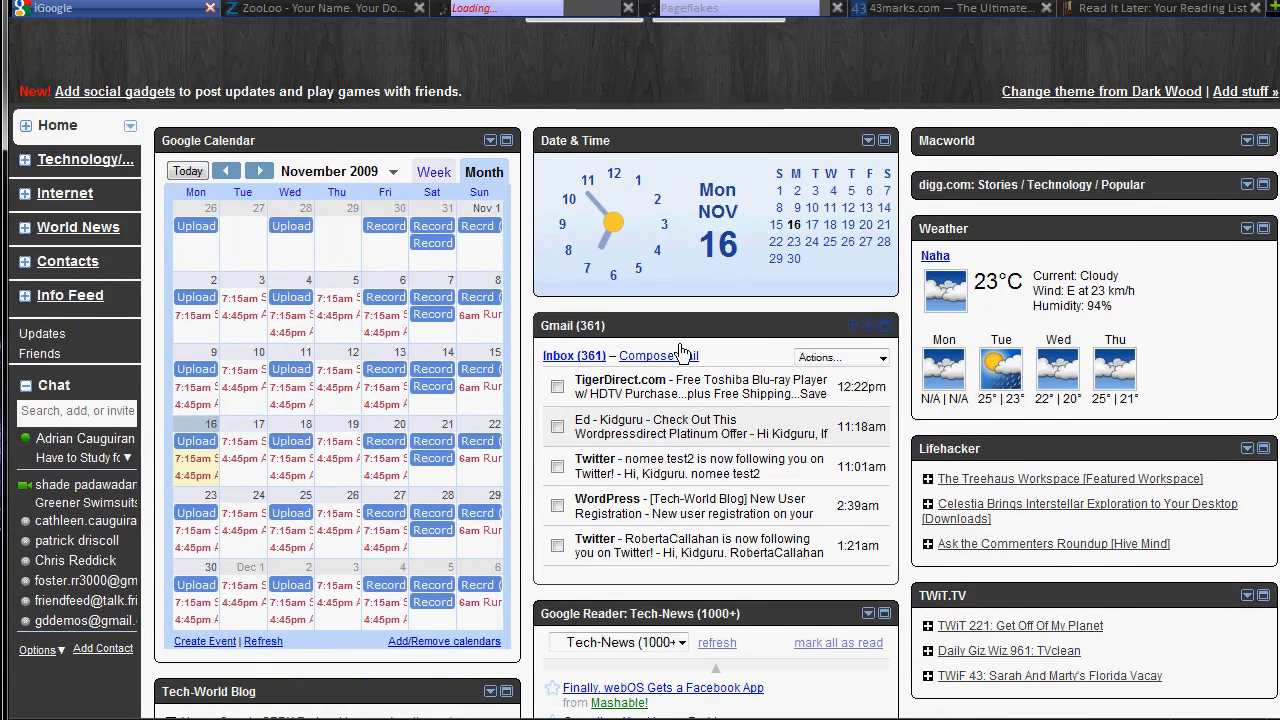
scroll(down, 3)
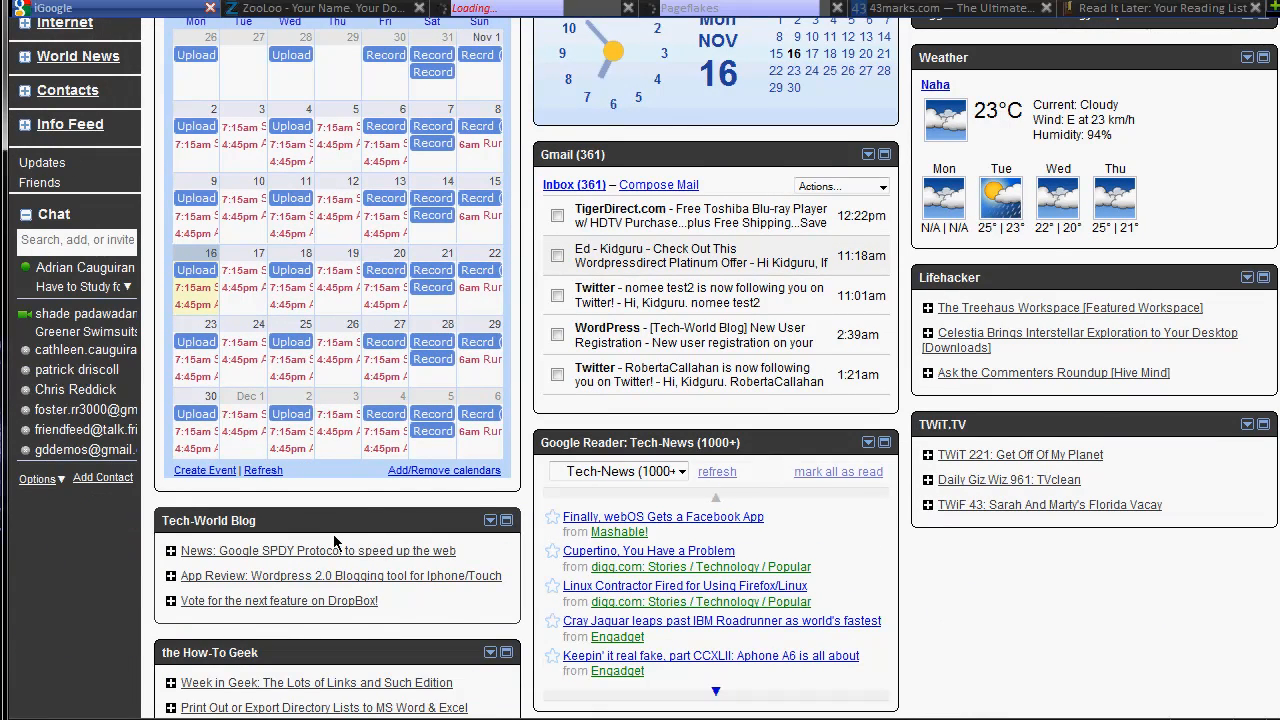
scroll(down, 3)
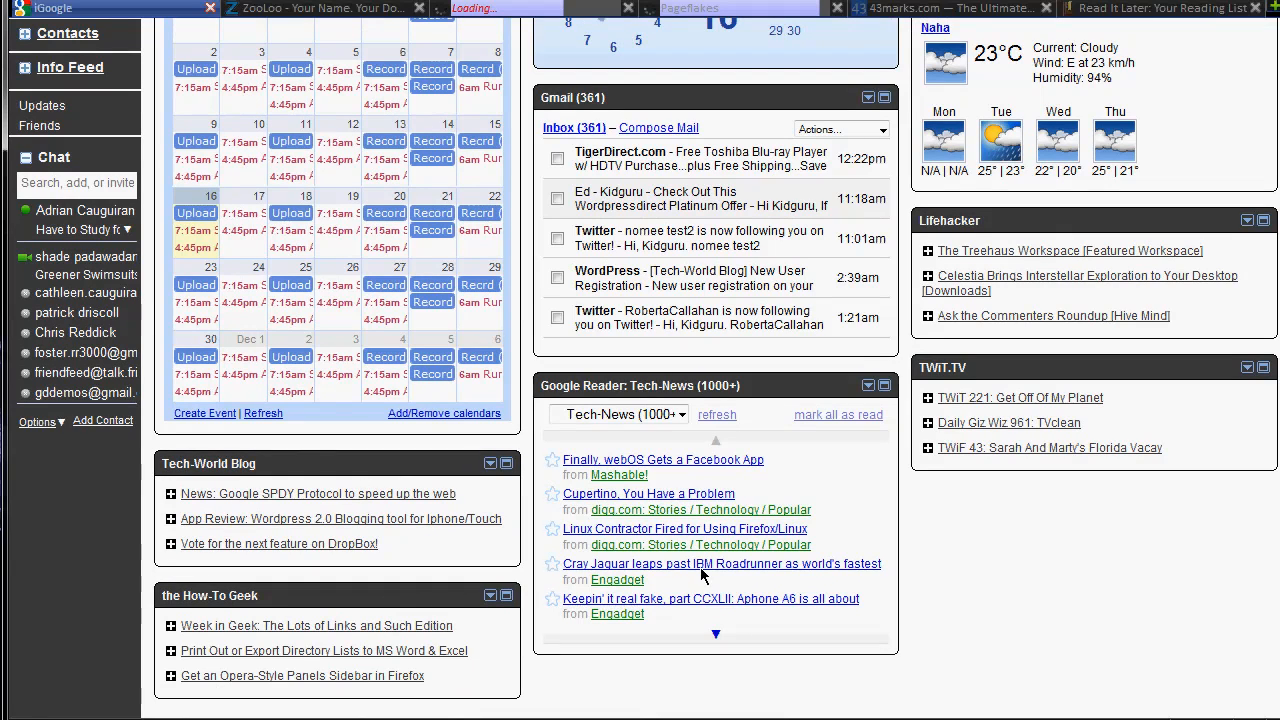
mouse_move(764, 410)
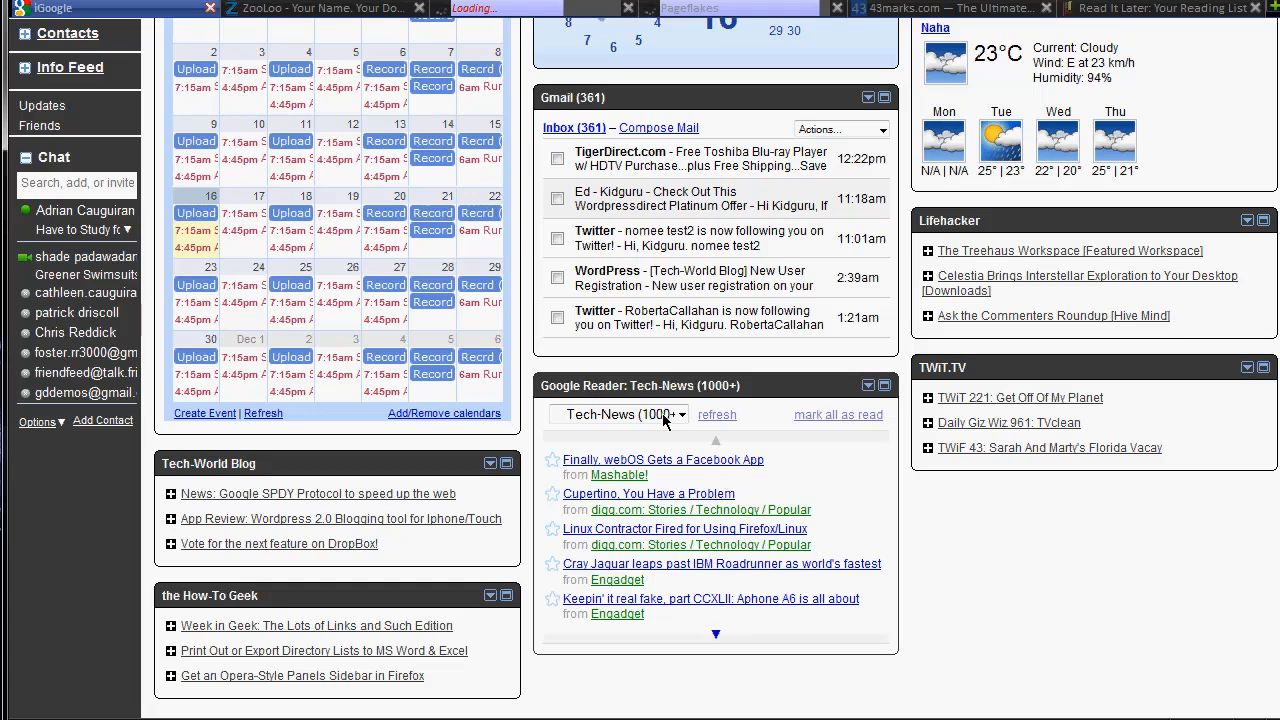
click(682, 414)
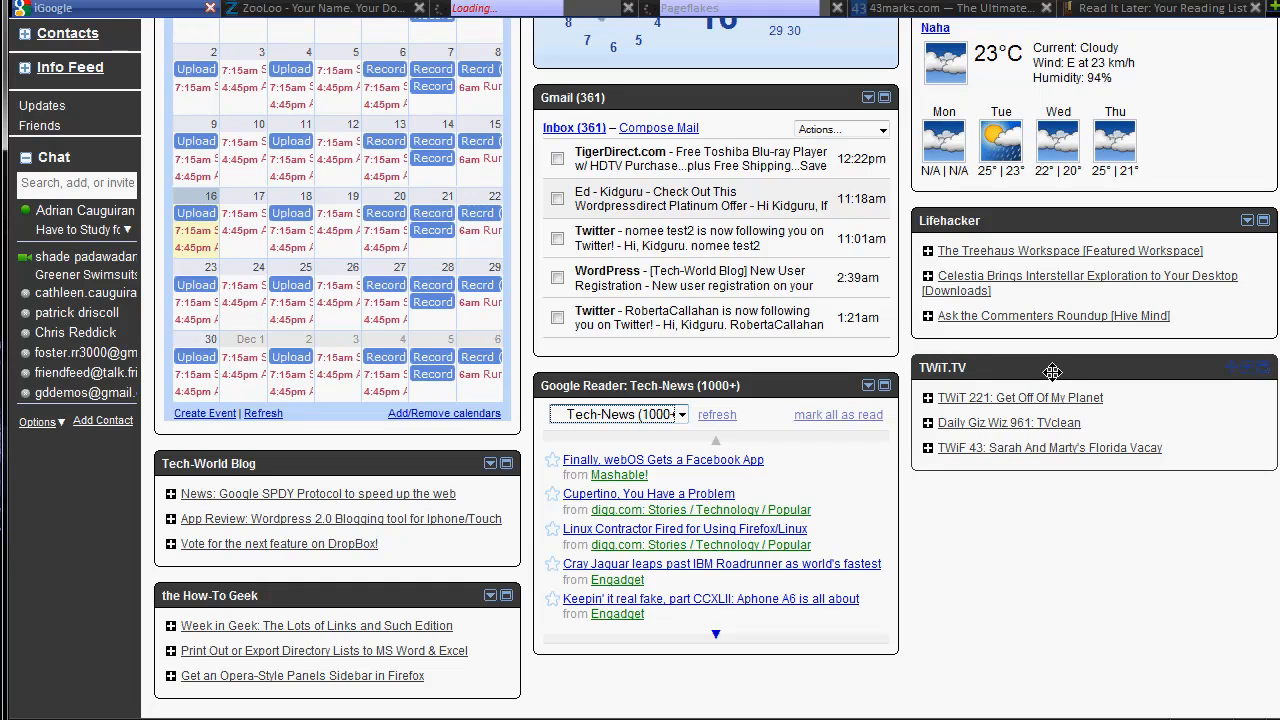
mouse_move(1050, 412)
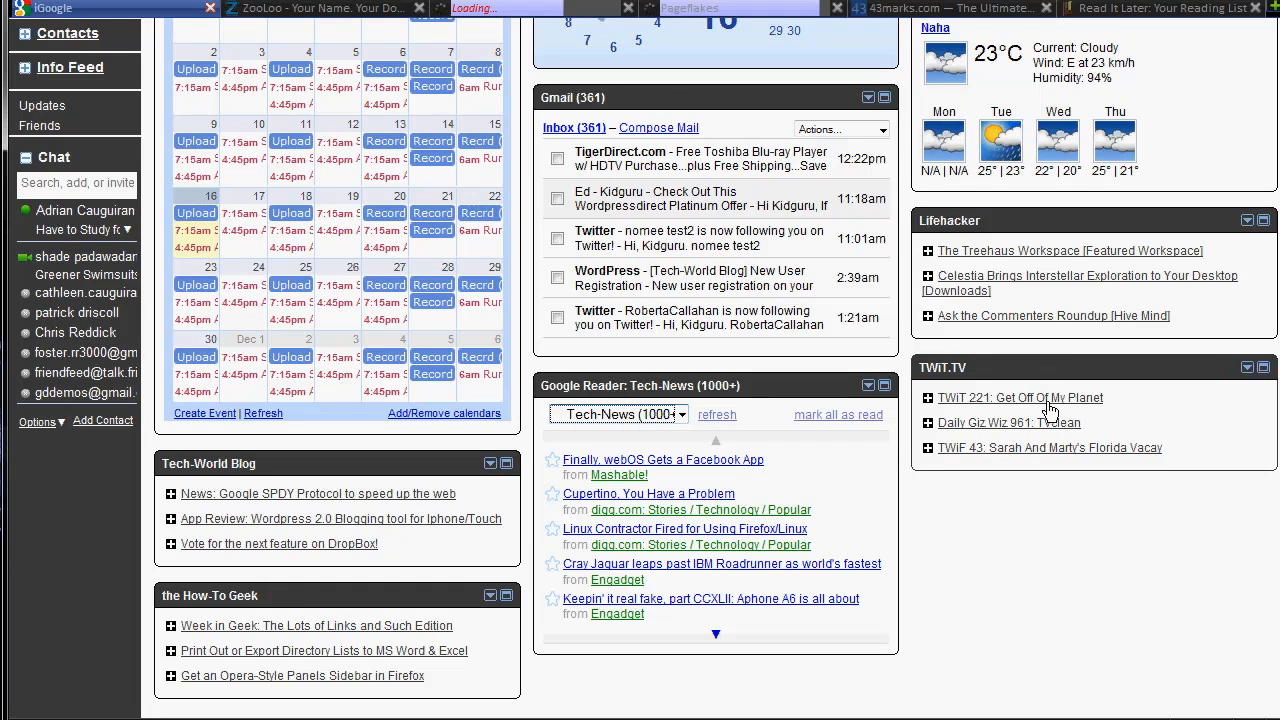
scroll(up, 3)
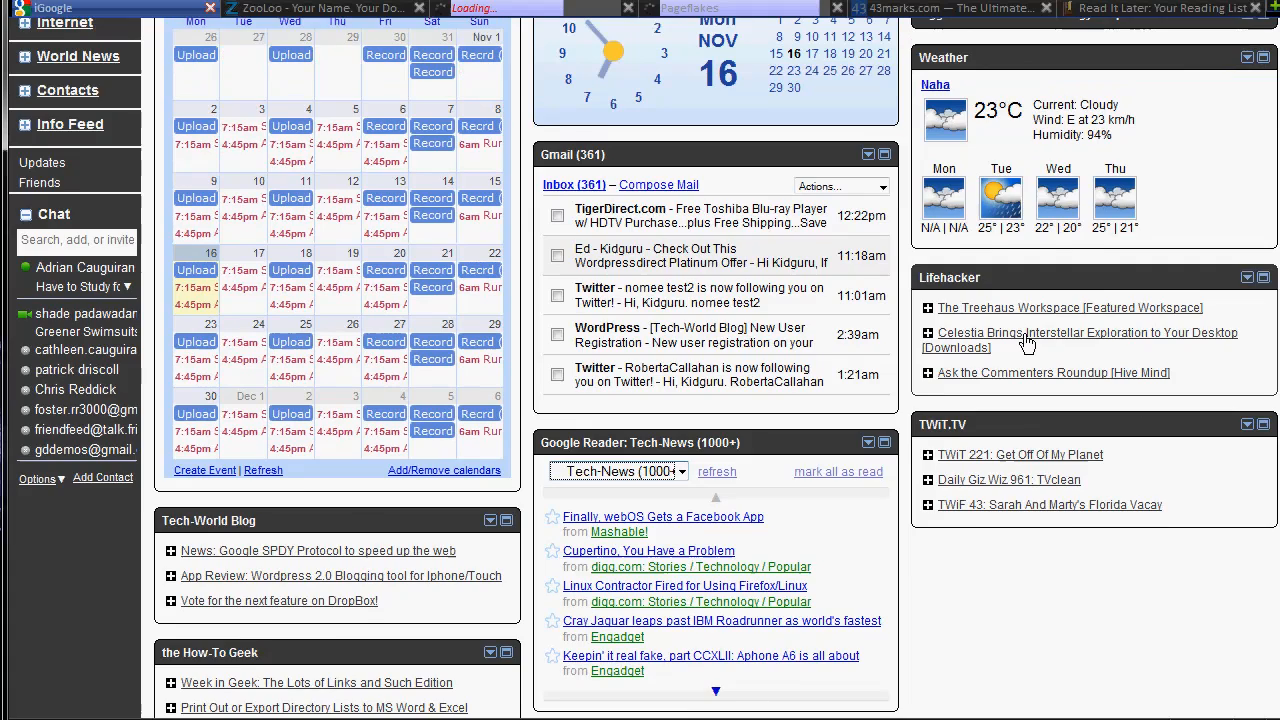
scroll(up, 3)
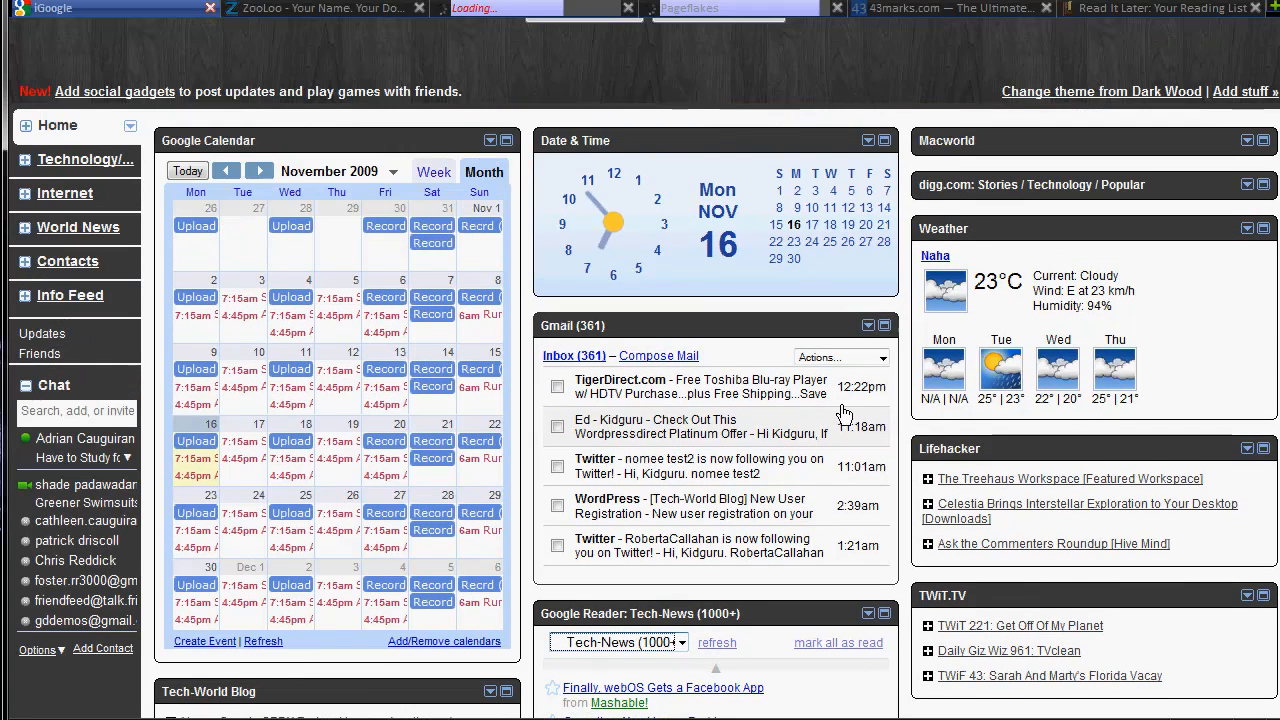
mouse_move(1160, 308)
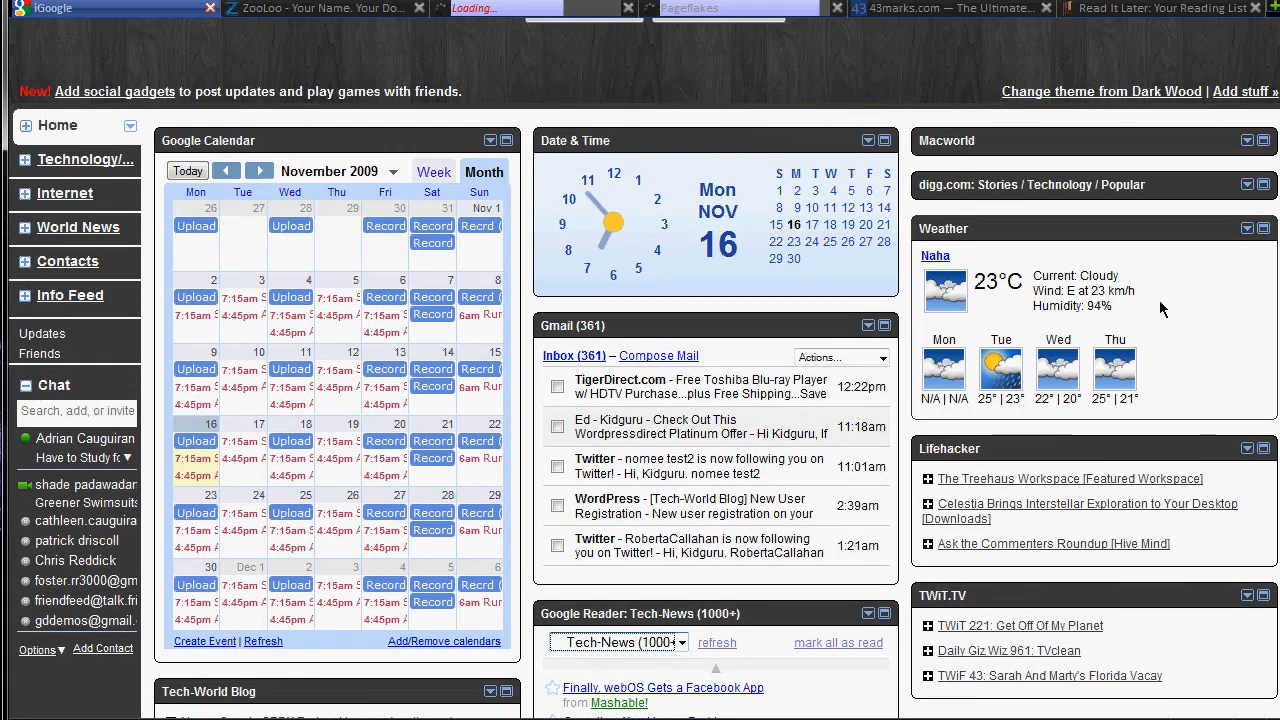
mouse_move(1028, 148)
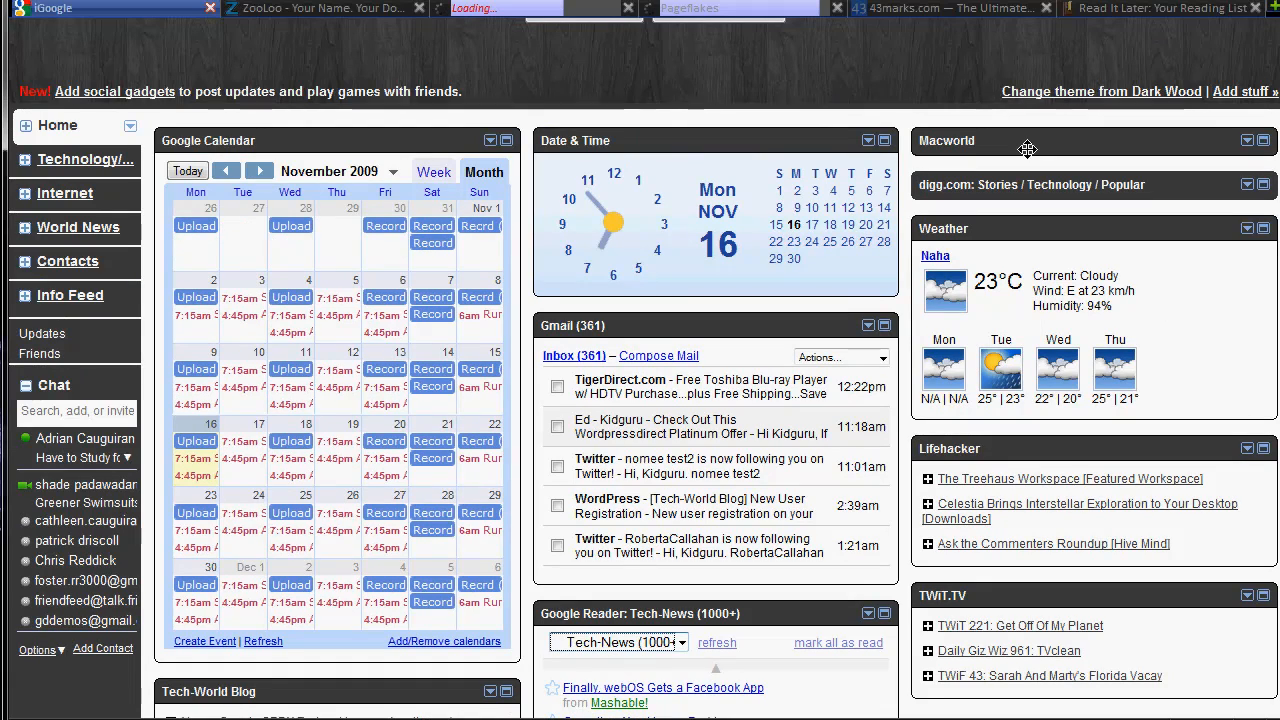
mouse_move(68, 166)
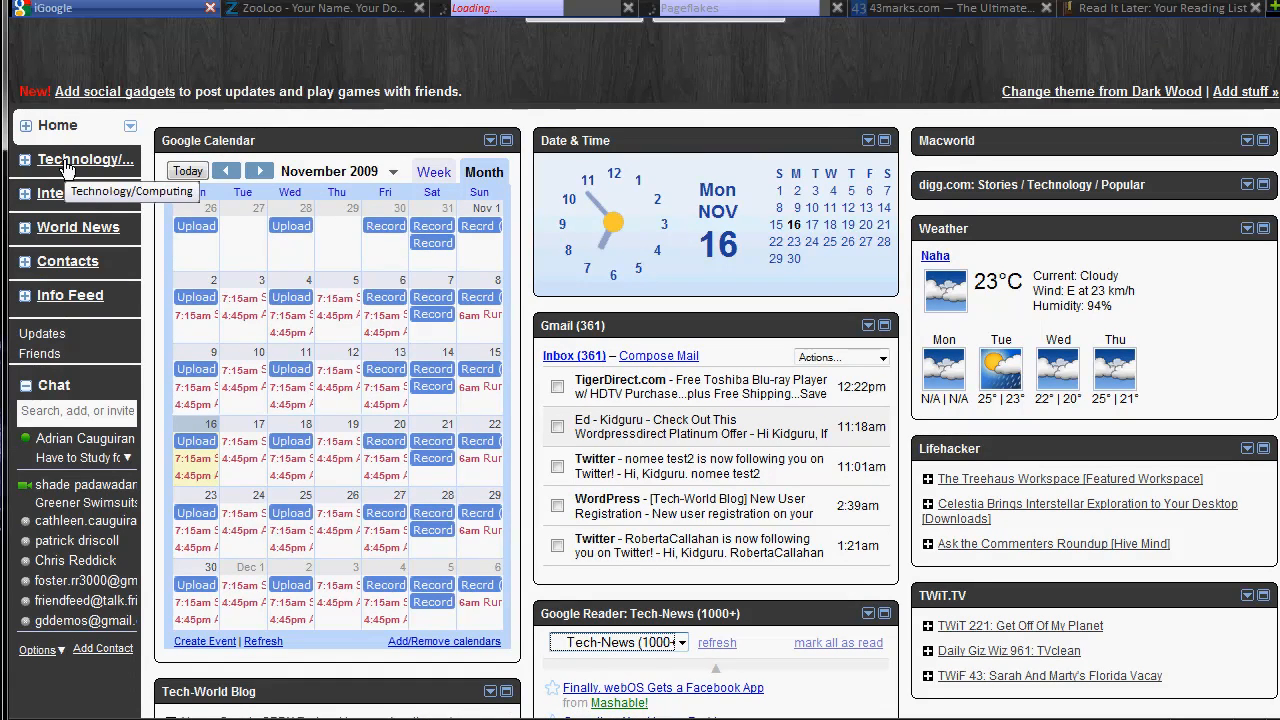
scroll(up, 3)
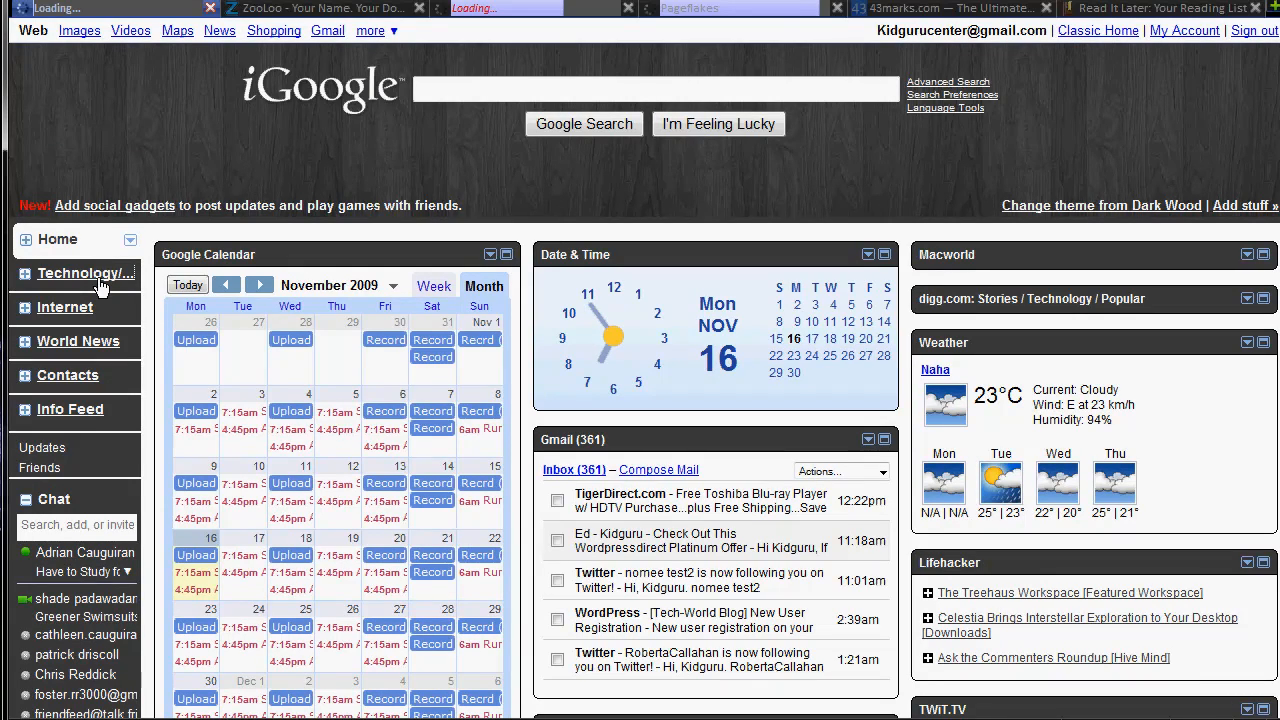
mouse_move(80, 272)
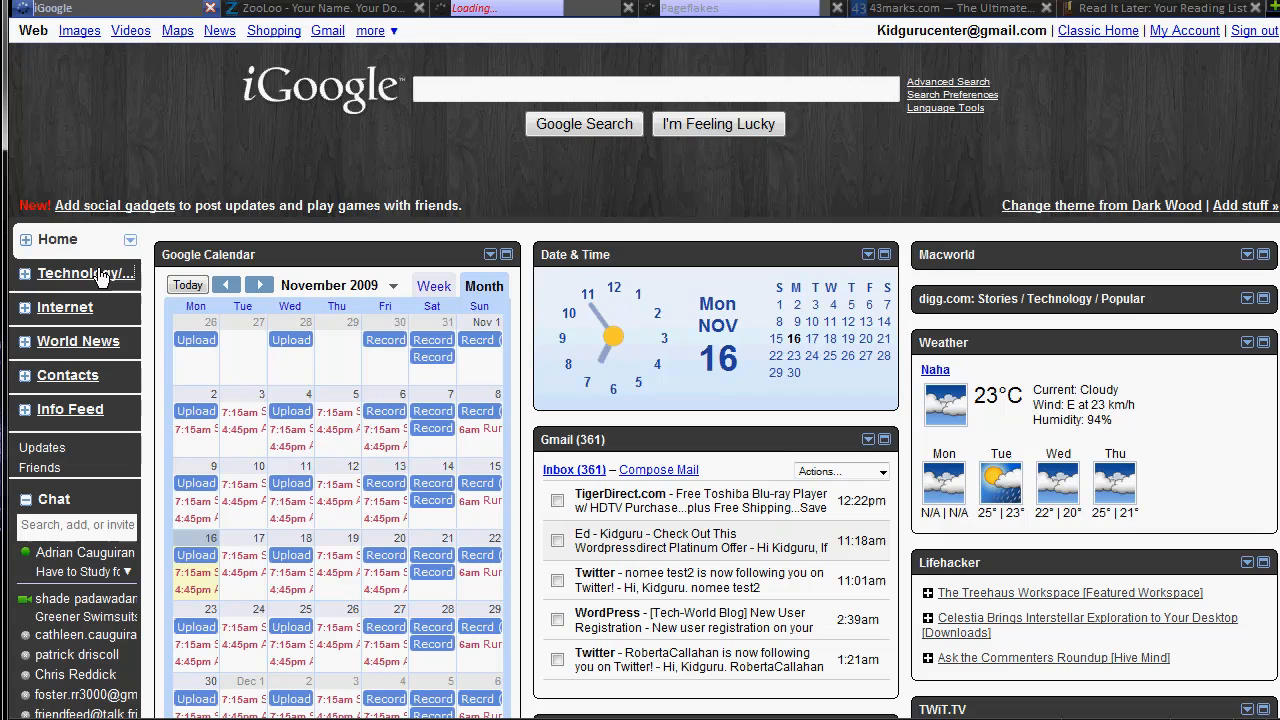
- Show the Technology tab with its MajorGeeks, Slashdot, CNET News and PCMag feed gadgets
click(84, 272)
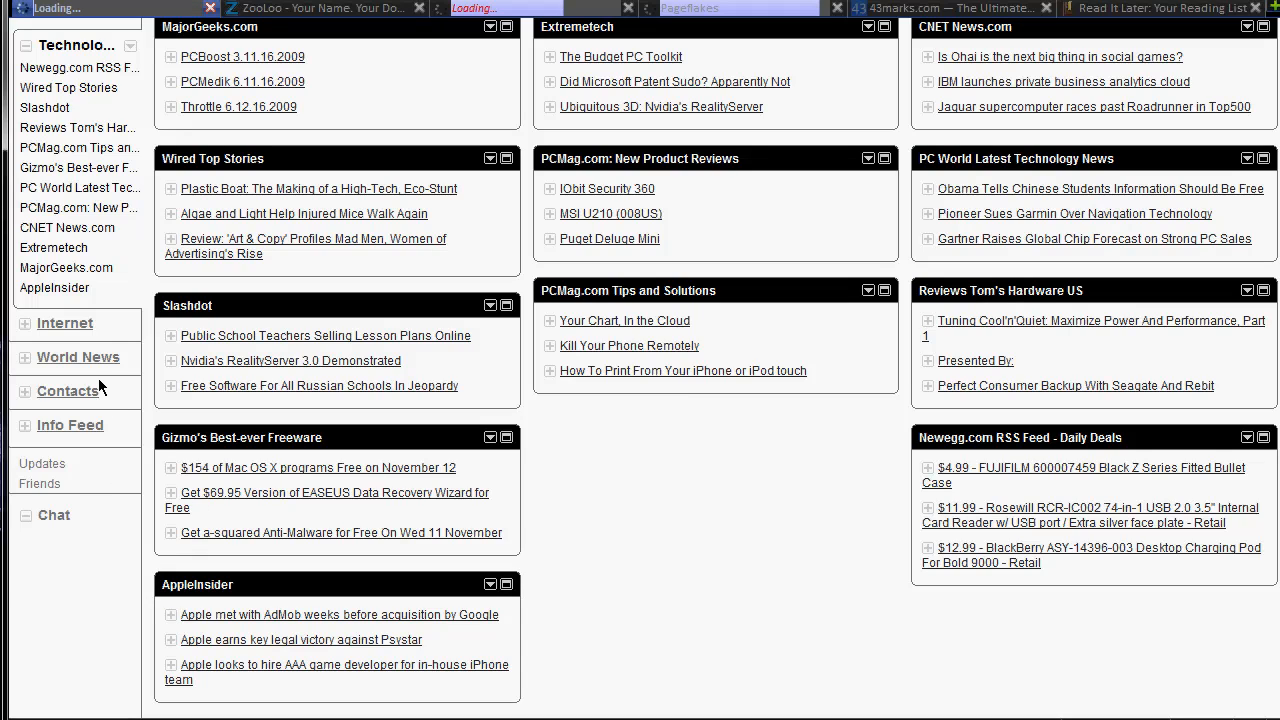
mouse_move(96, 408)
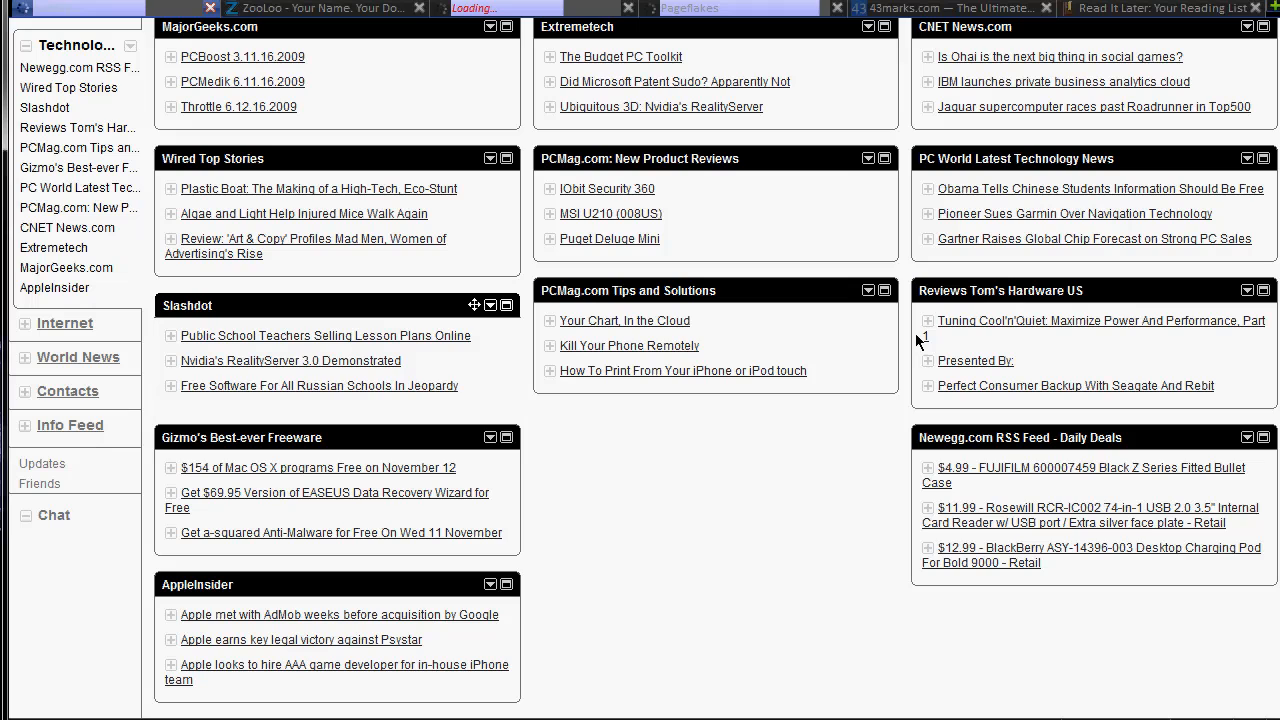
click(52, 514)
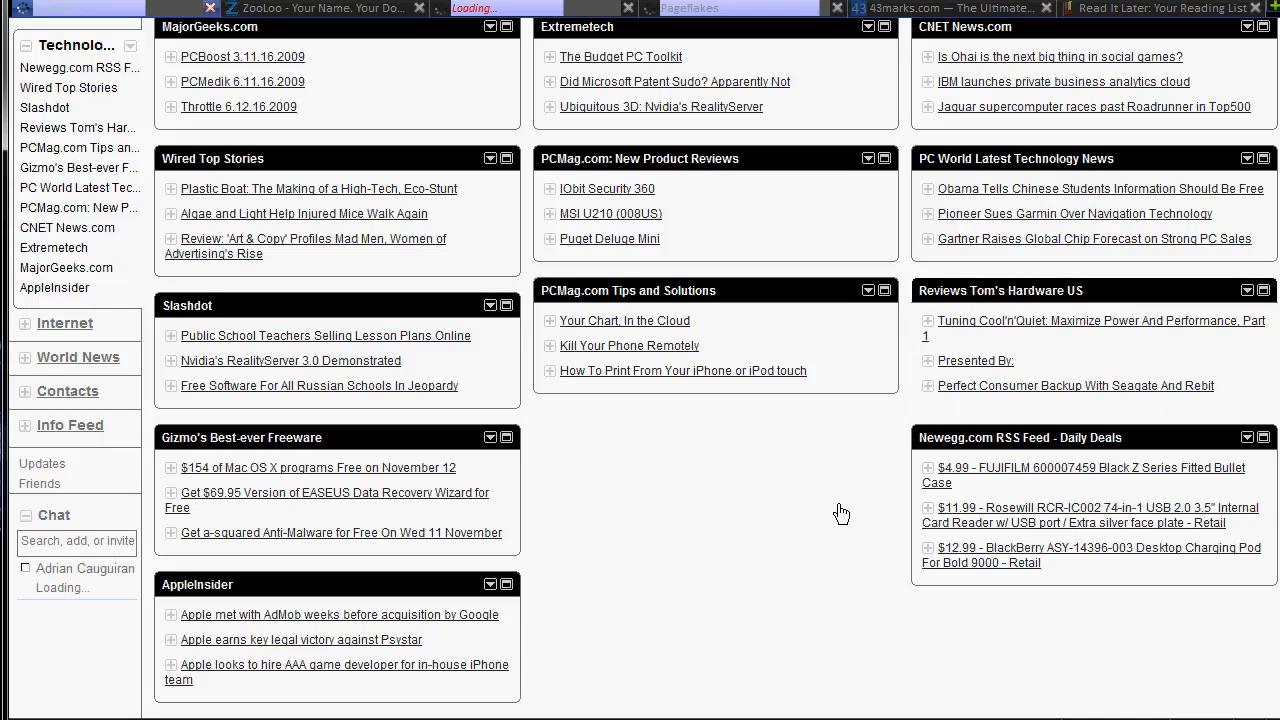
scroll(up, 3)
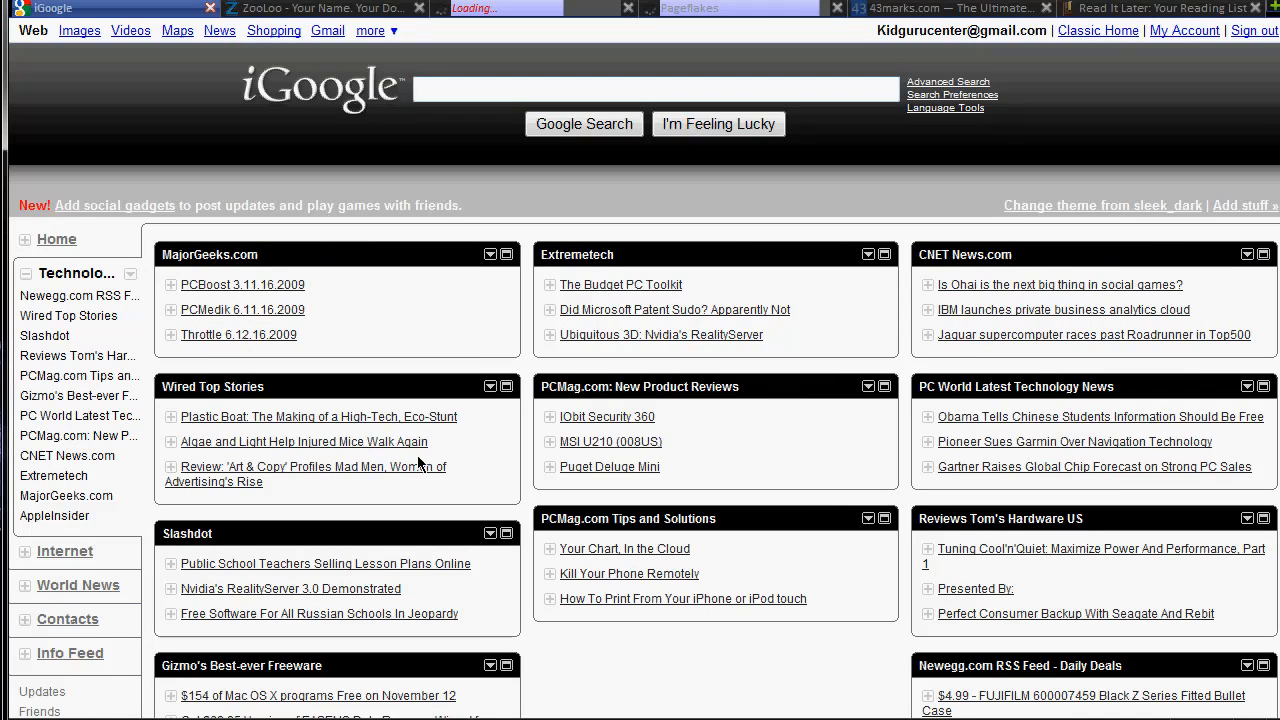
mouse_move(612, 350)
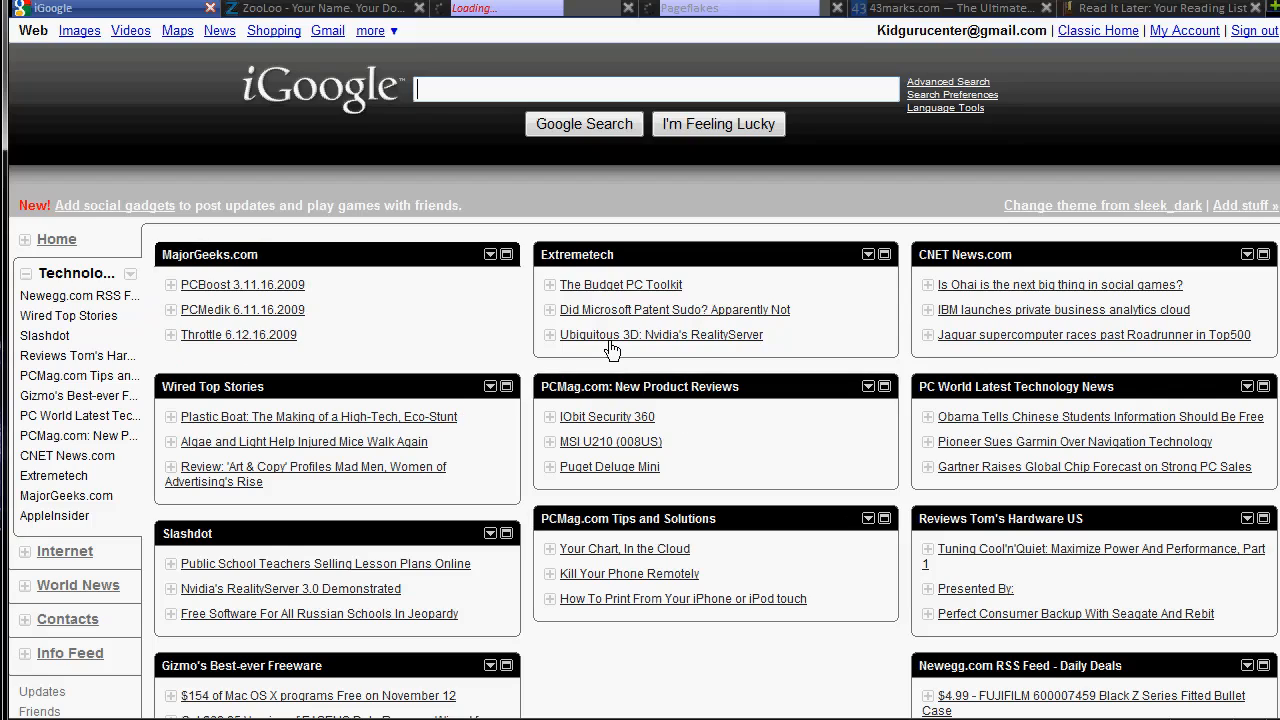
mouse_move(612, 348)
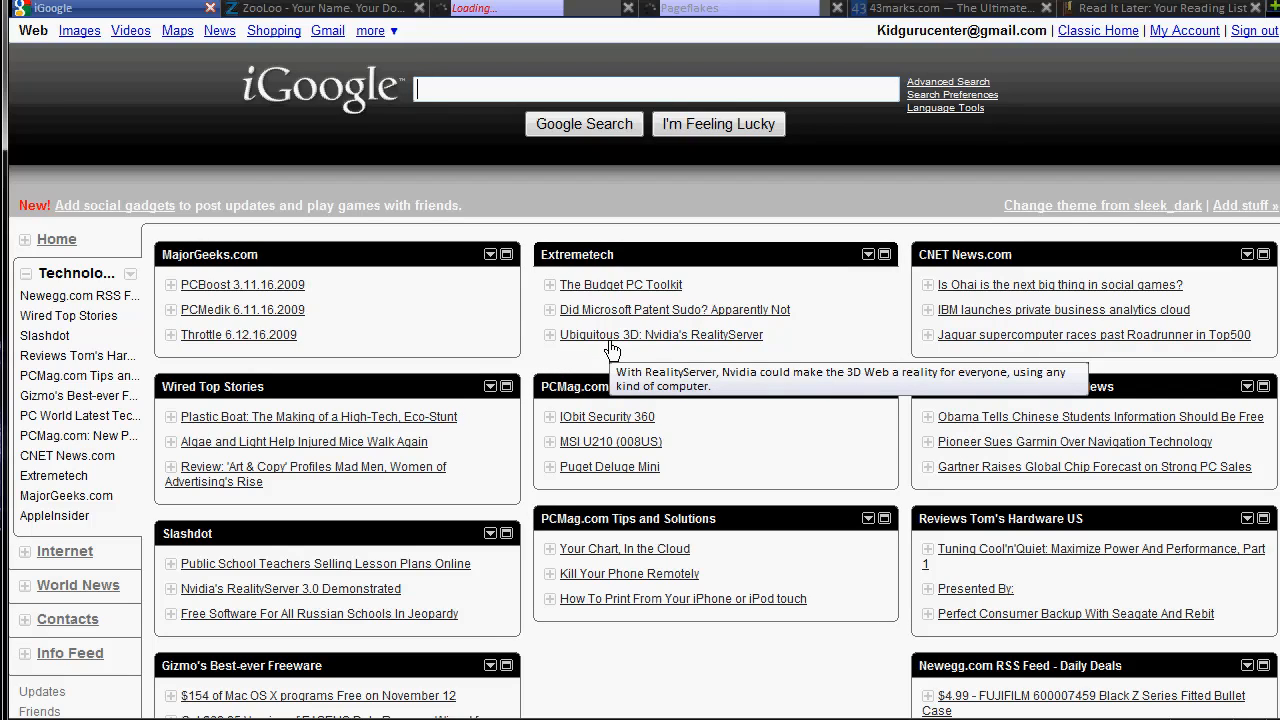
mouse_move(648, 330)
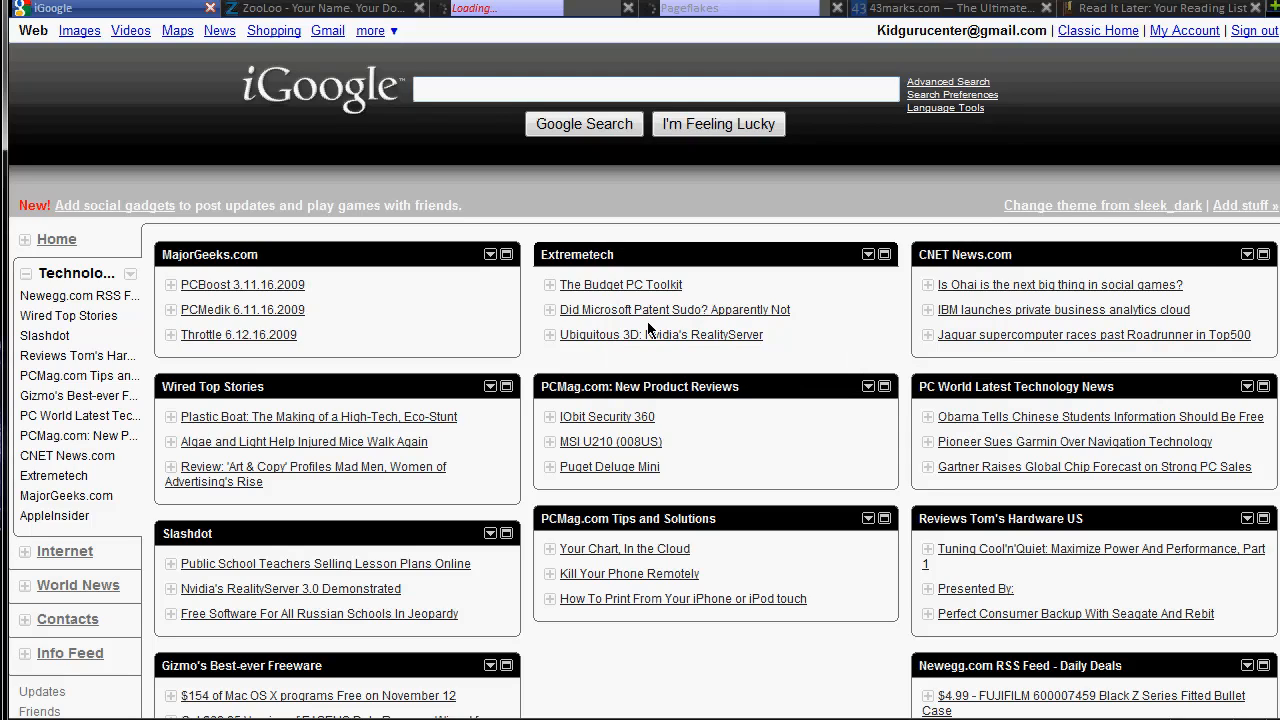
mouse_move(1164, 326)
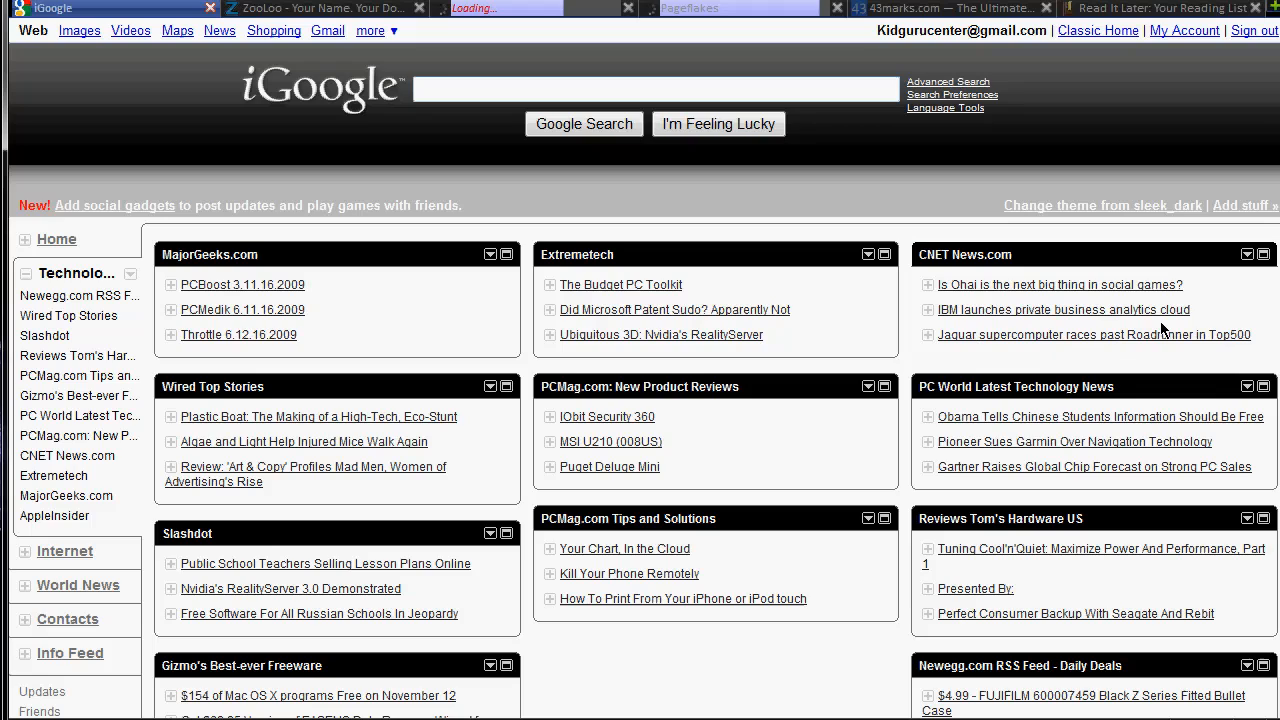
mouse_move(930, 130)
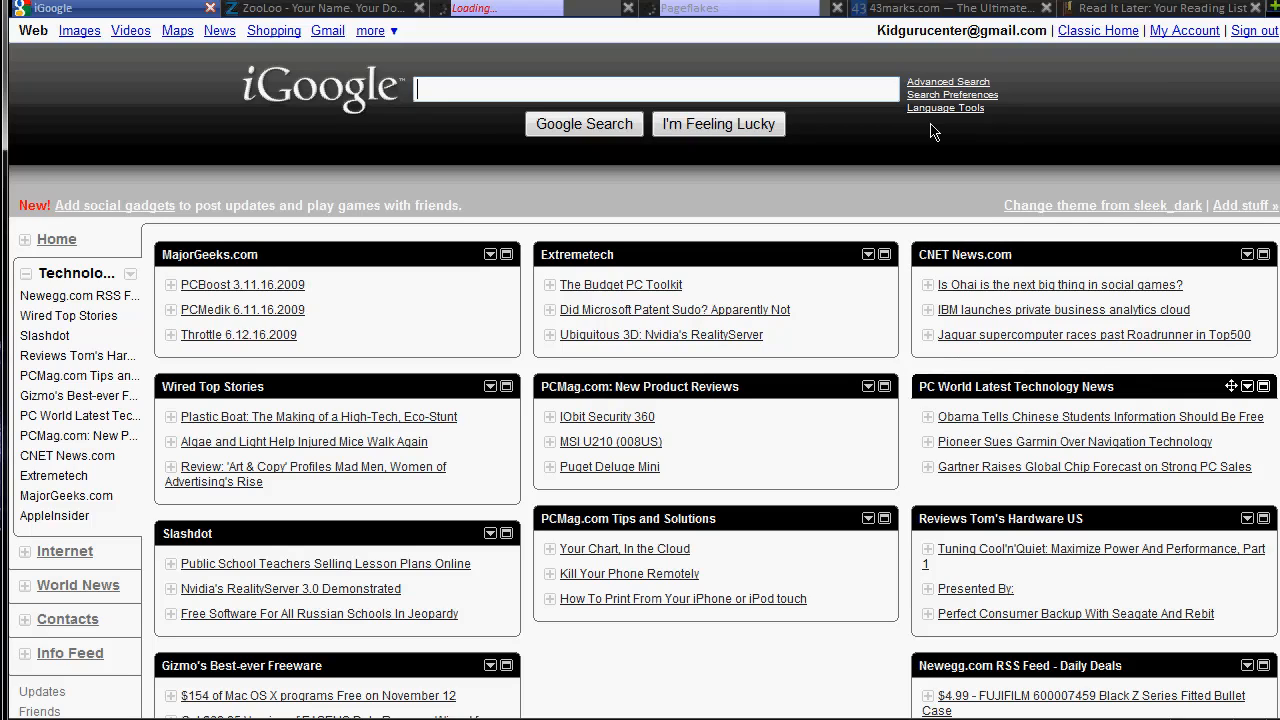
mouse_move(810, 198)
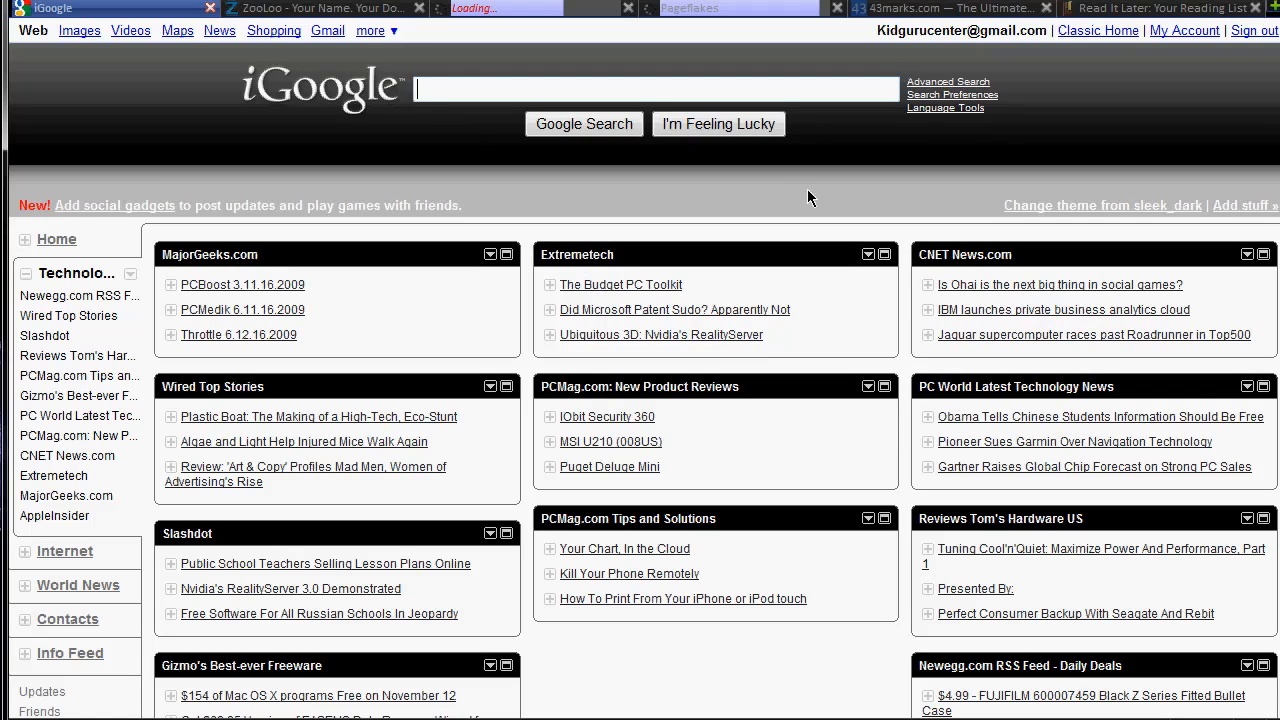
mouse_move(1236, 370)
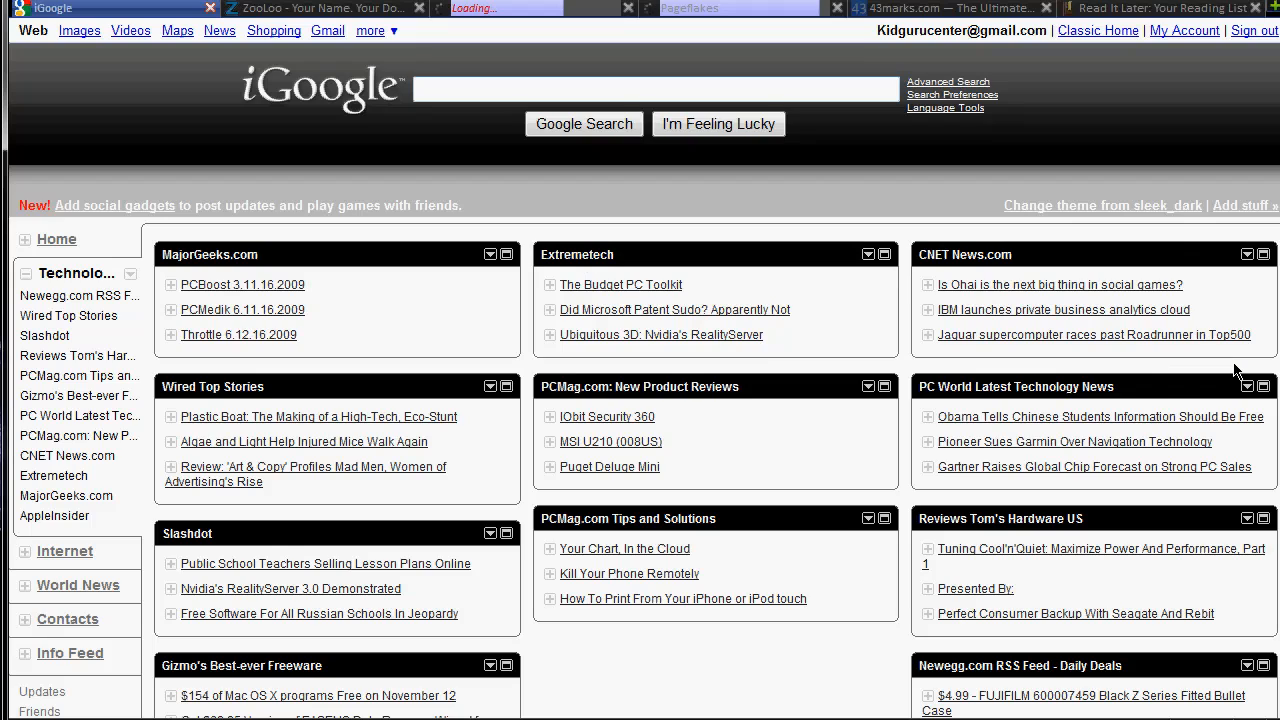
mouse_move(1078, 360)
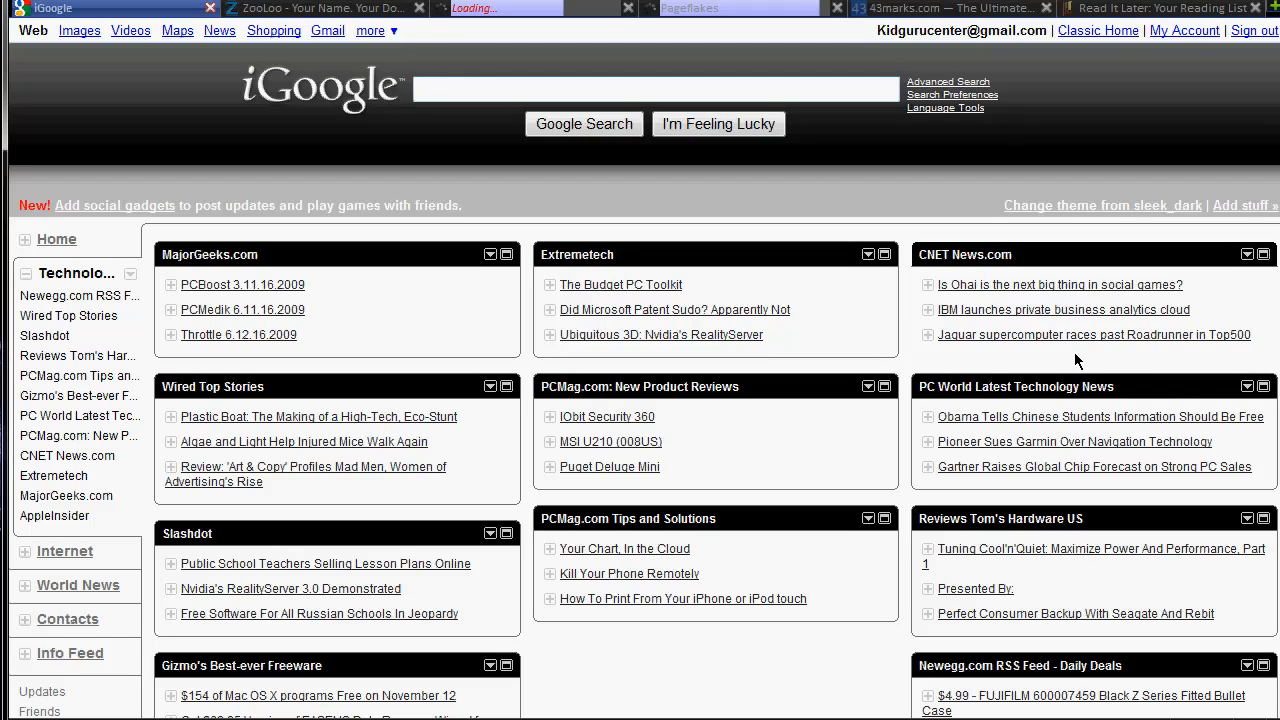
mouse_move(642, 126)
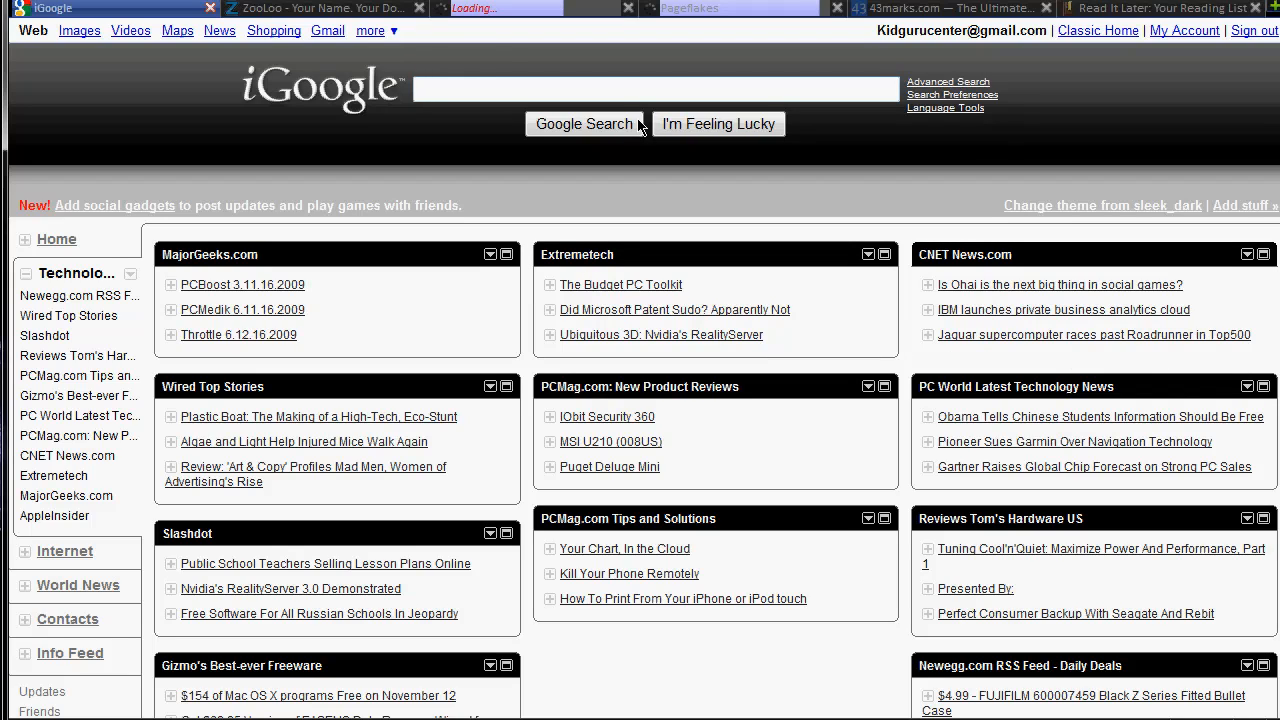
mouse_move(756, 140)
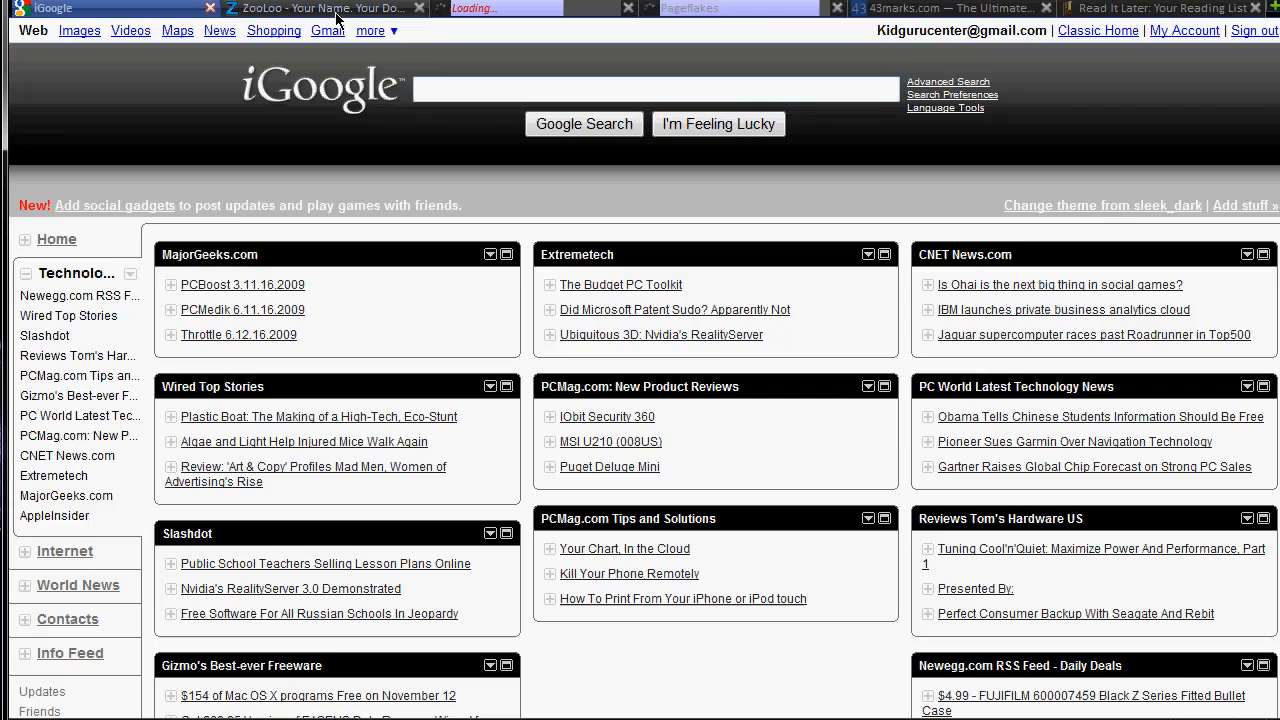
click(310, 8)
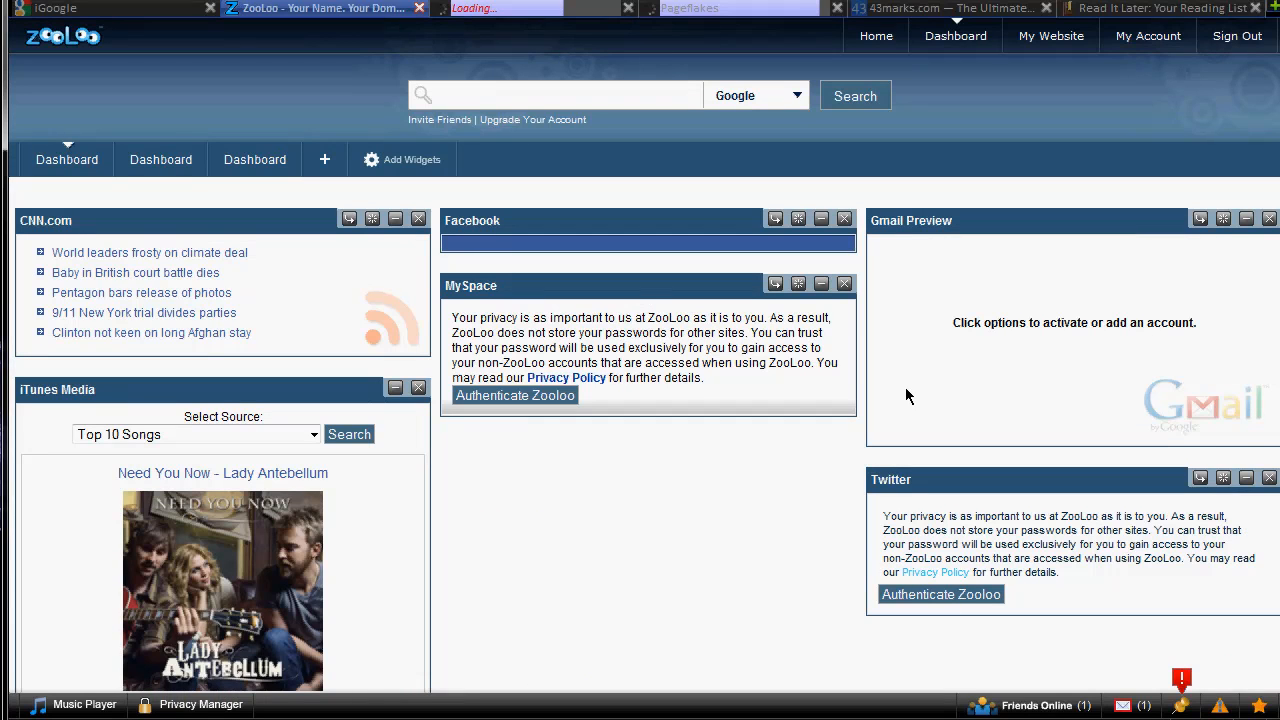
mouse_move(200, 110)
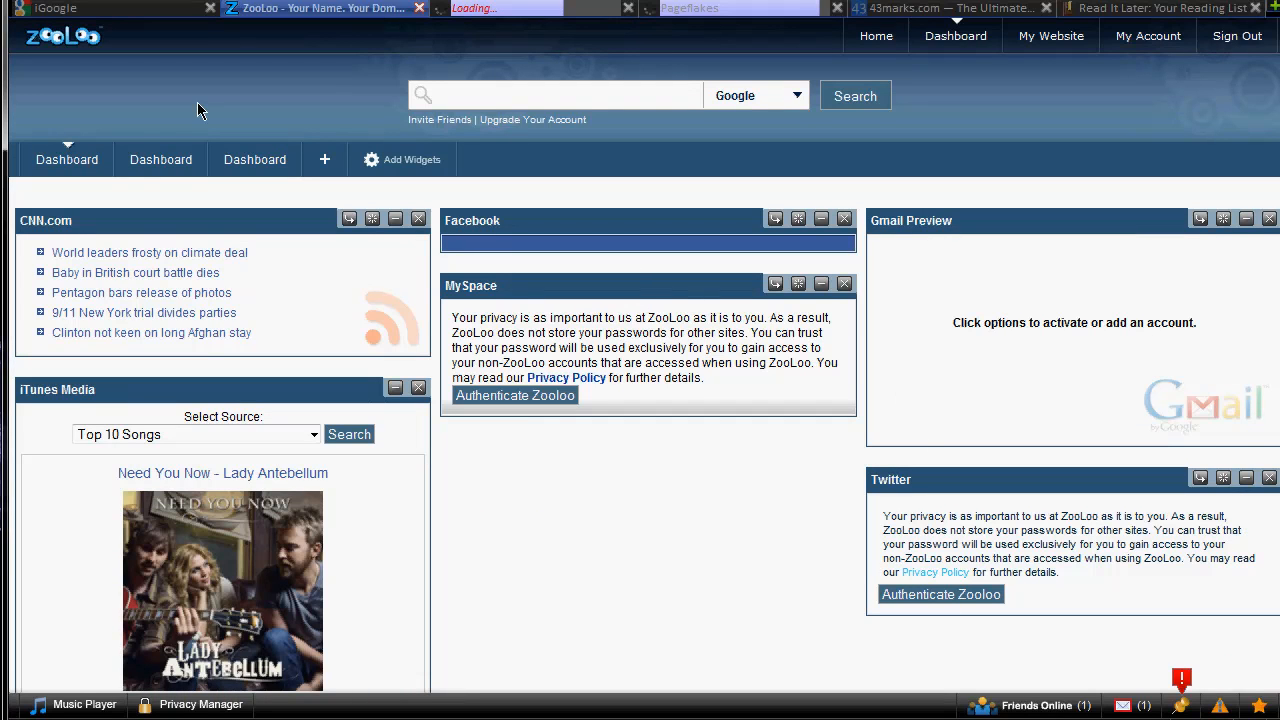
scroll(down, 3)
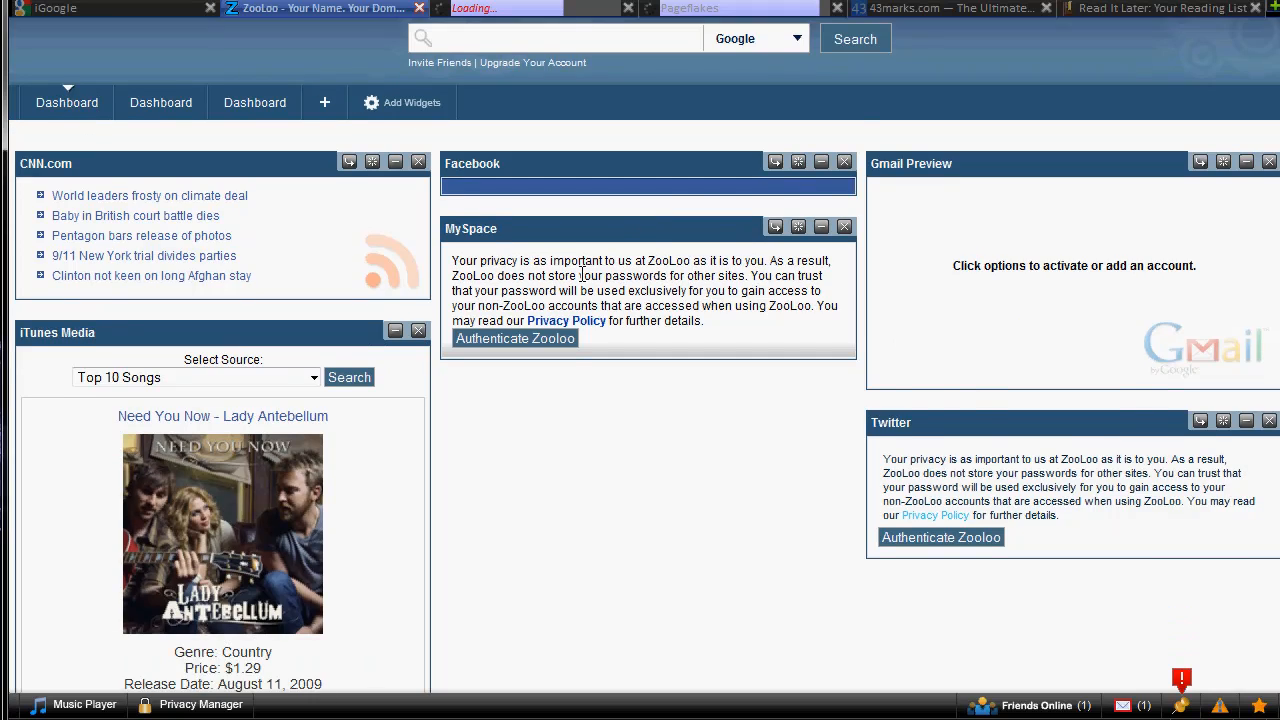
scroll(down, 3)
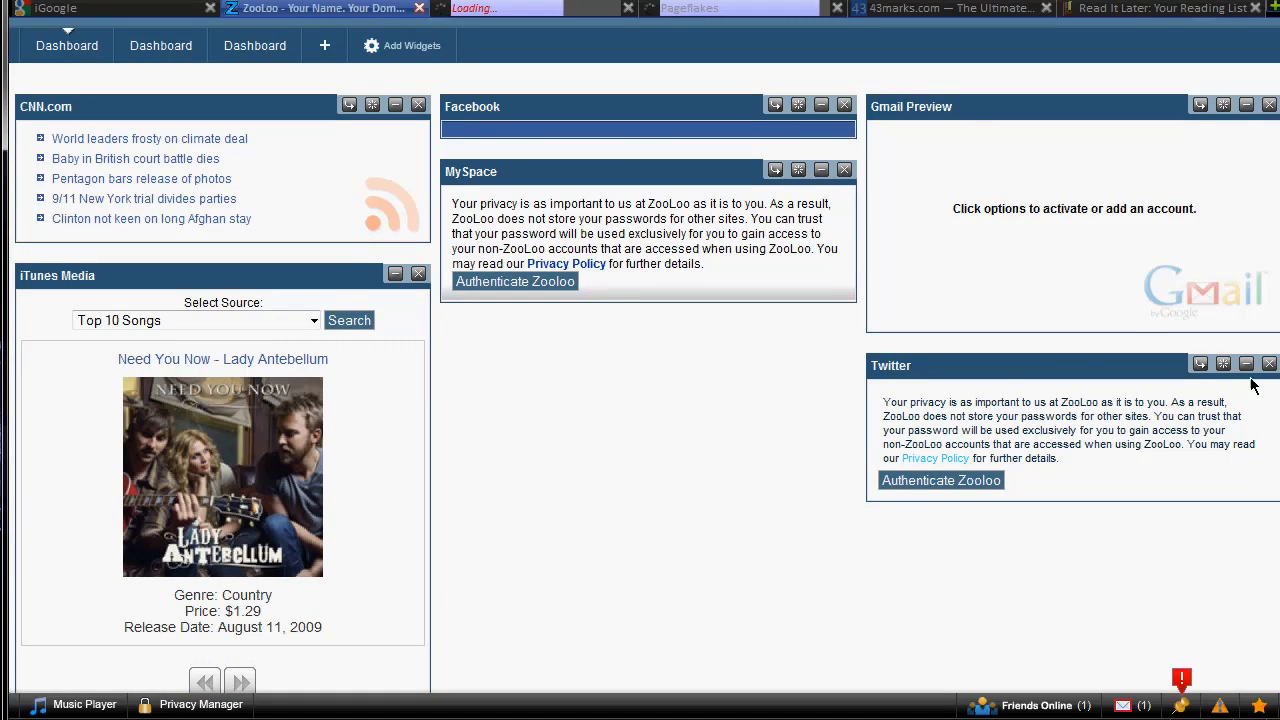
mouse_move(1224, 364)
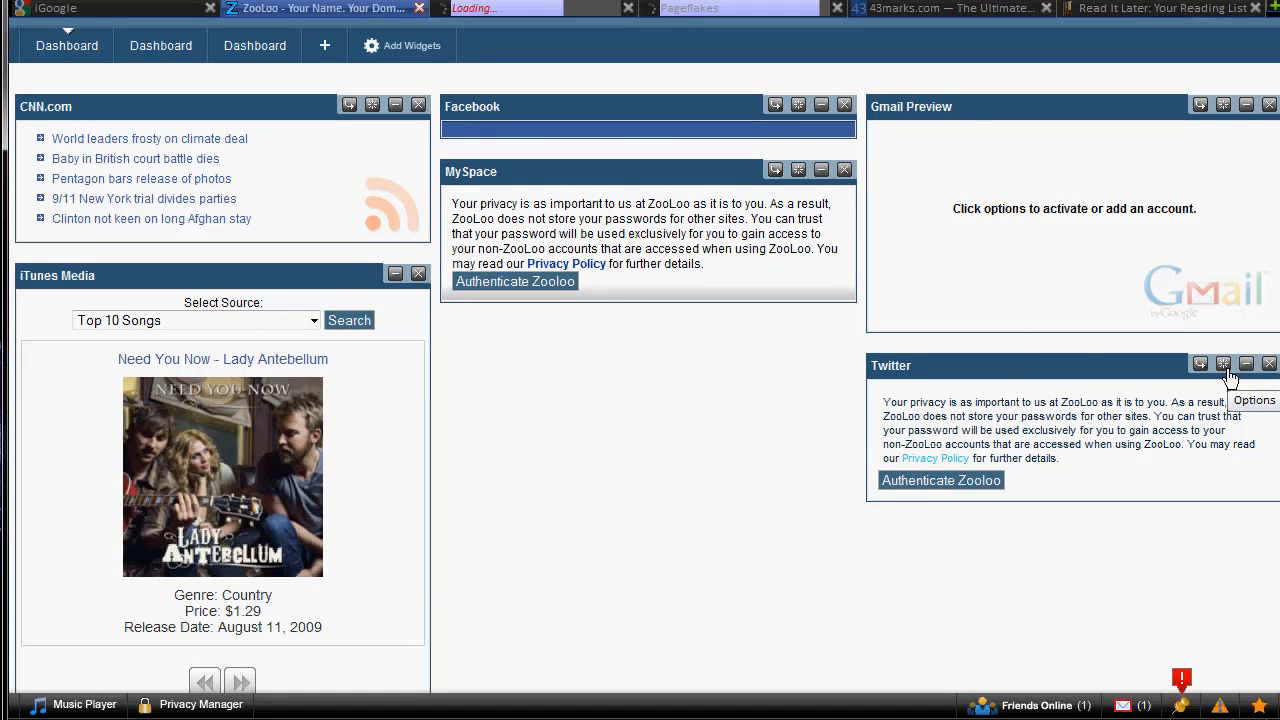
scroll(down, 3)
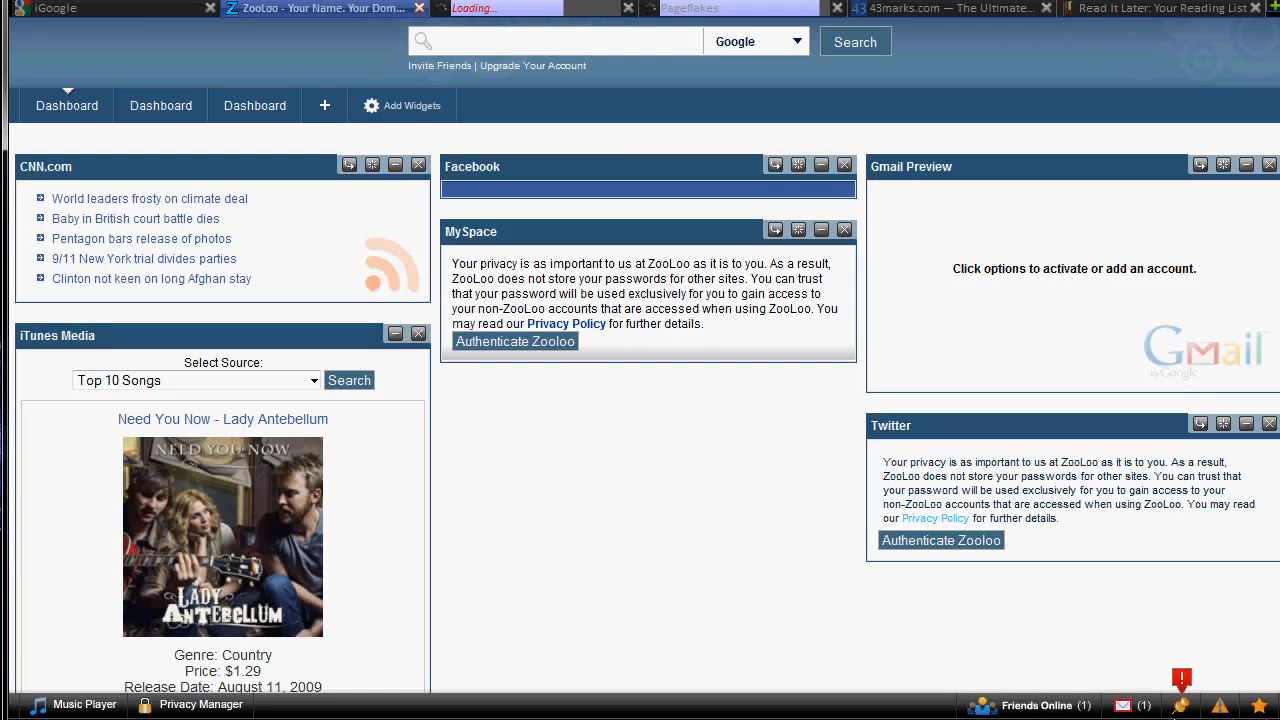
mouse_move(1218, 704)
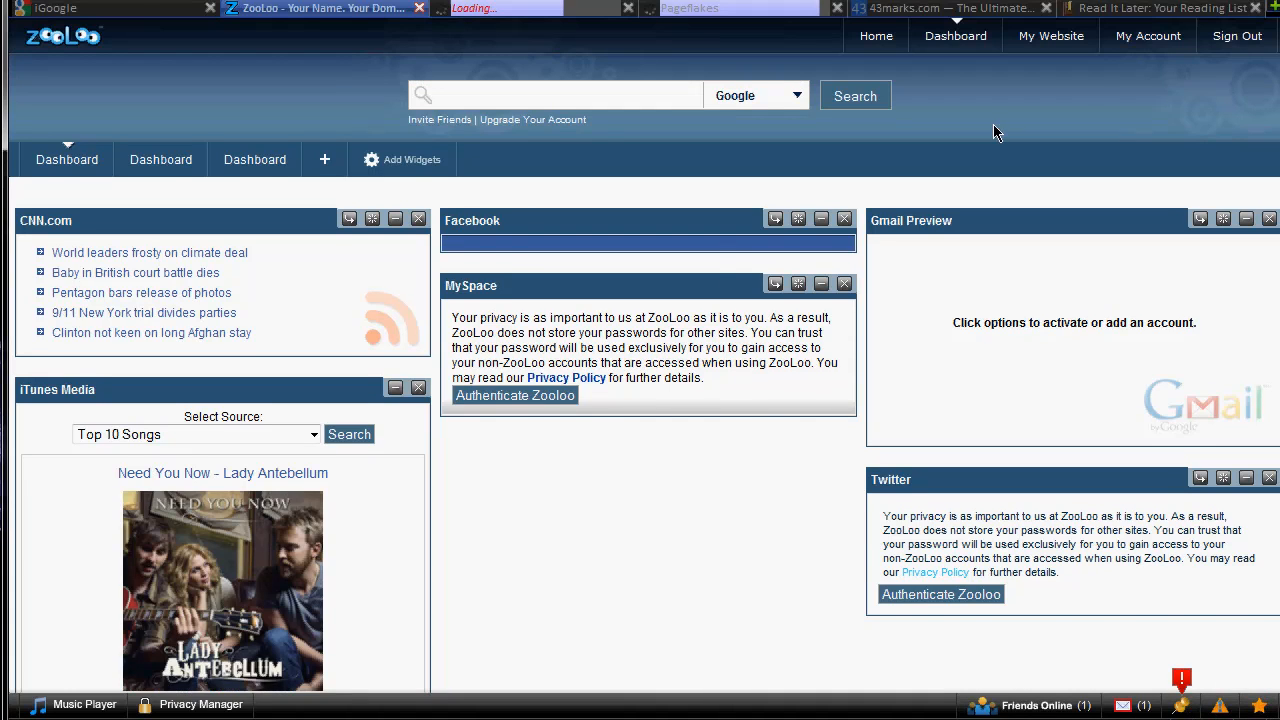
mouse_move(1100, 82)
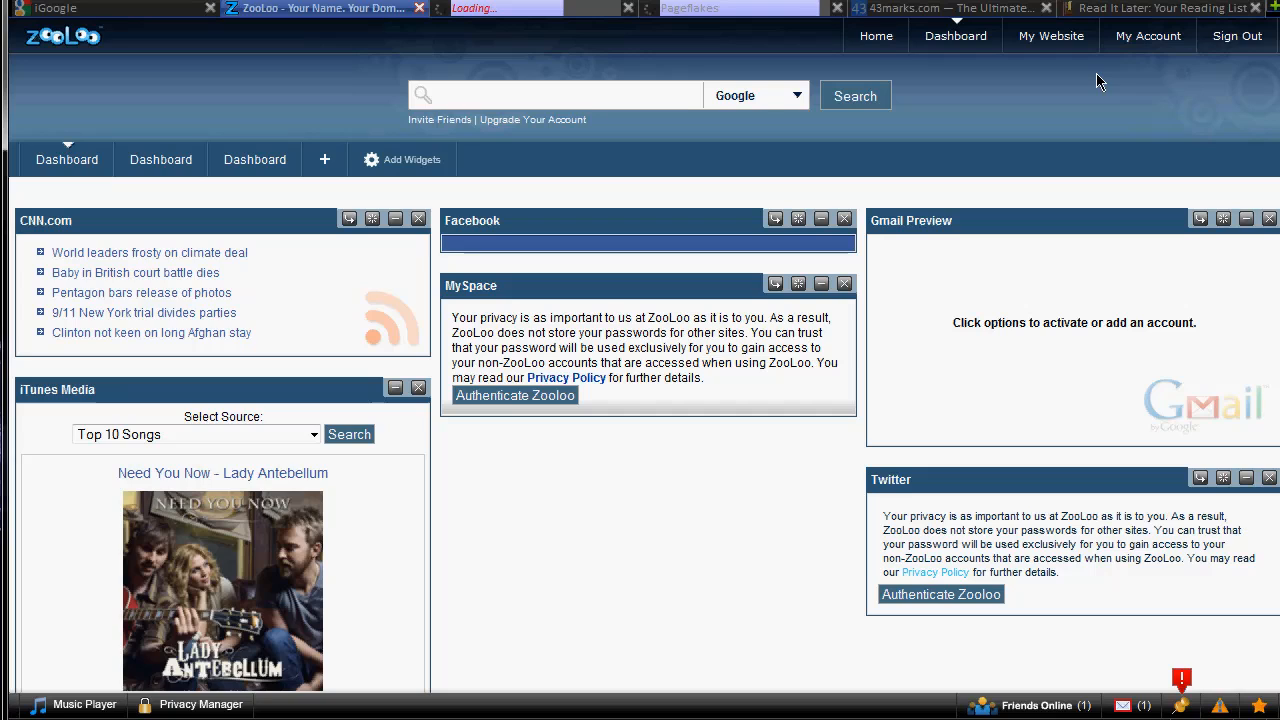
mouse_move(924, 132)
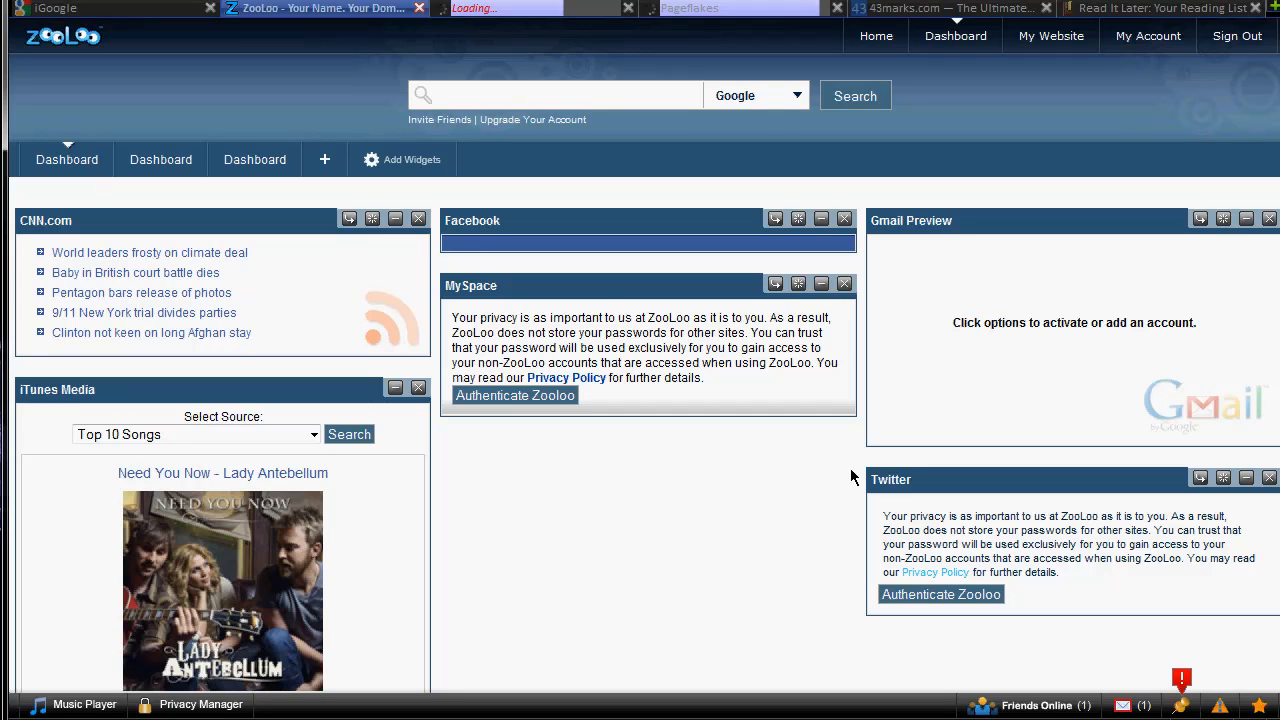
mouse_move(696, 544)
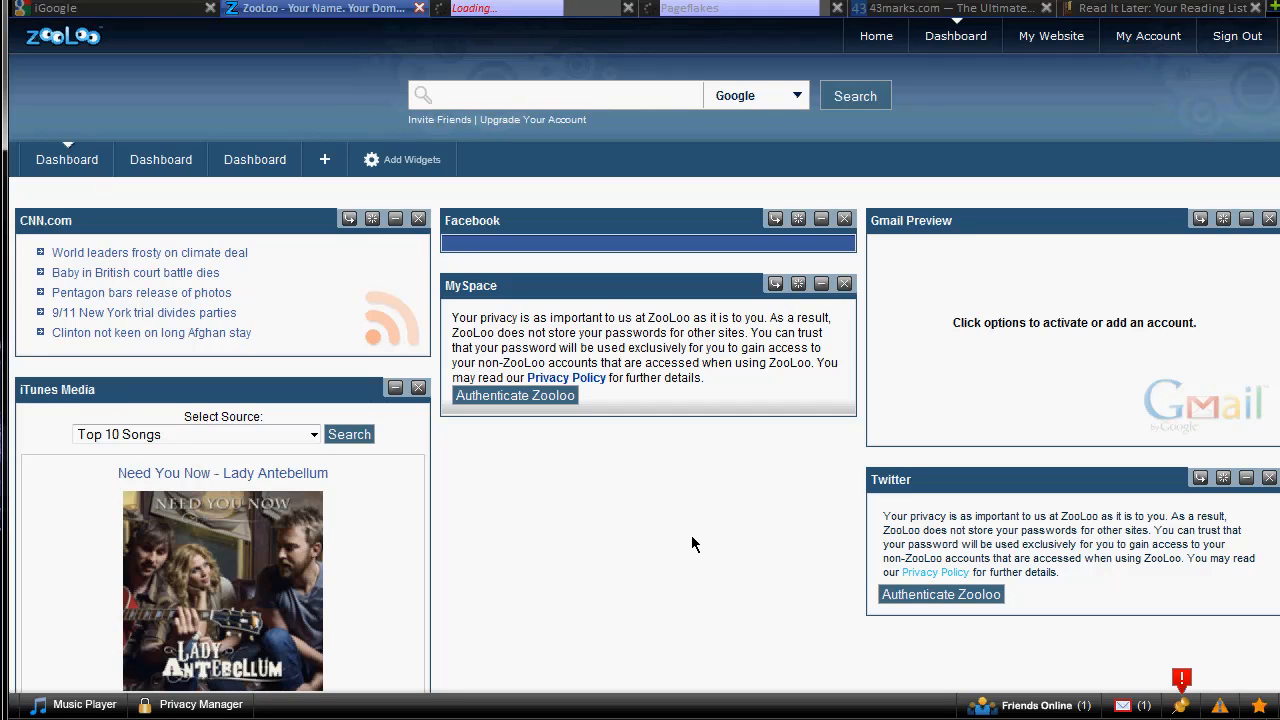
mouse_move(448, 244)
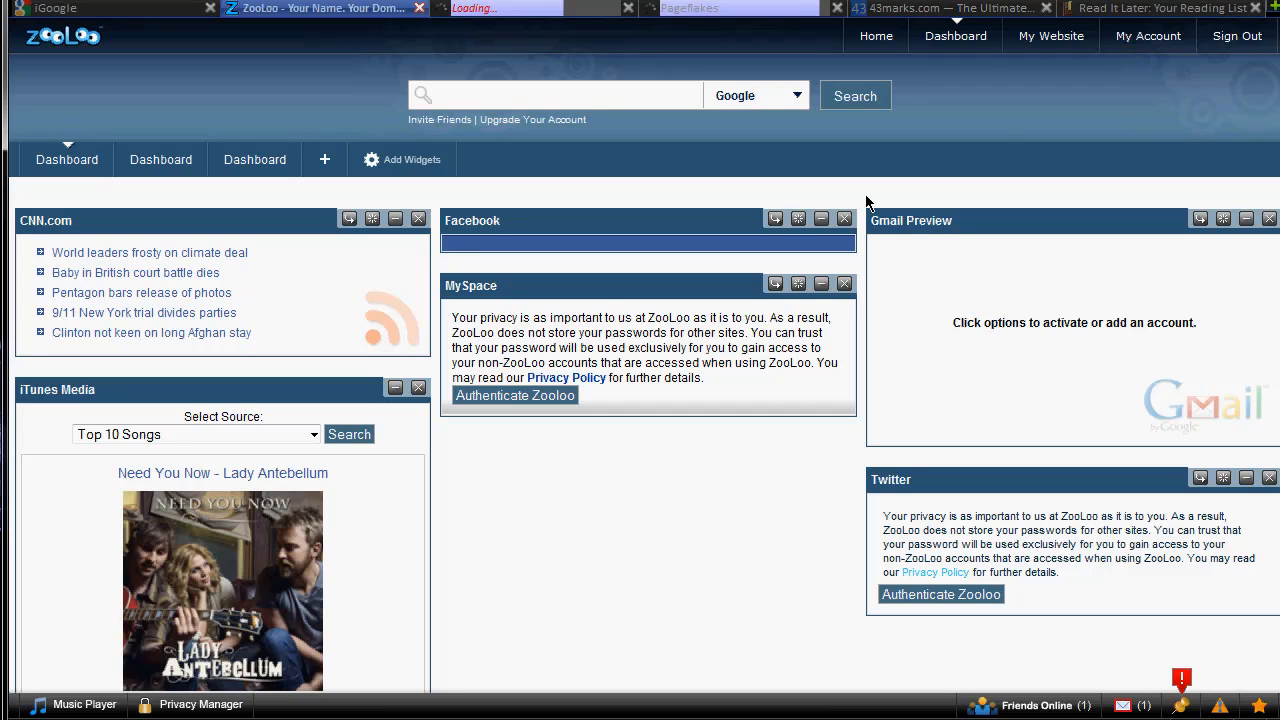
mouse_move(1064, 126)
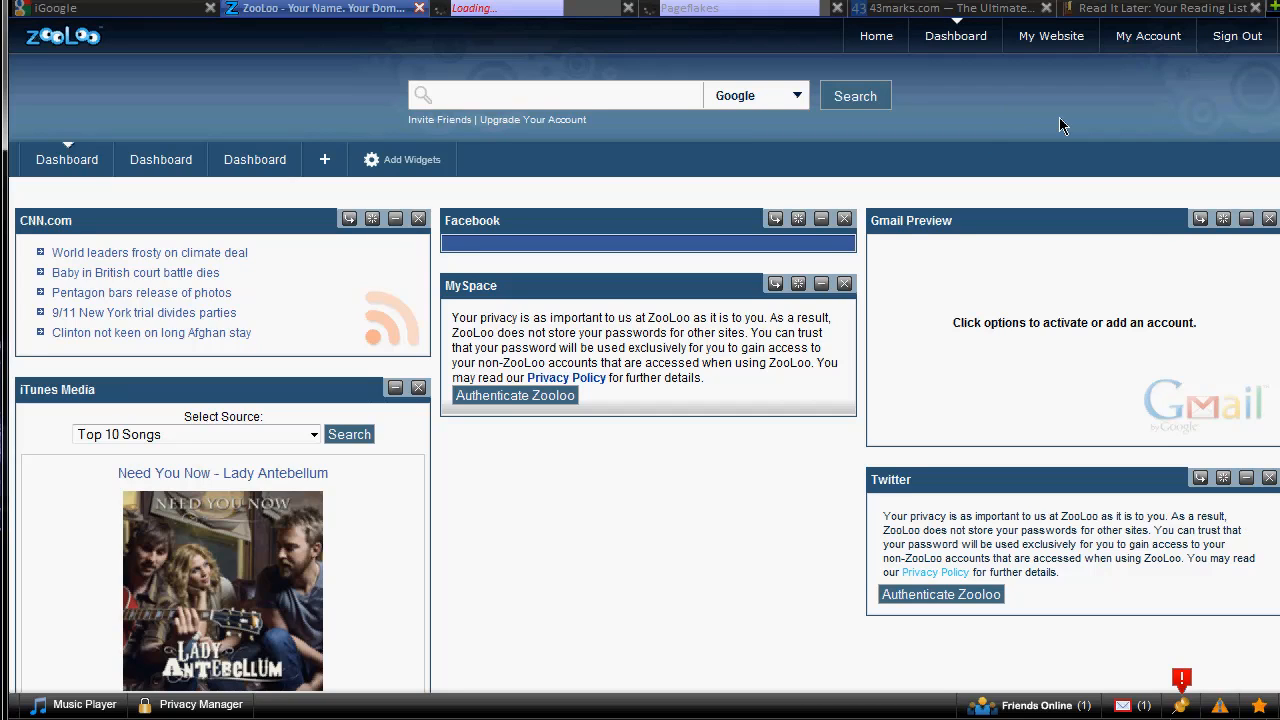
click(1050, 36)
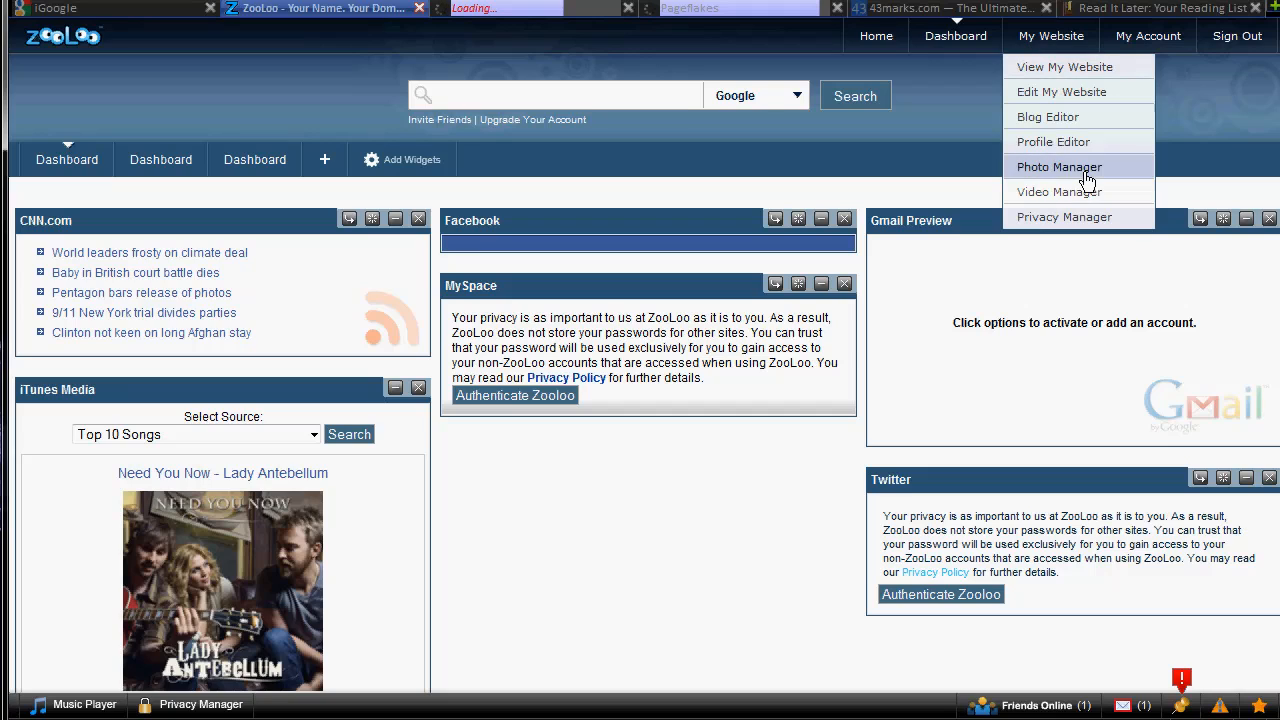
mouse_move(1064, 122)
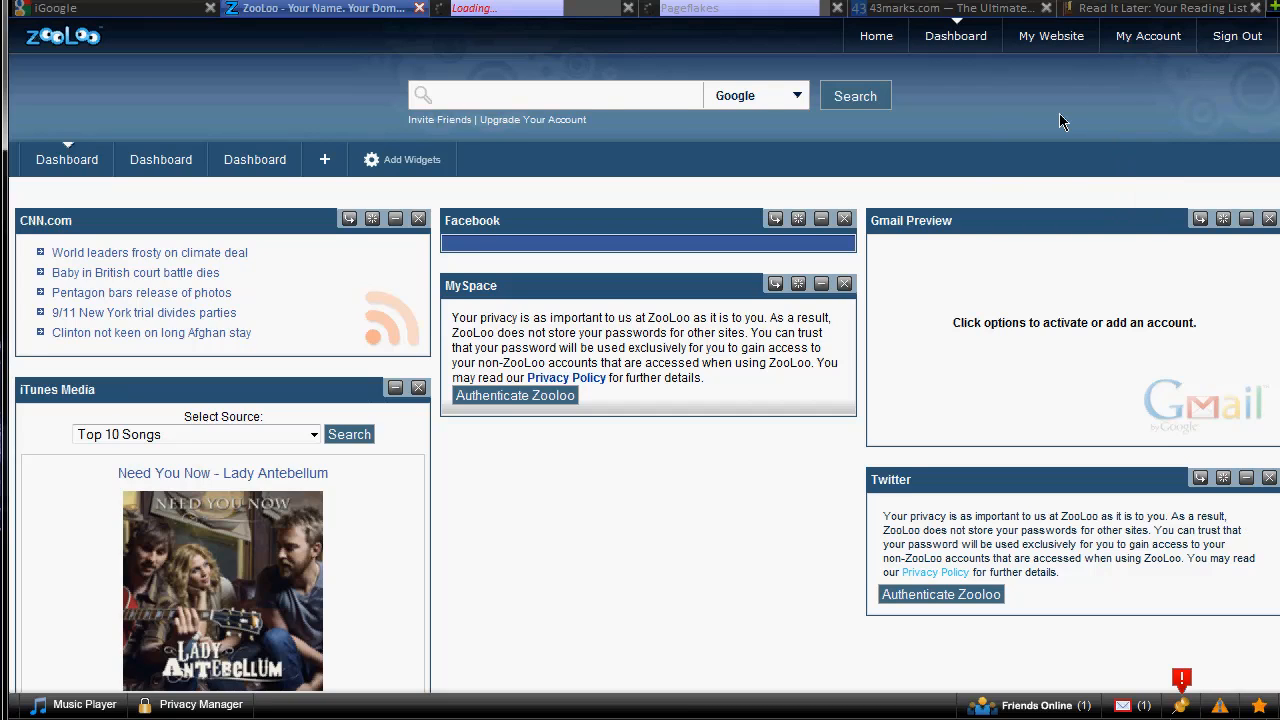
mouse_move(560, 22)
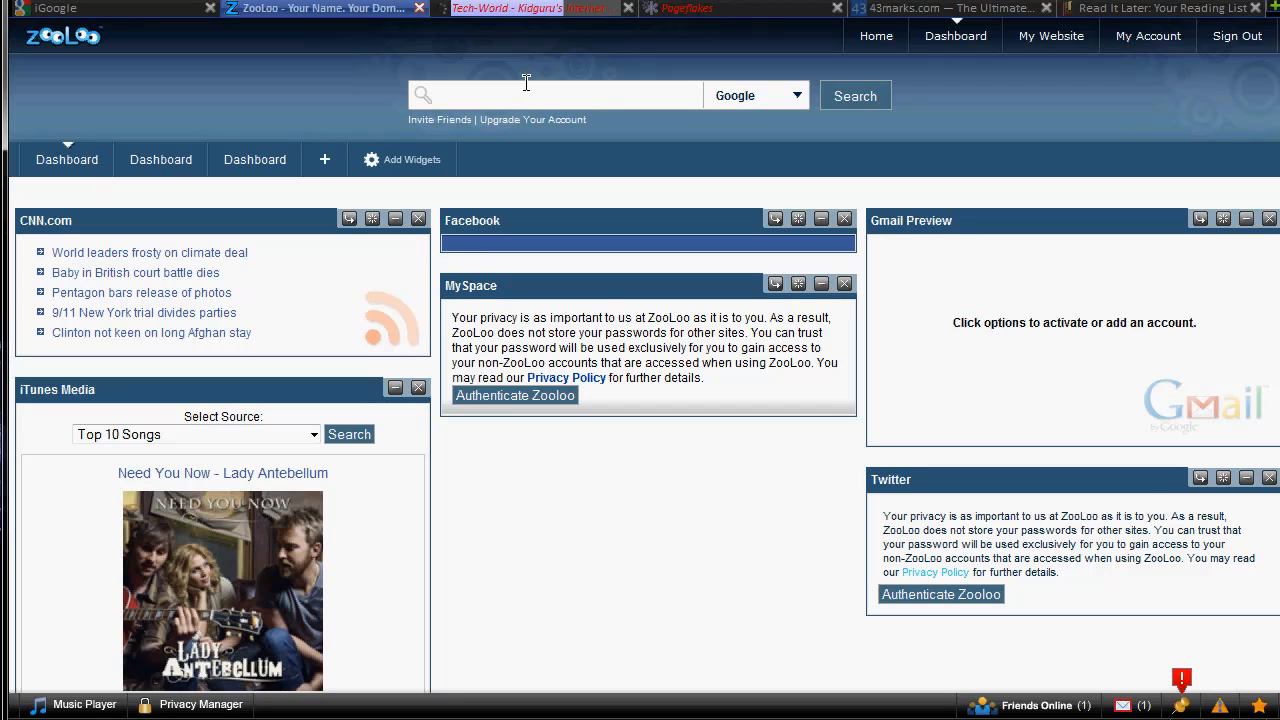
mouse_move(510, 8)
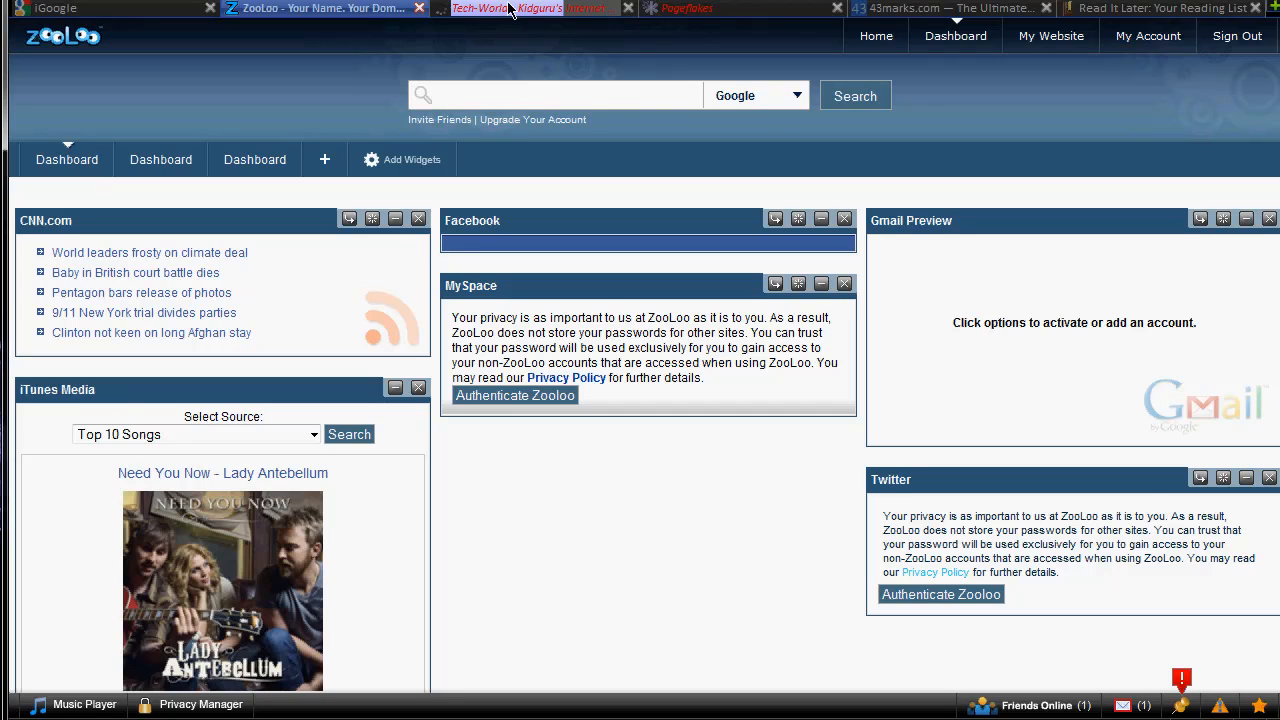
- Show the Netvibes Tech-World page and look through its Facebook, weather and news widgets
click(536, 8)
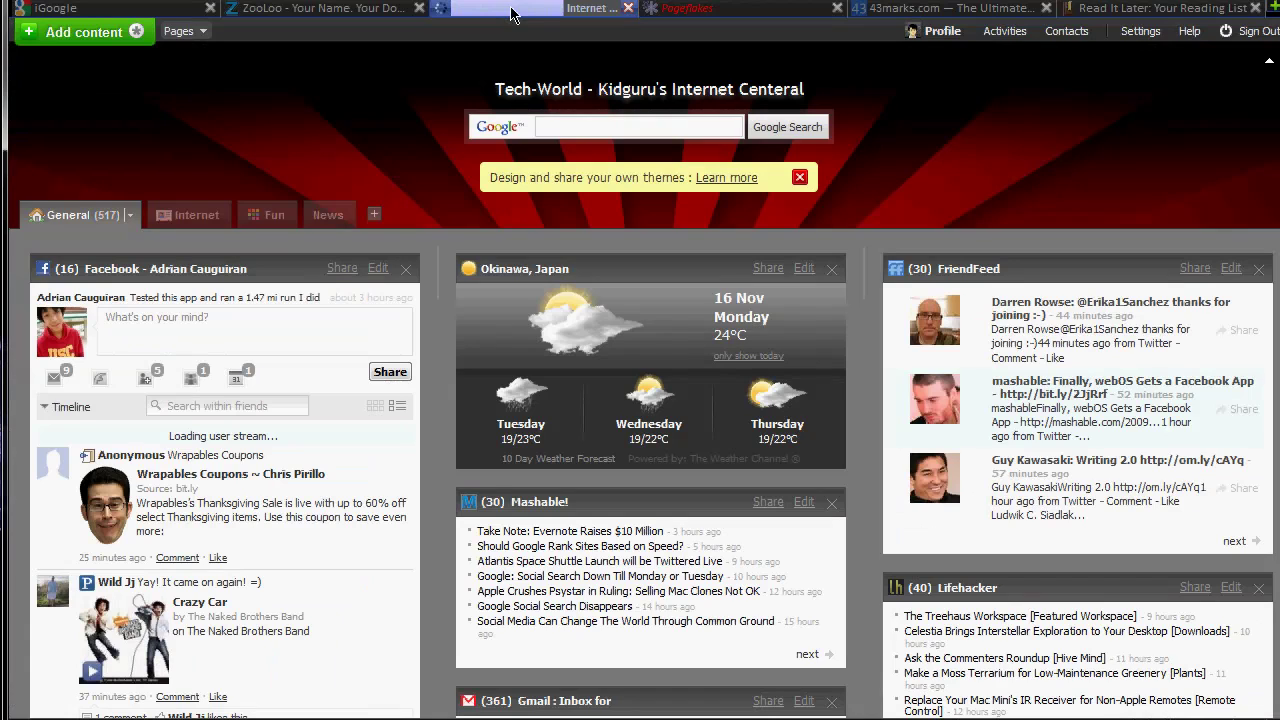
scroll(down, 3)
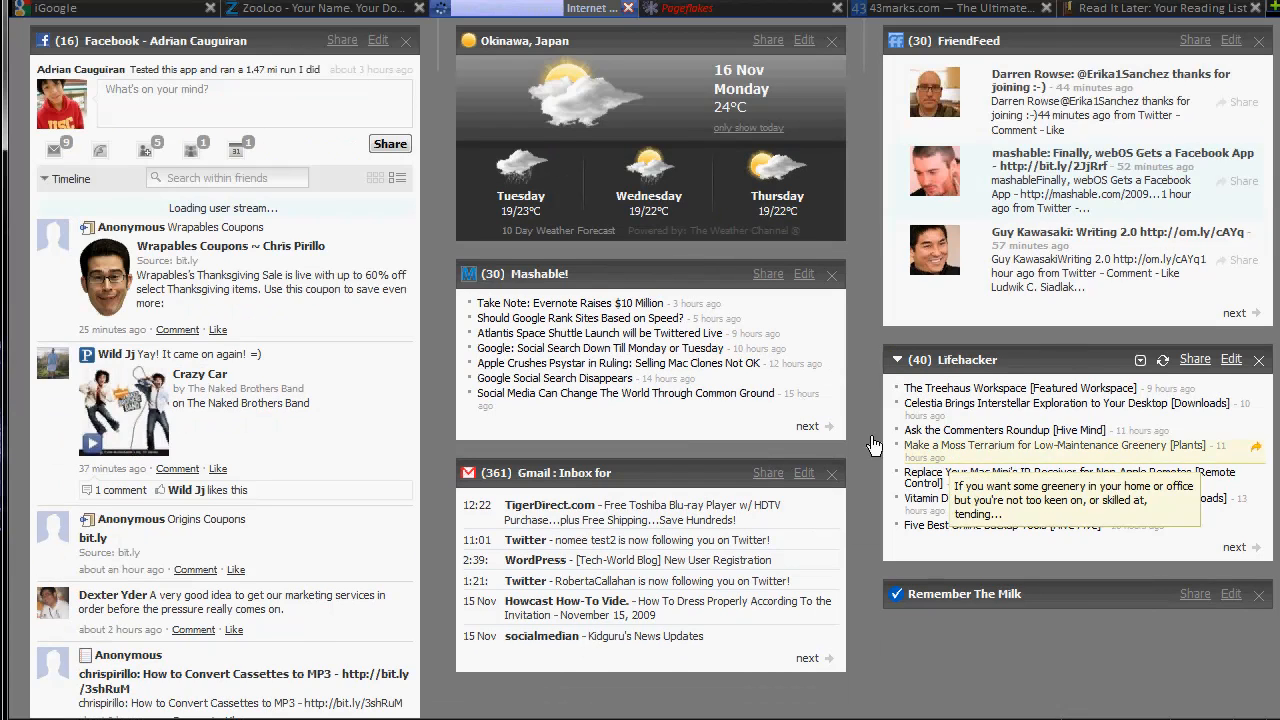
scroll(down, 3)
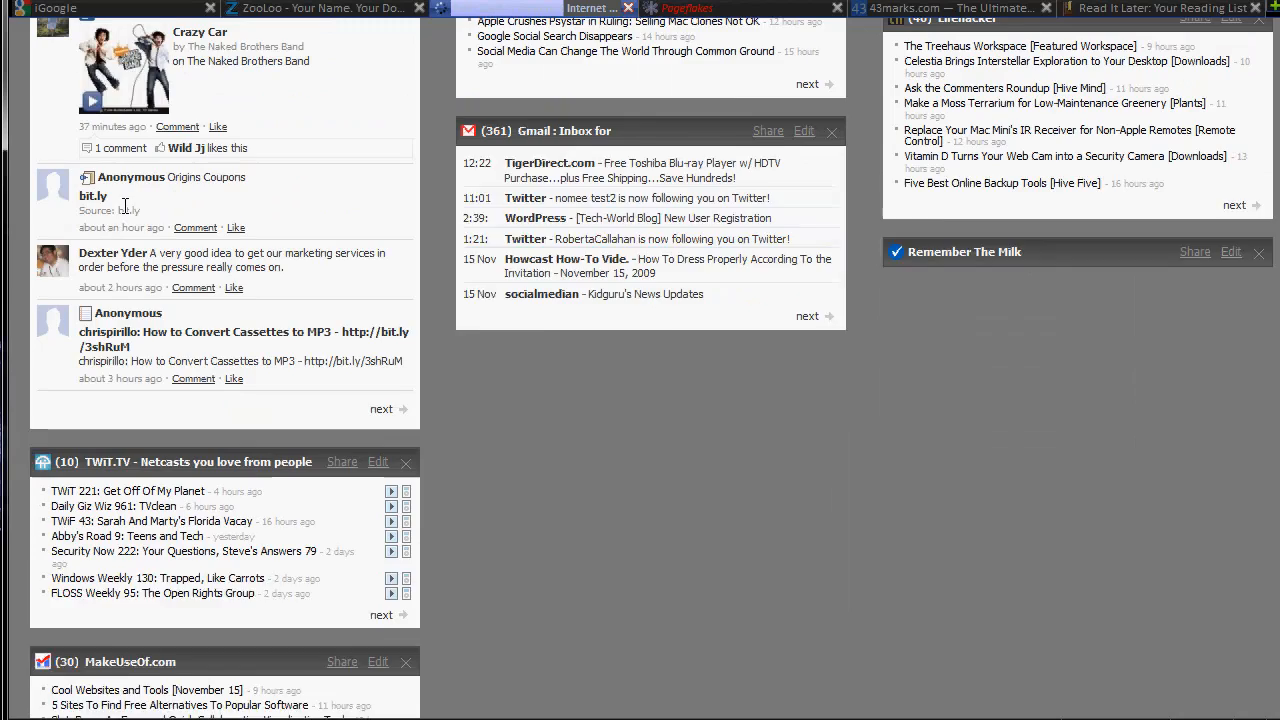
scroll(up, 3)
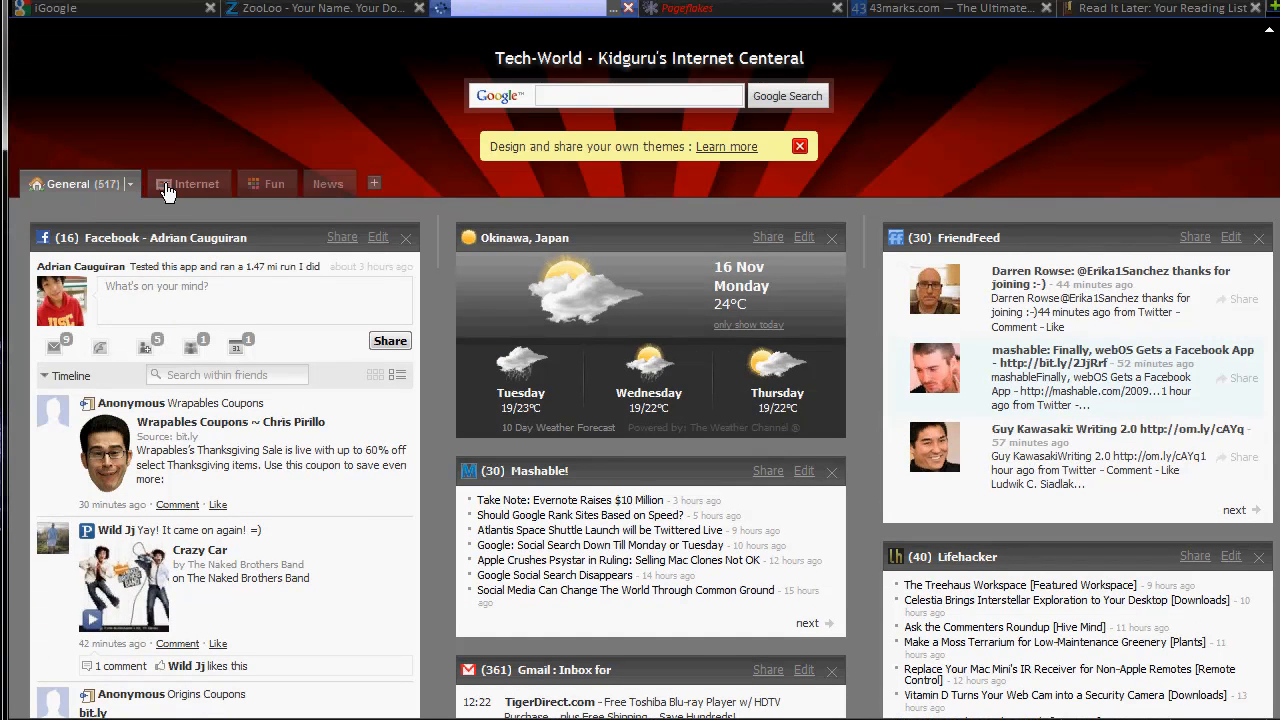
- Browse the Tech-World General tab's Gmail, FriendFeed, Lifehacker and TWiT.TV widgets
click(188, 184)
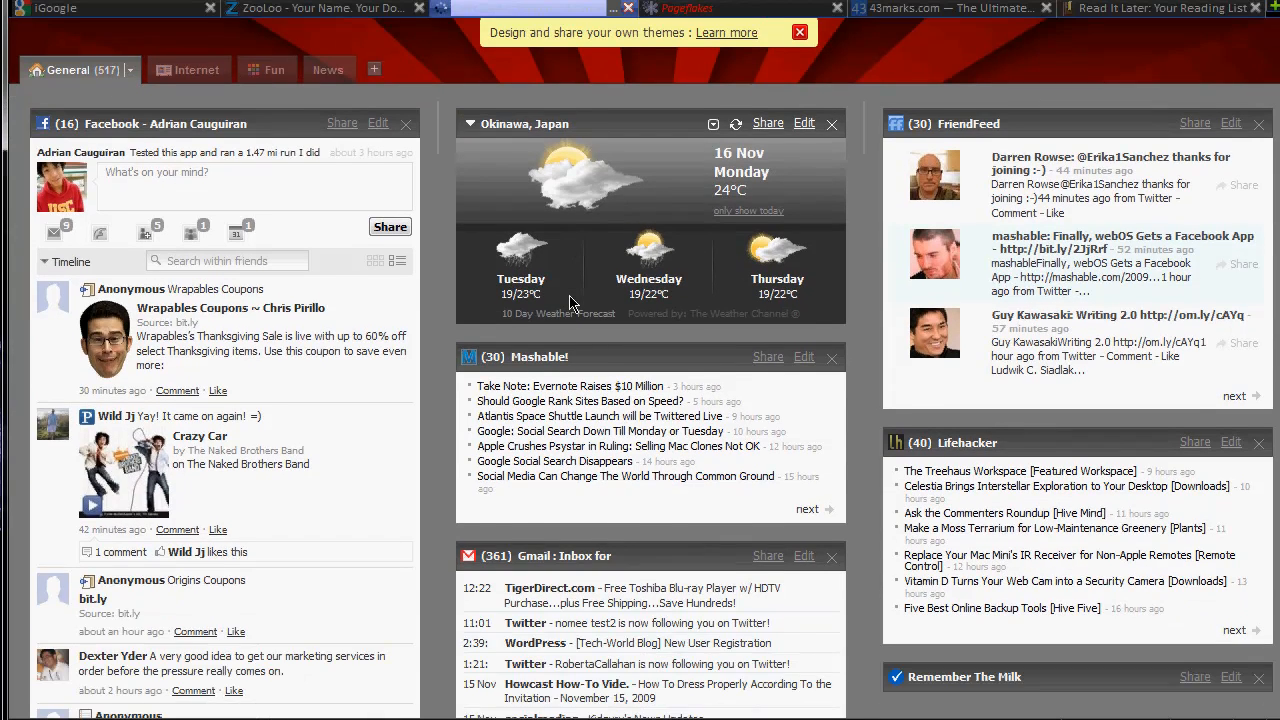
scroll(down, 3)
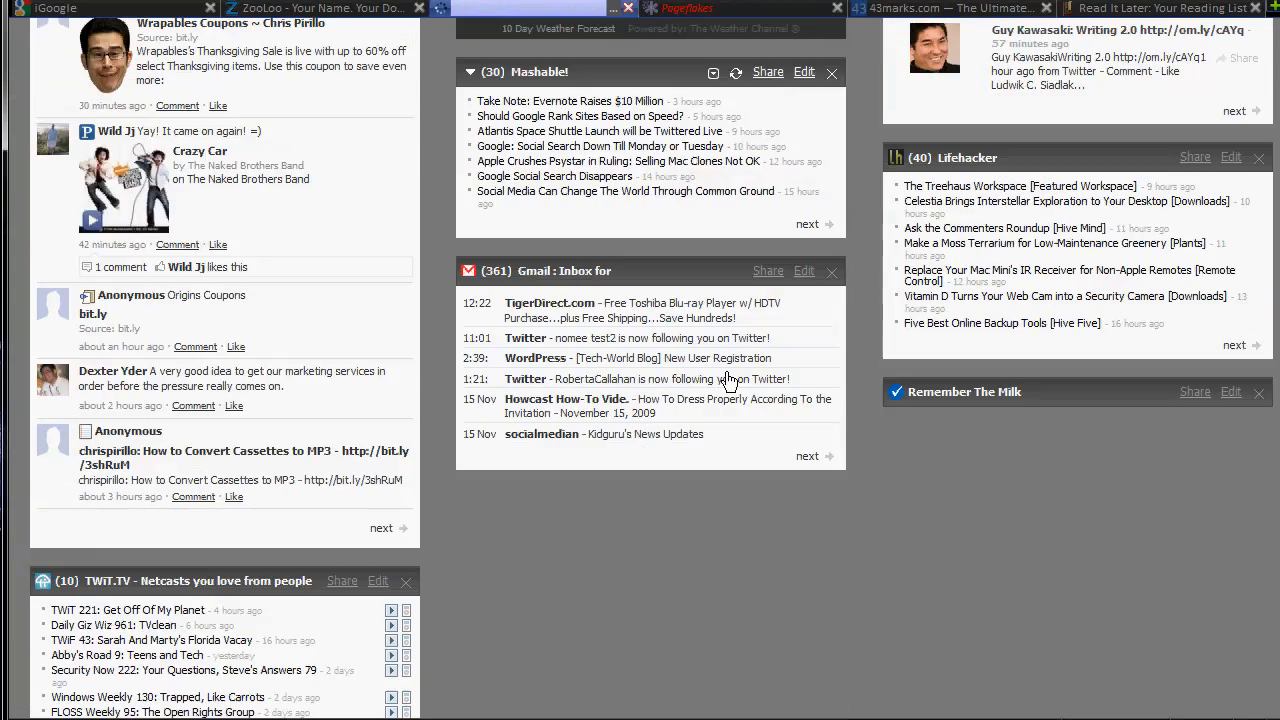
scroll(down, 3)
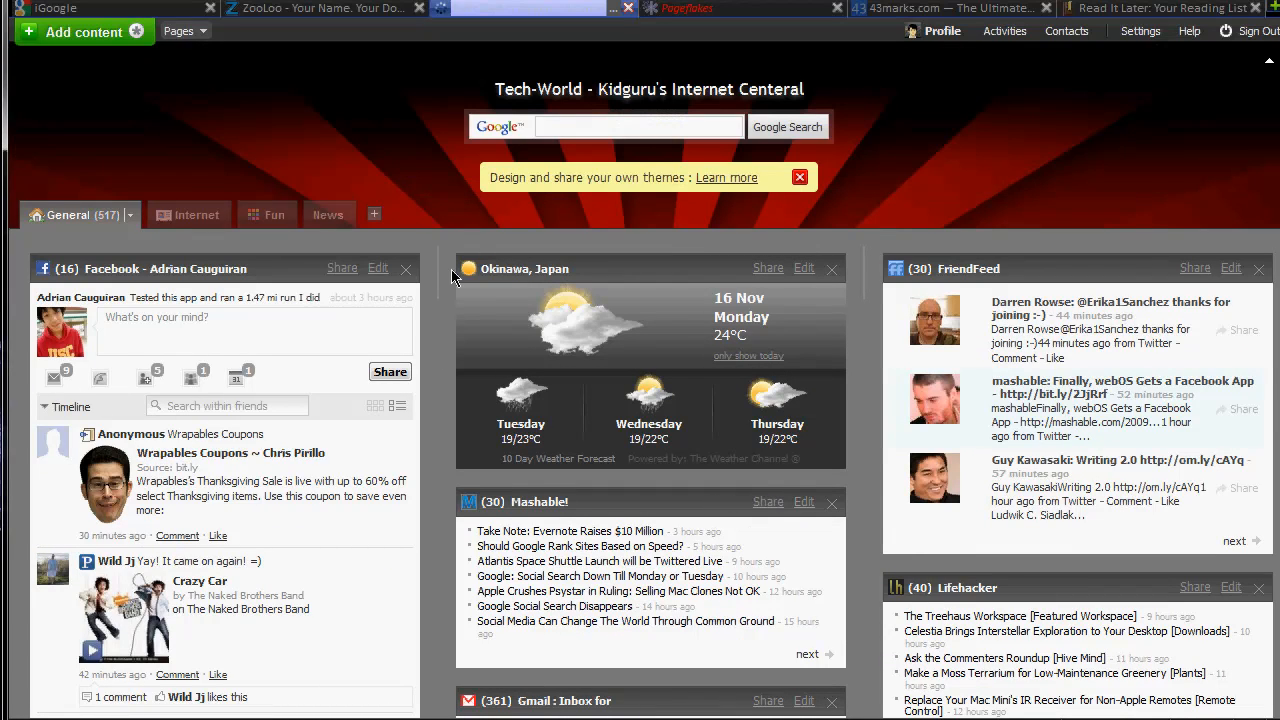
click(638, 126)
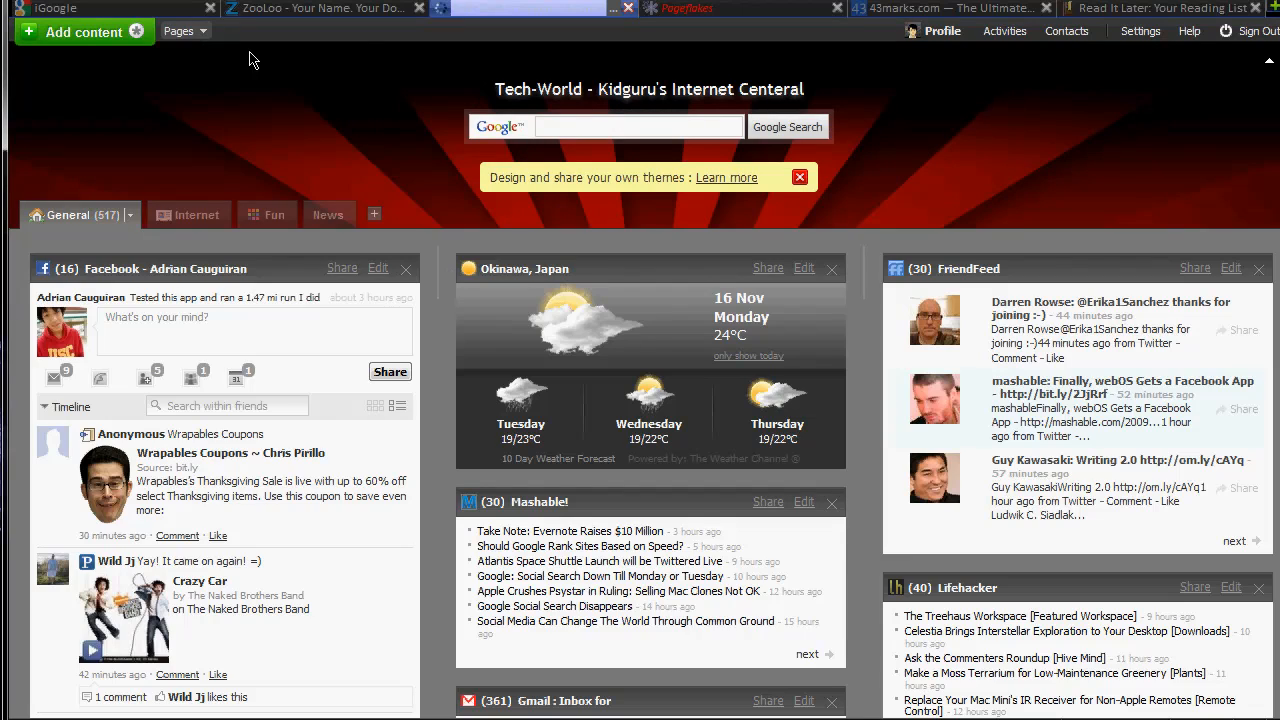
mouse_move(144, 36)
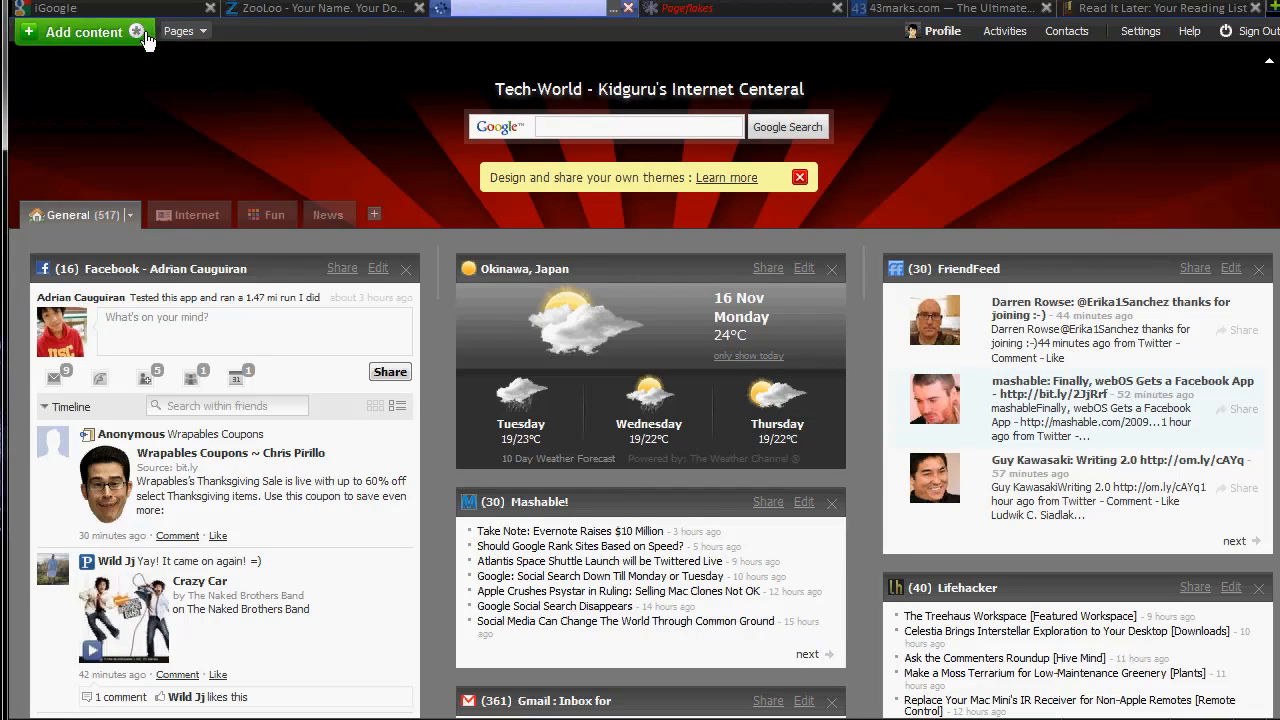
mouse_move(308, 272)
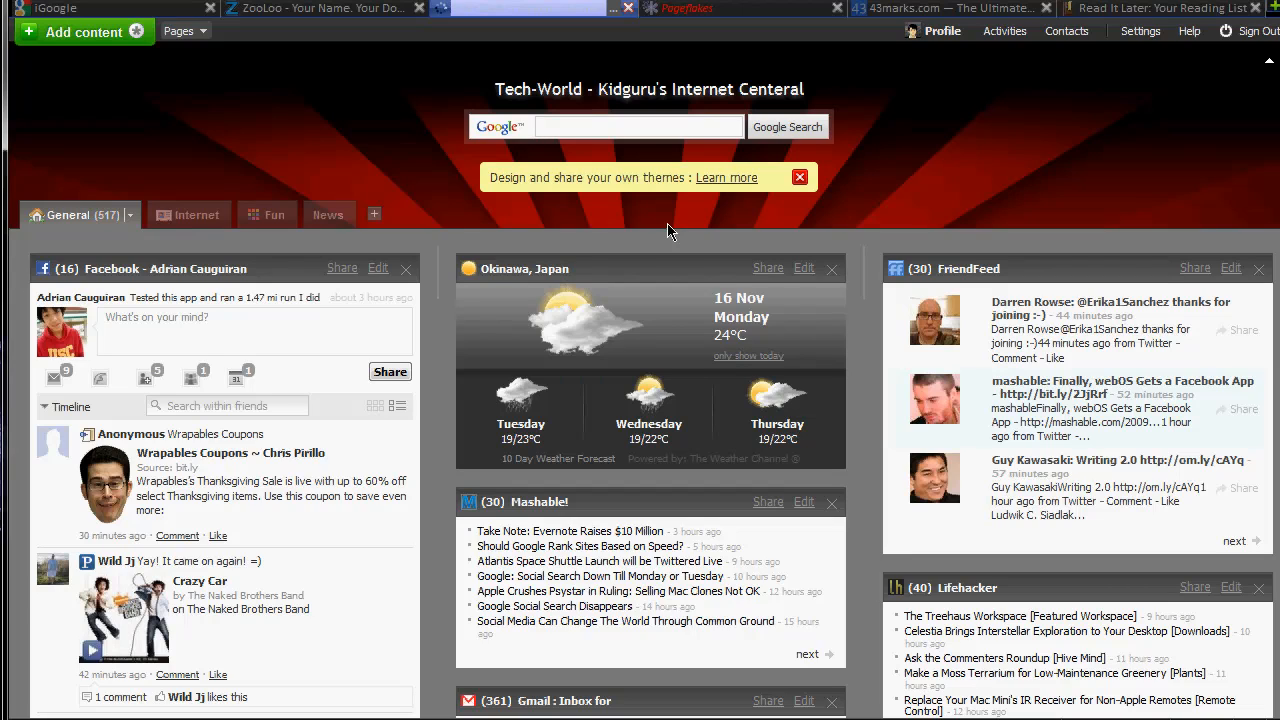
click(638, 126)
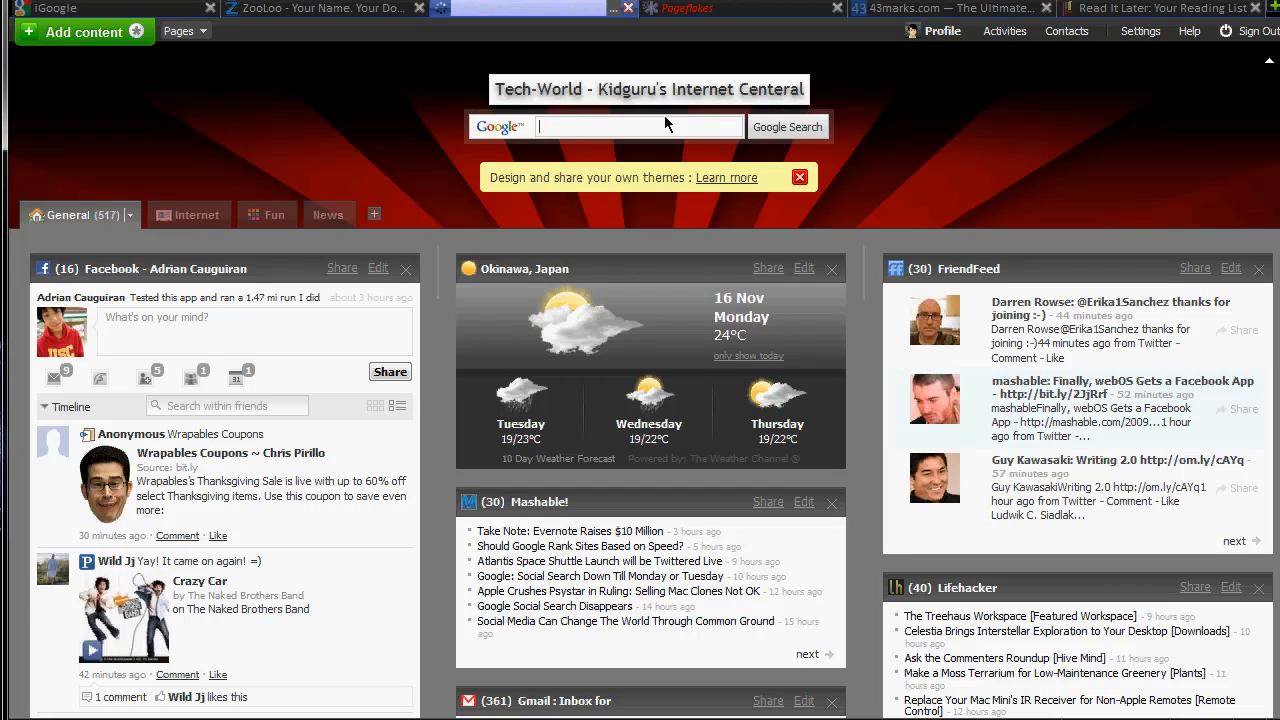
mouse_move(948, 198)
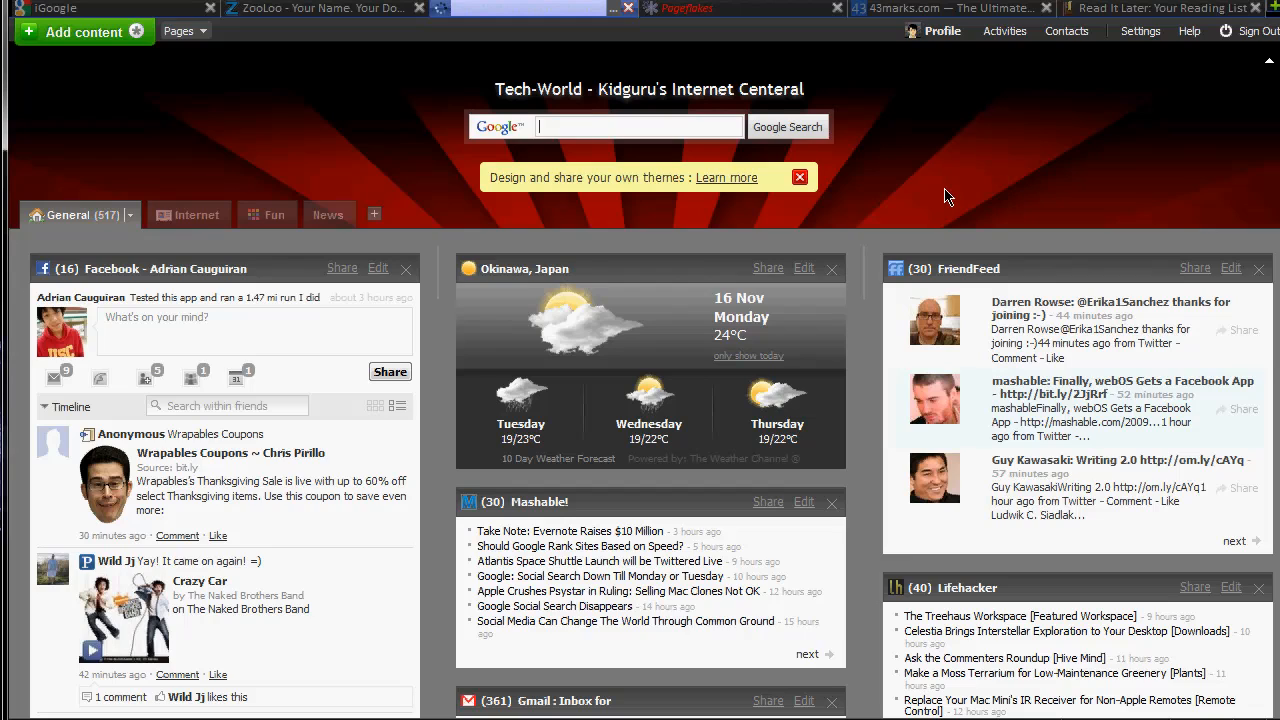
mouse_move(656, 170)
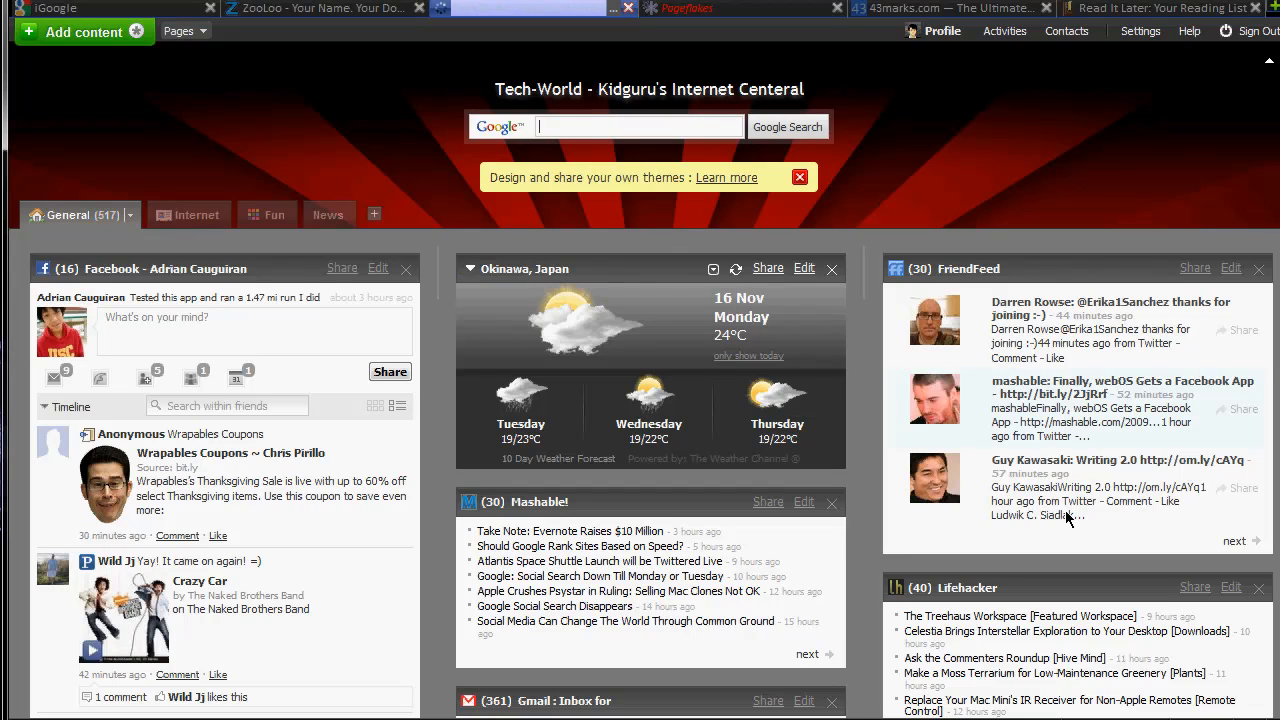
scroll(down, 3)
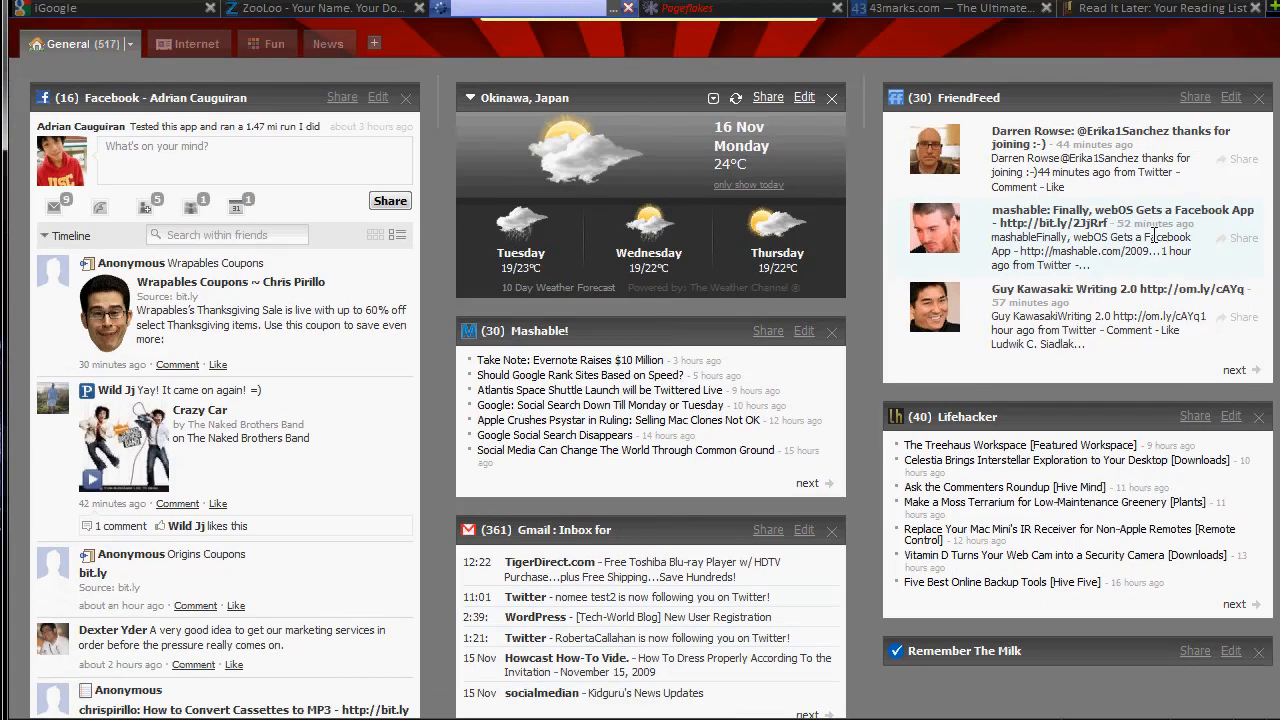
scroll(down, 3)
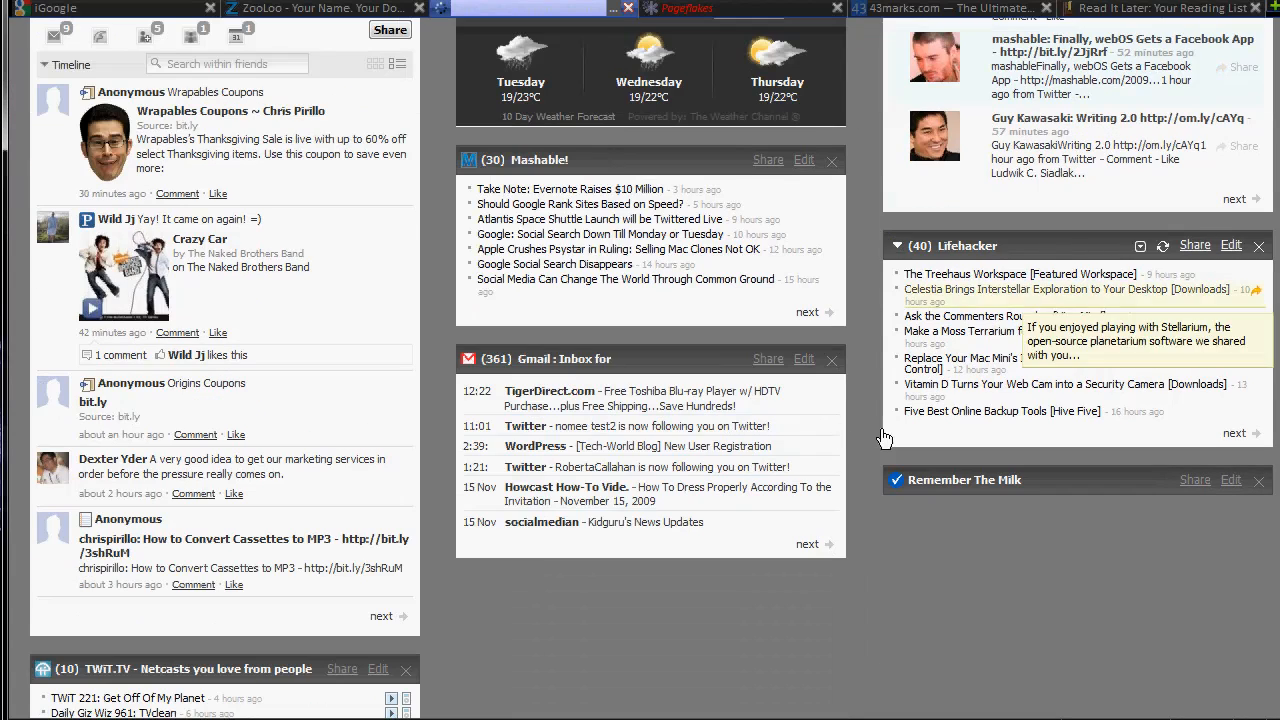
mouse_move(608, 312)
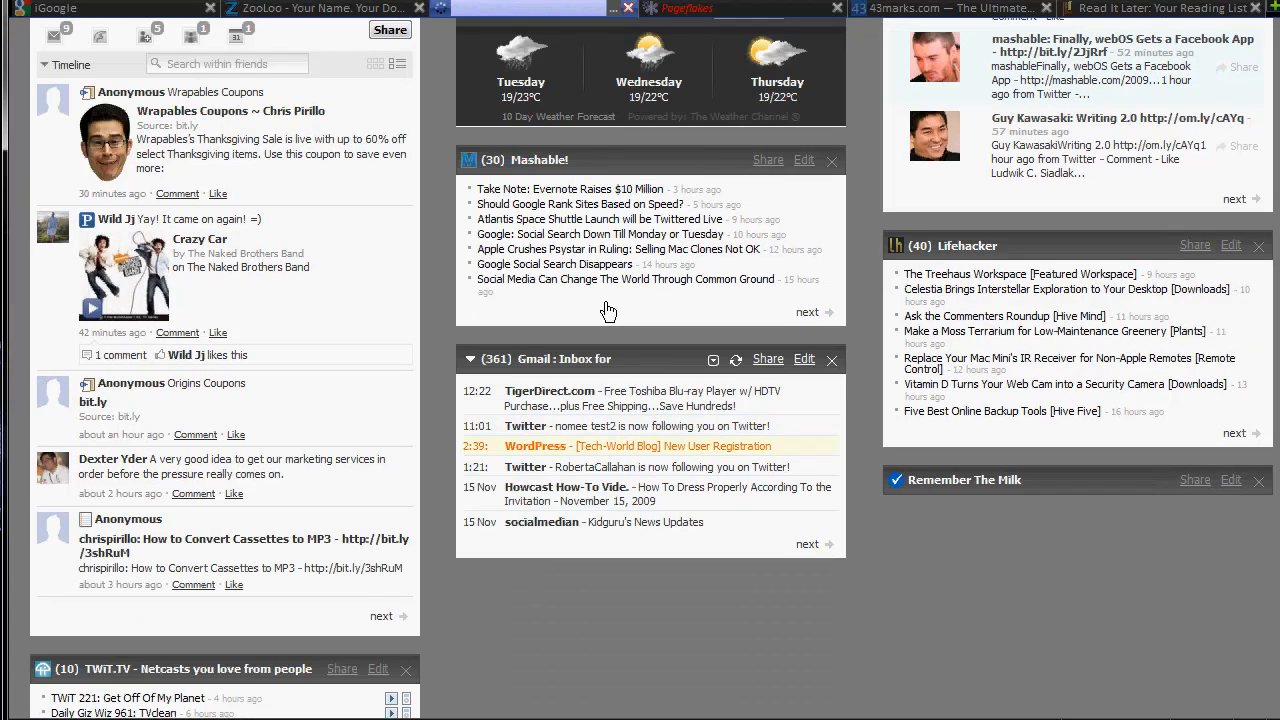
click(636, 444)
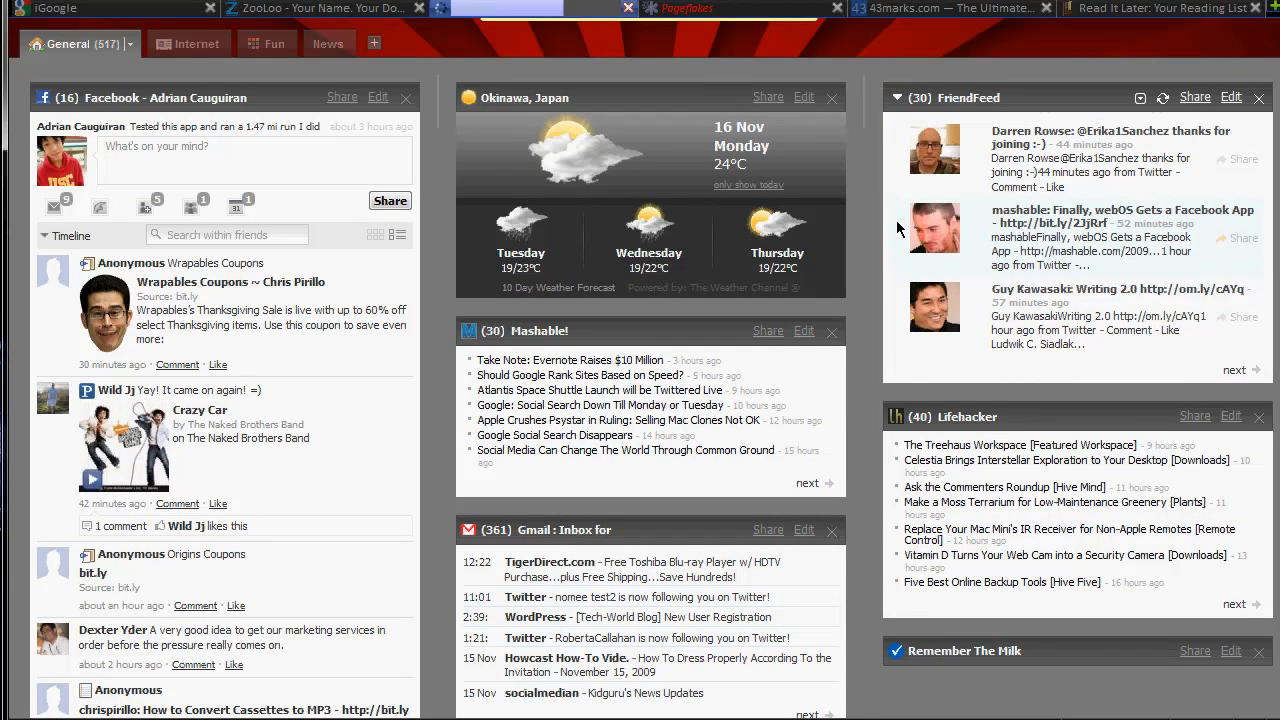
scroll(up, 3)
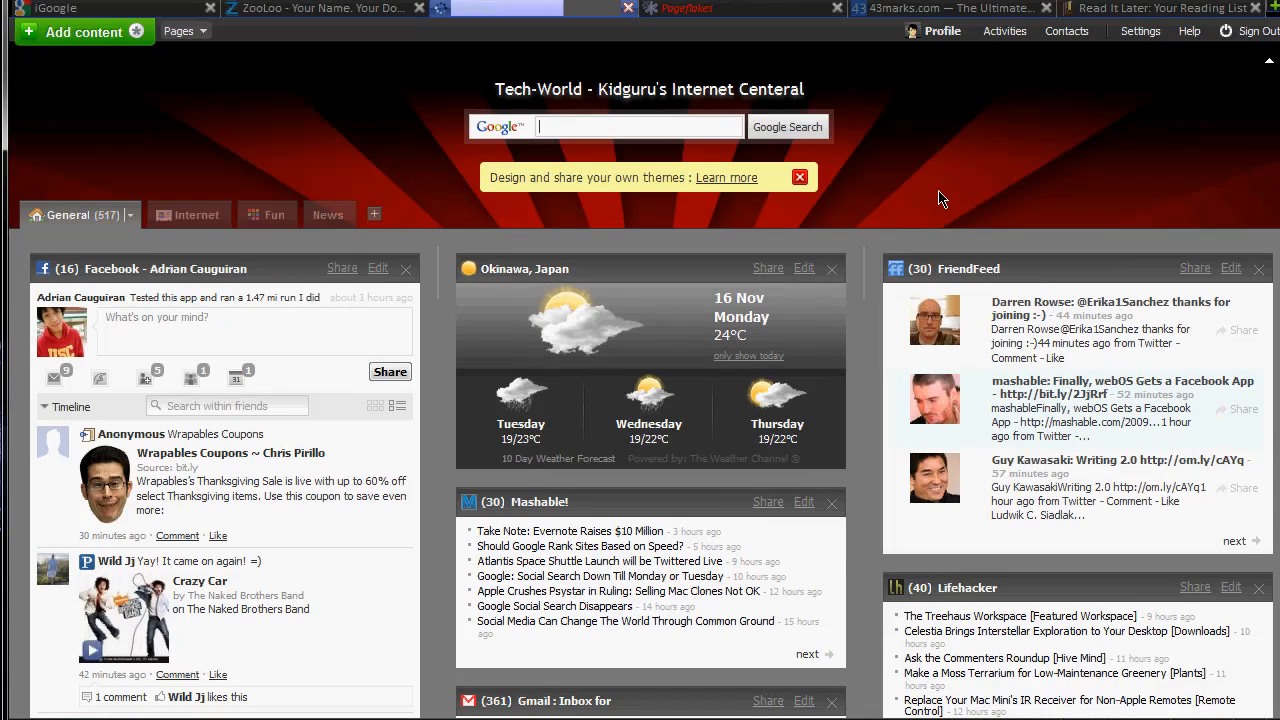
mouse_move(1004, 32)
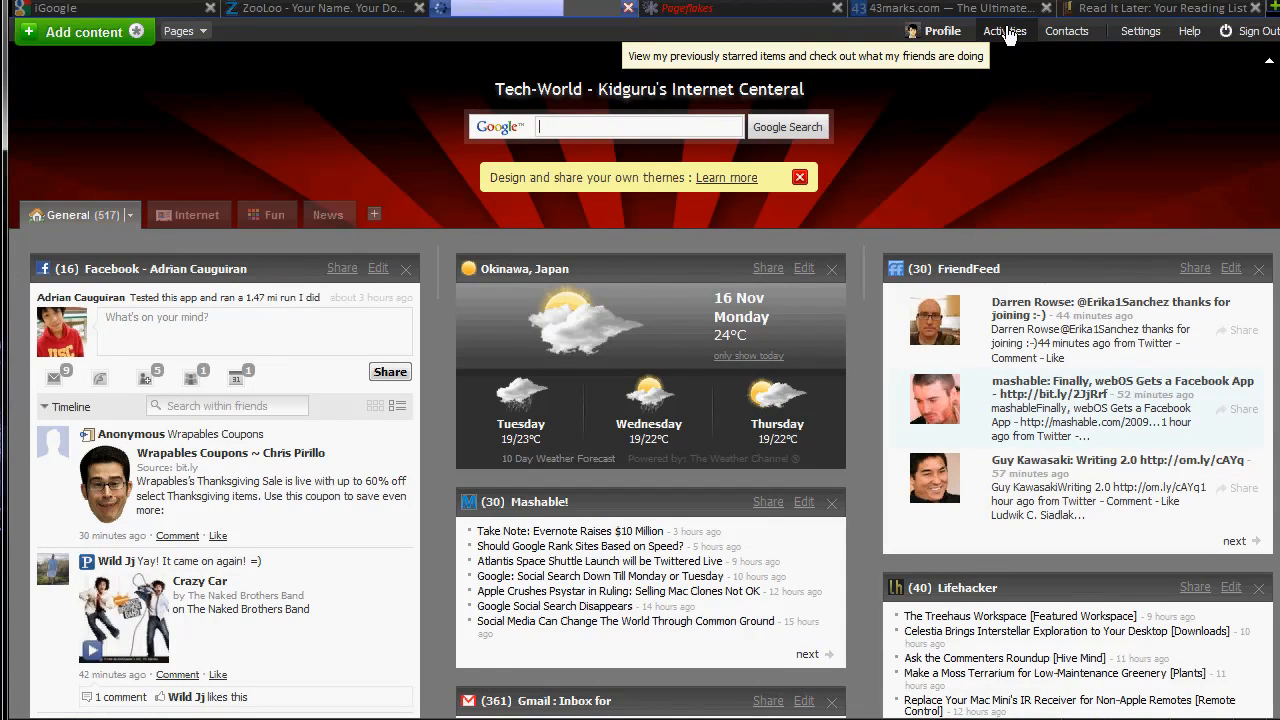
mouse_move(510, 148)
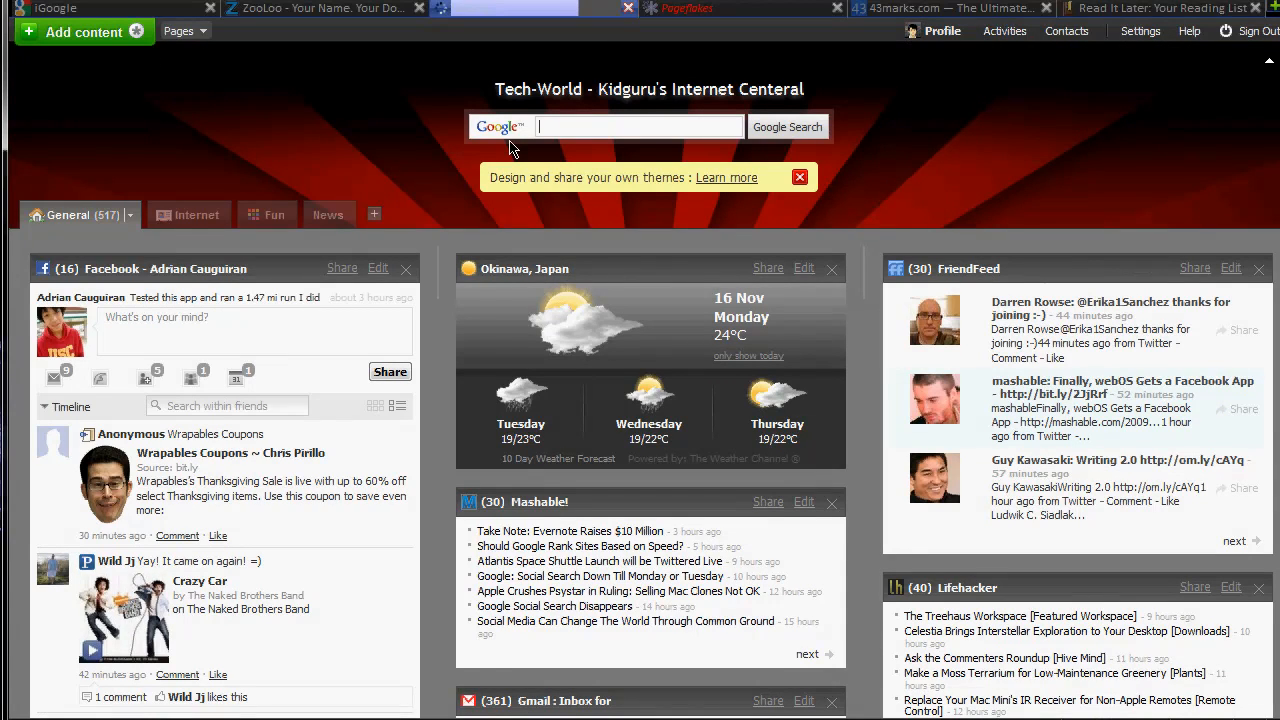
mouse_move(1210, 84)
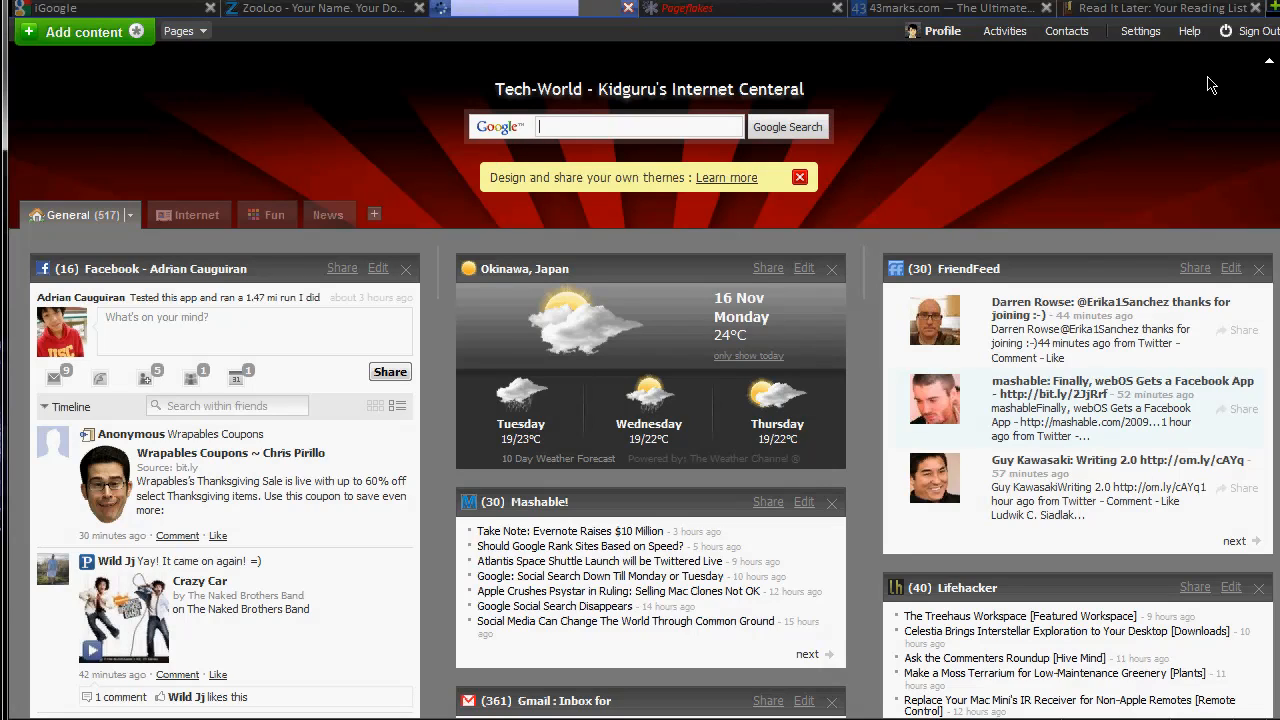
mouse_move(756, 50)
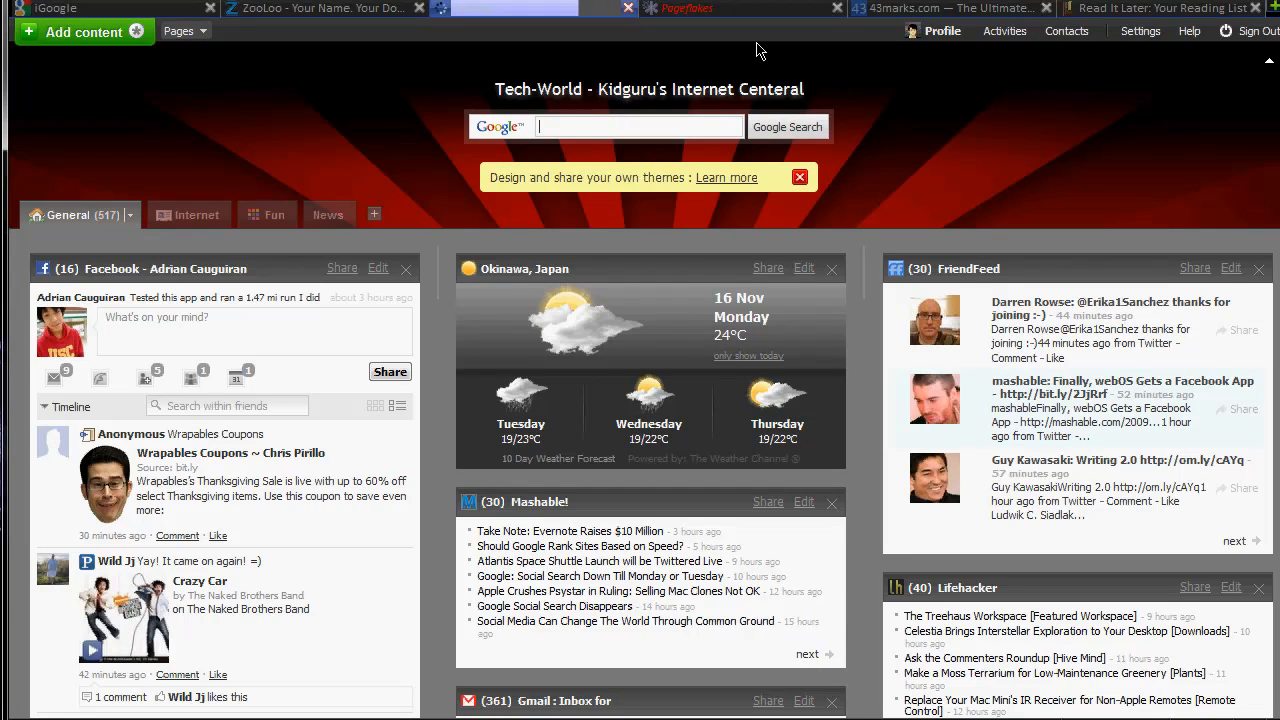
mouse_move(736, 208)
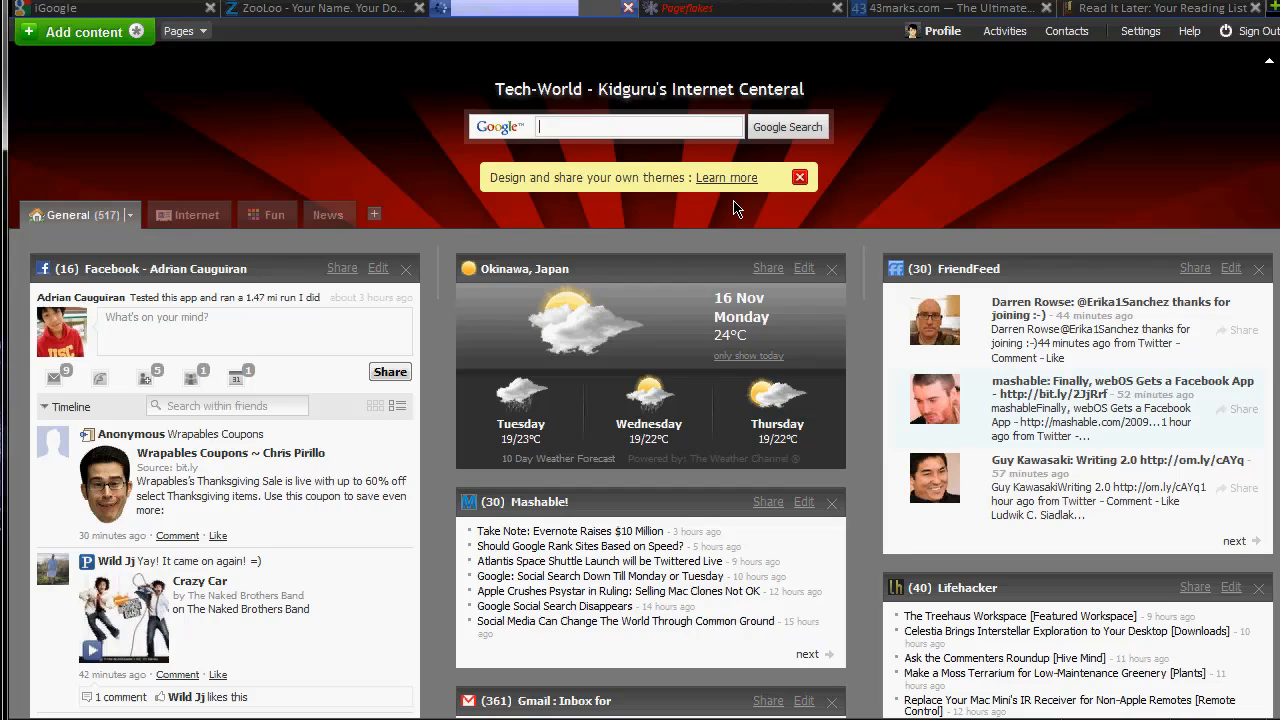
mouse_move(732, 216)
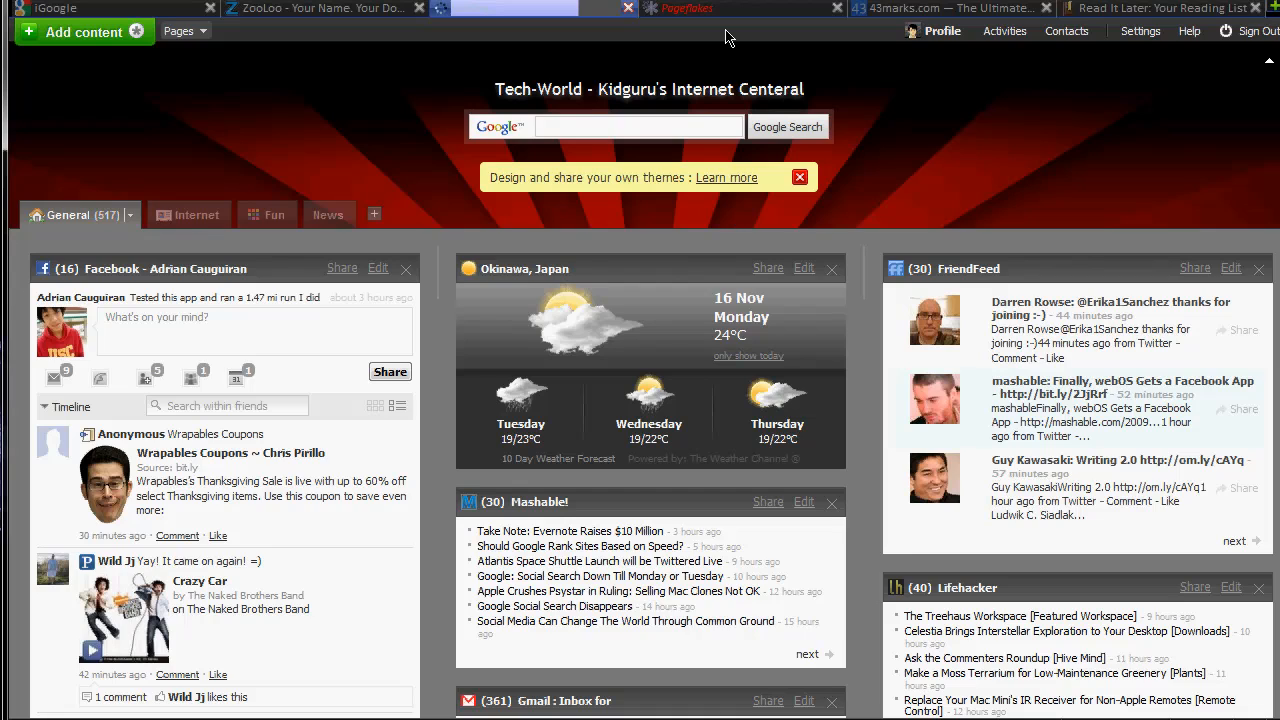
- Show the Pageflakes page and look over its Weather, Local News, Email, Flickr and Twitter flakes
click(688, 8)
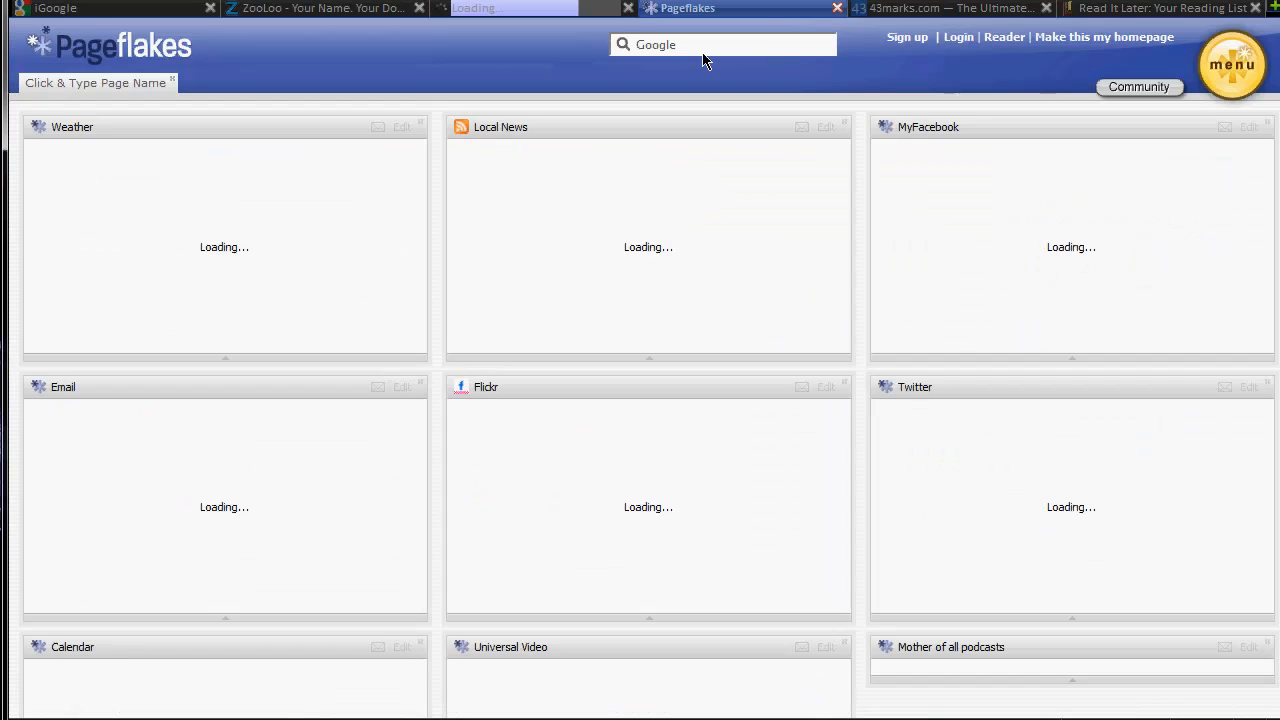
mouse_move(404, 132)
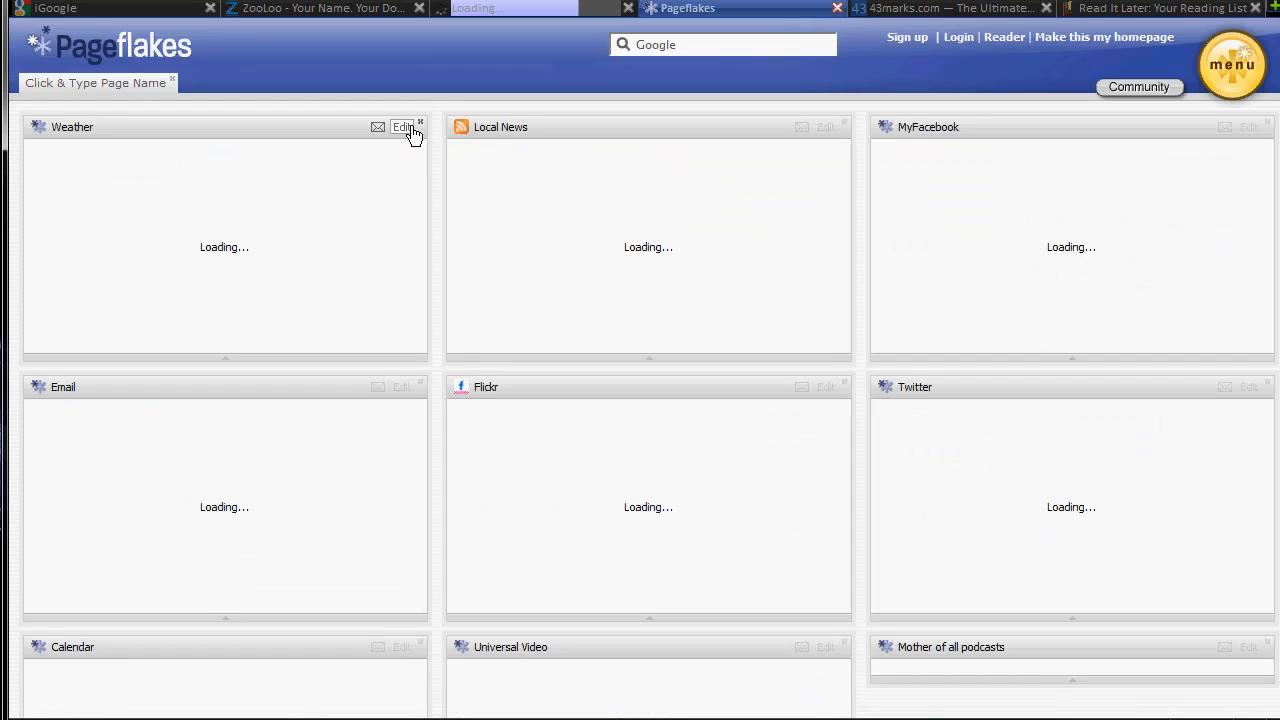
mouse_move(896, 164)
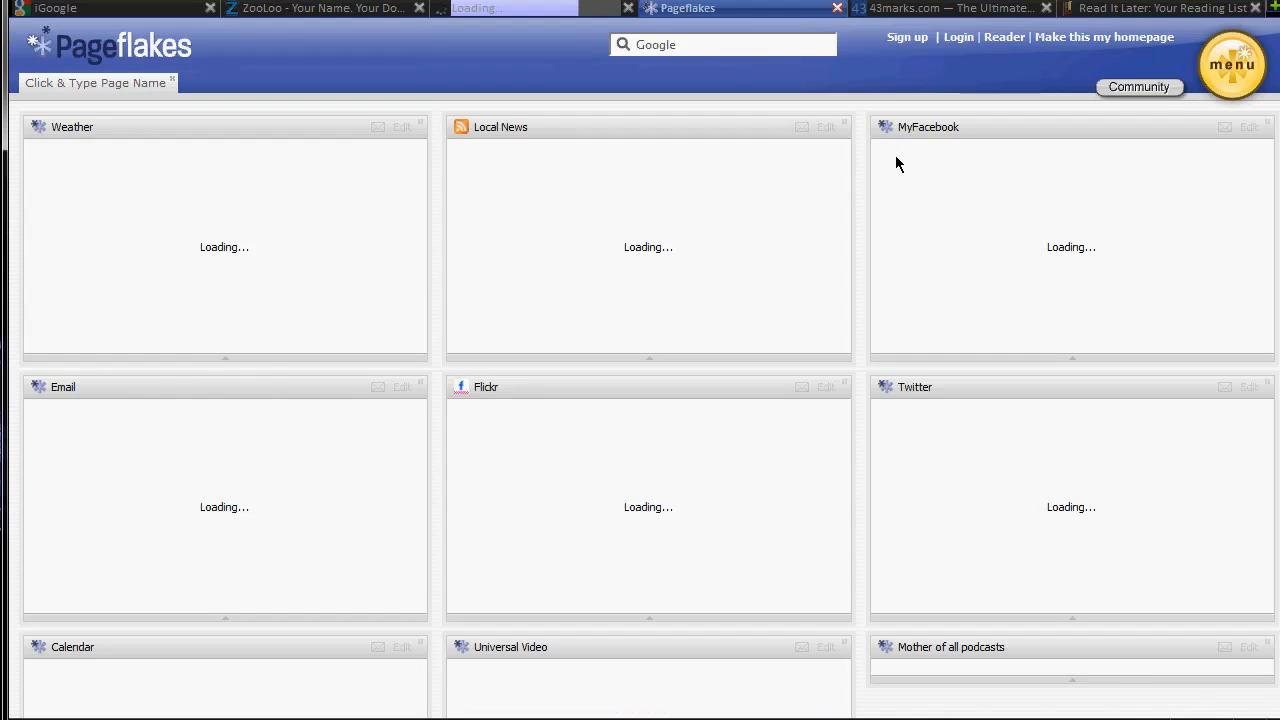
scroll(down, 3)
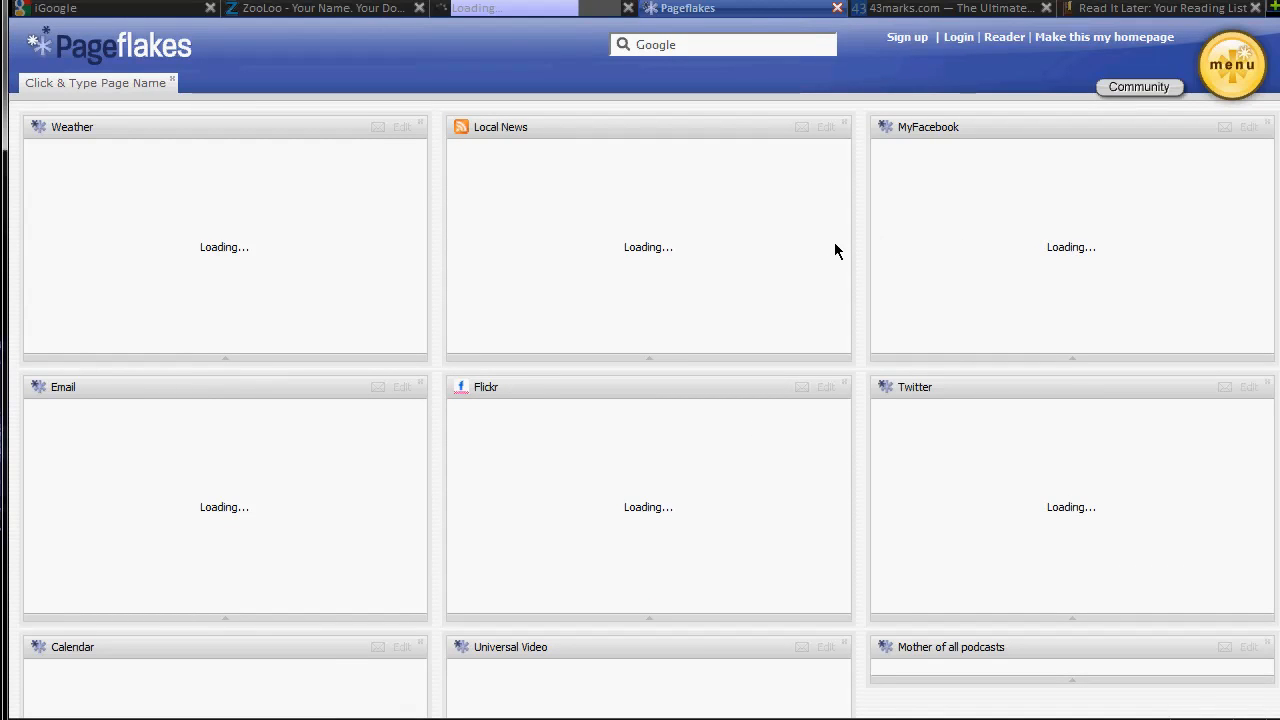
scroll(down, 3)
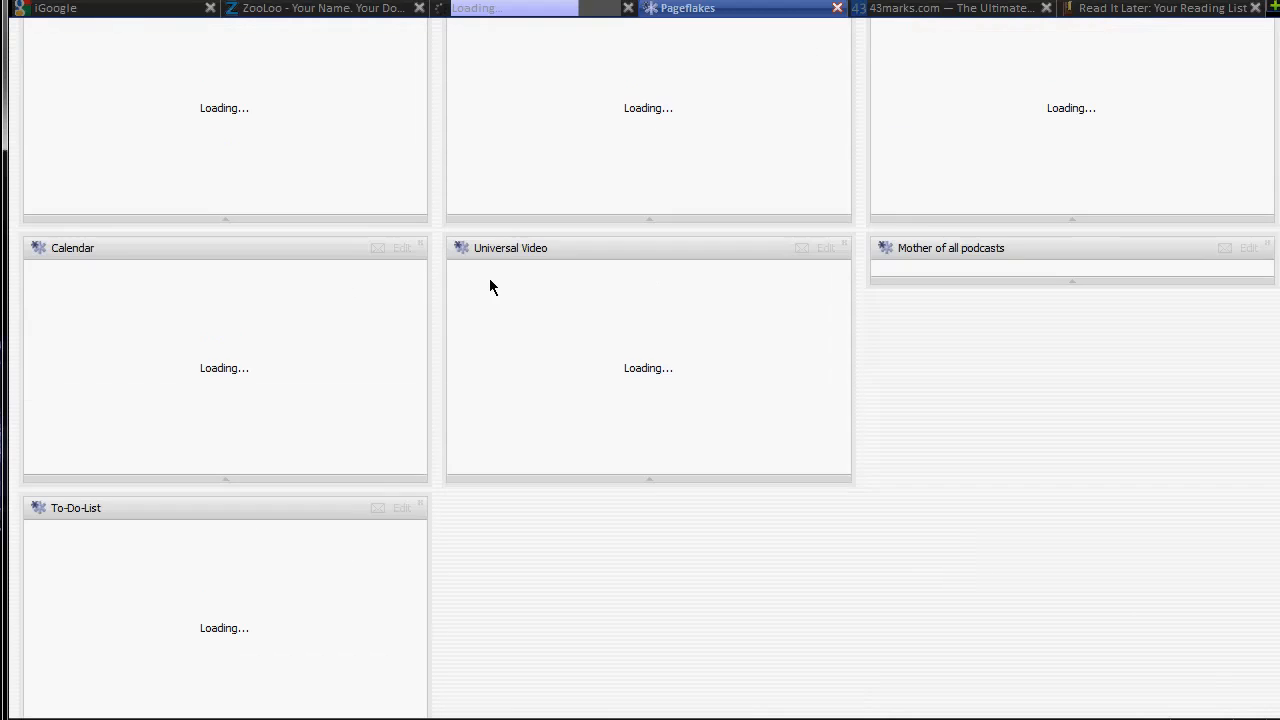
scroll(up, 3)
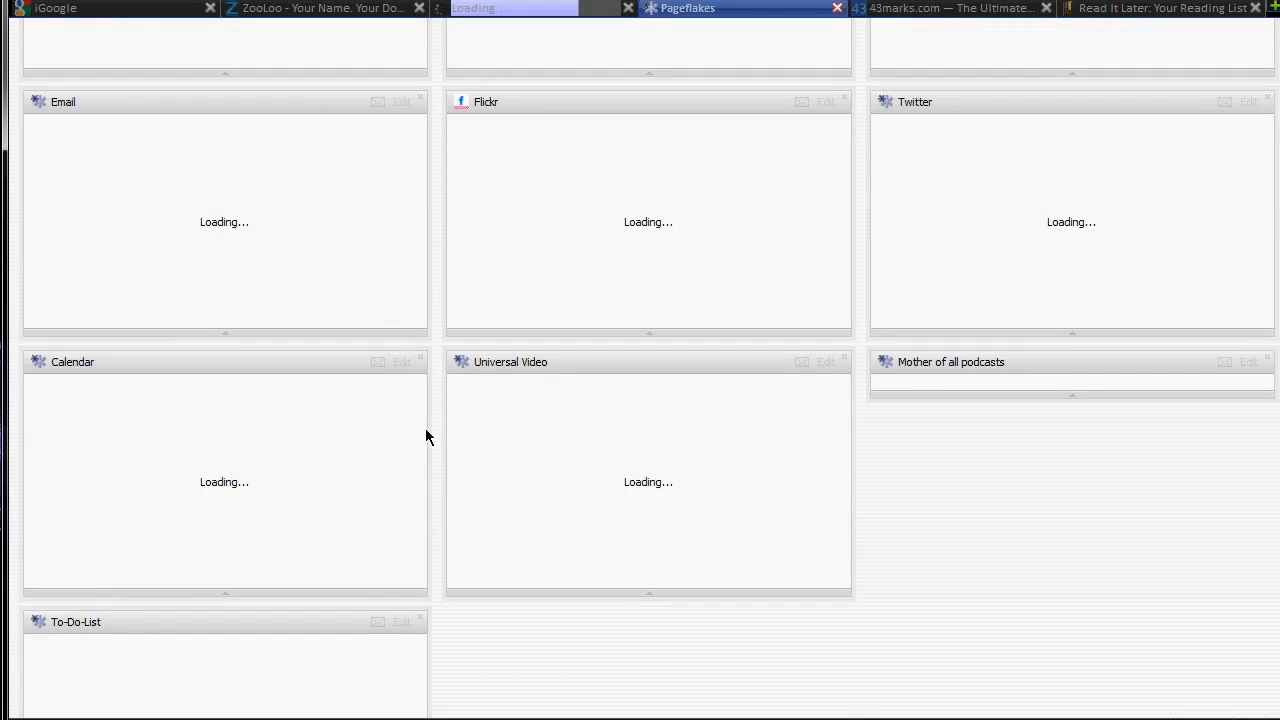
scroll(up, 3)
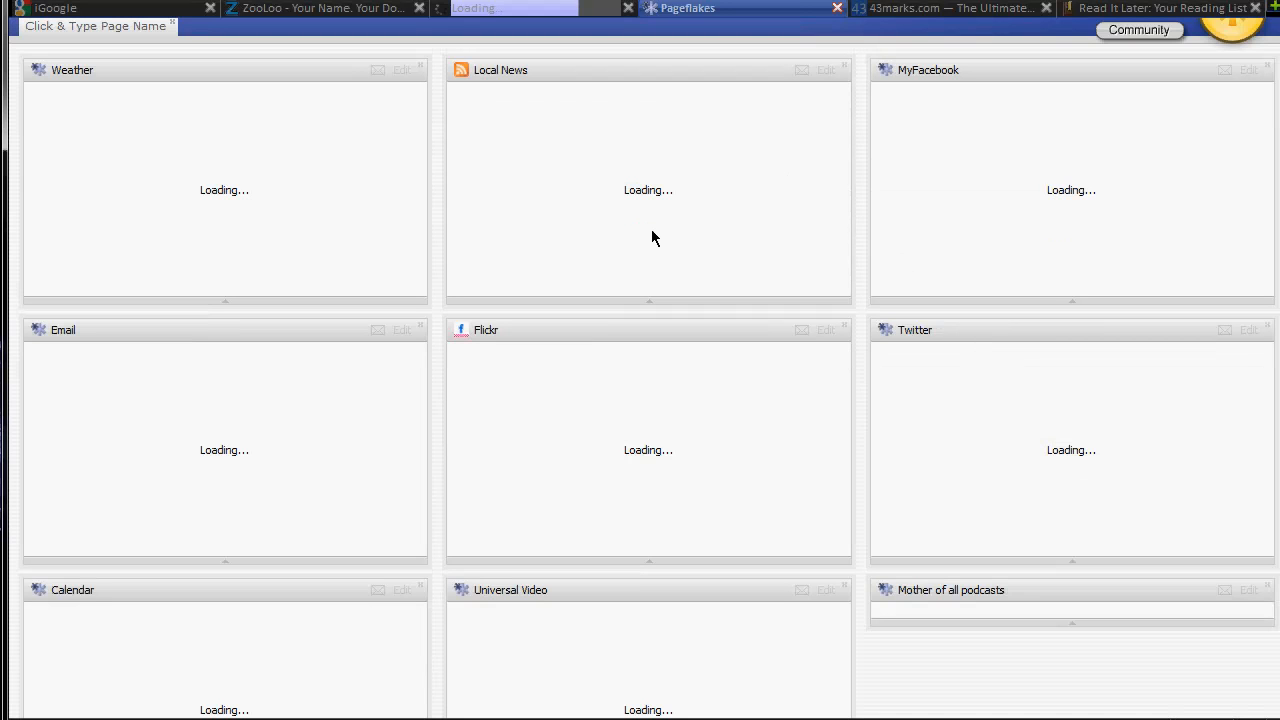
mouse_move(430, 272)
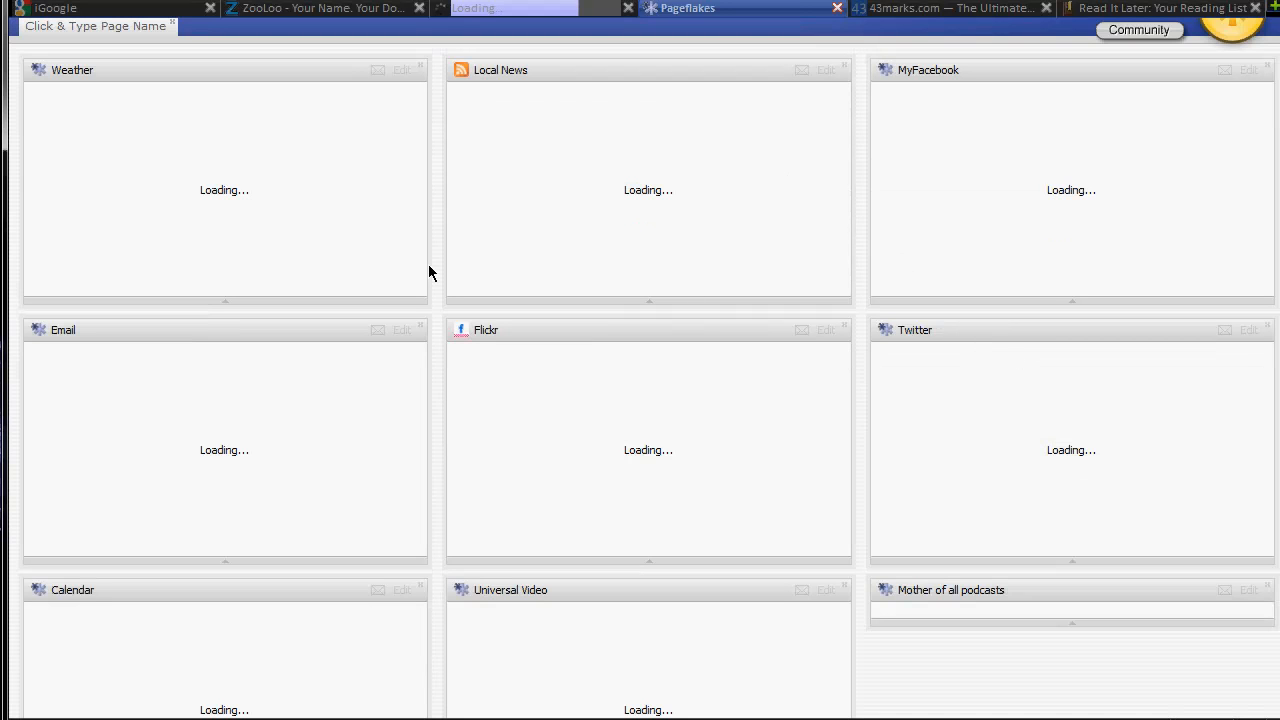
mouse_move(518, 142)
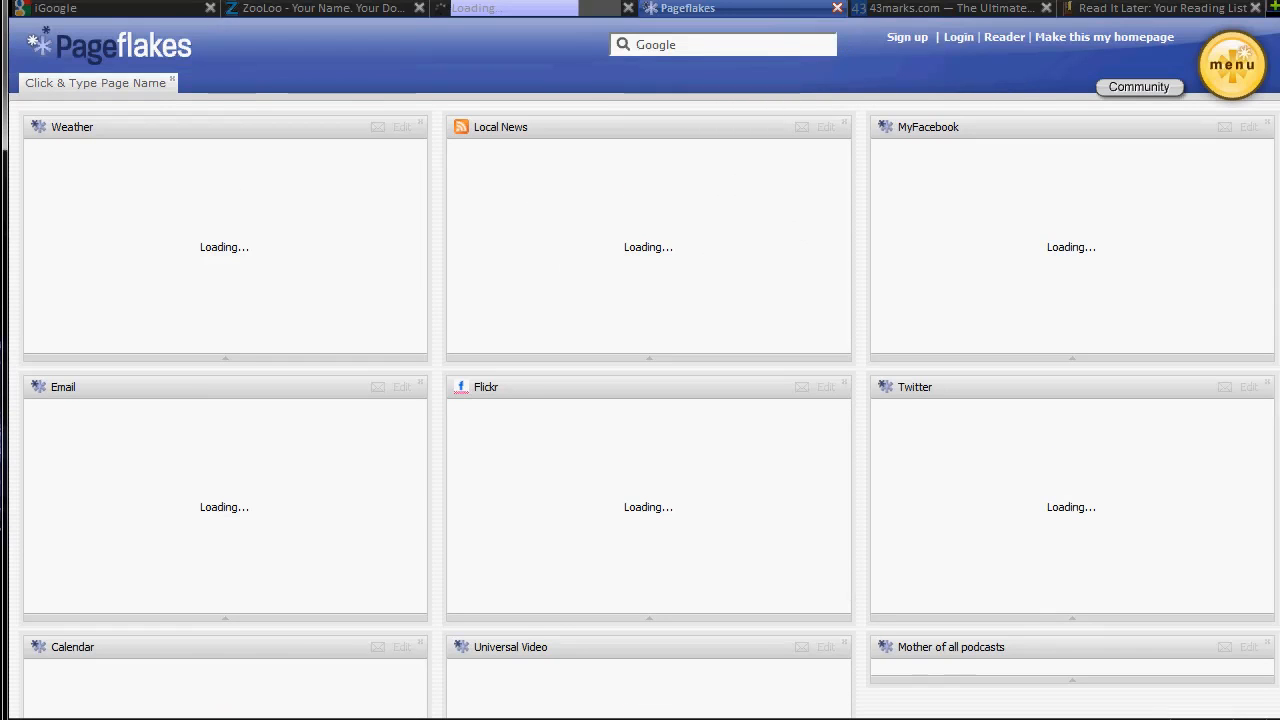
- Show the 43marks start page with its Email, Social, Video, Music and Shopping link categories
click(944, 8)
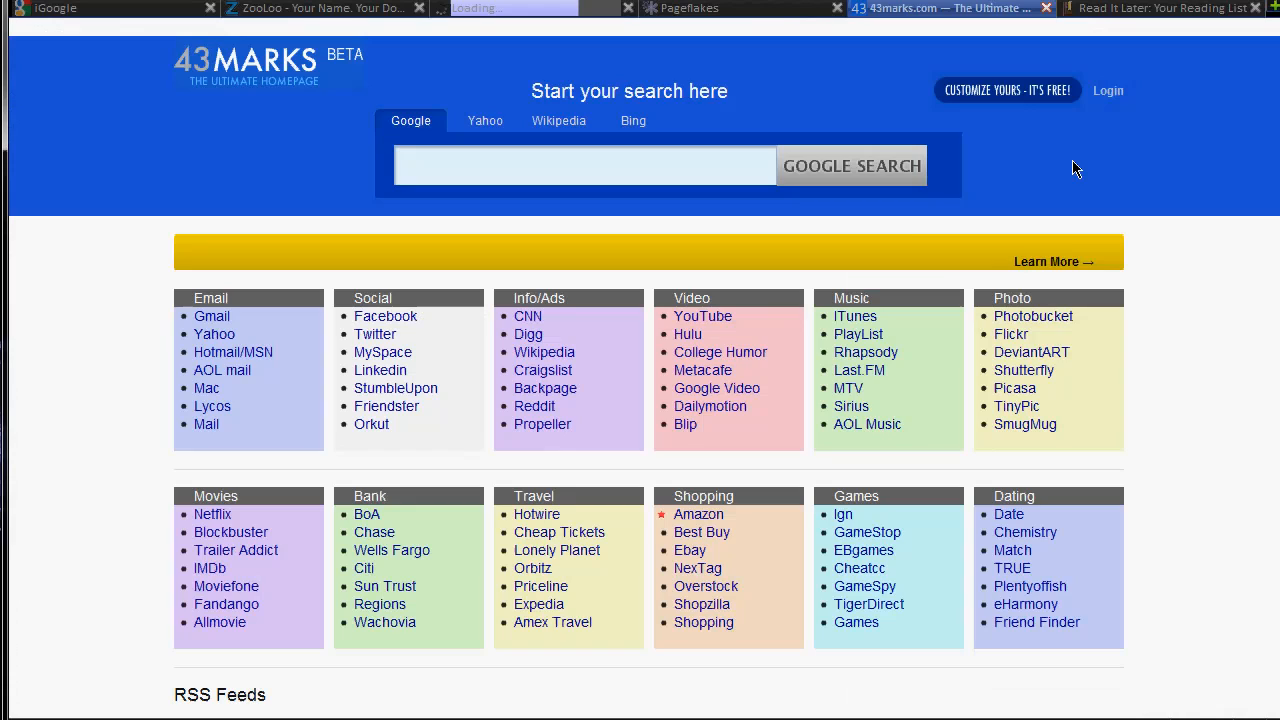
mouse_move(912, 302)
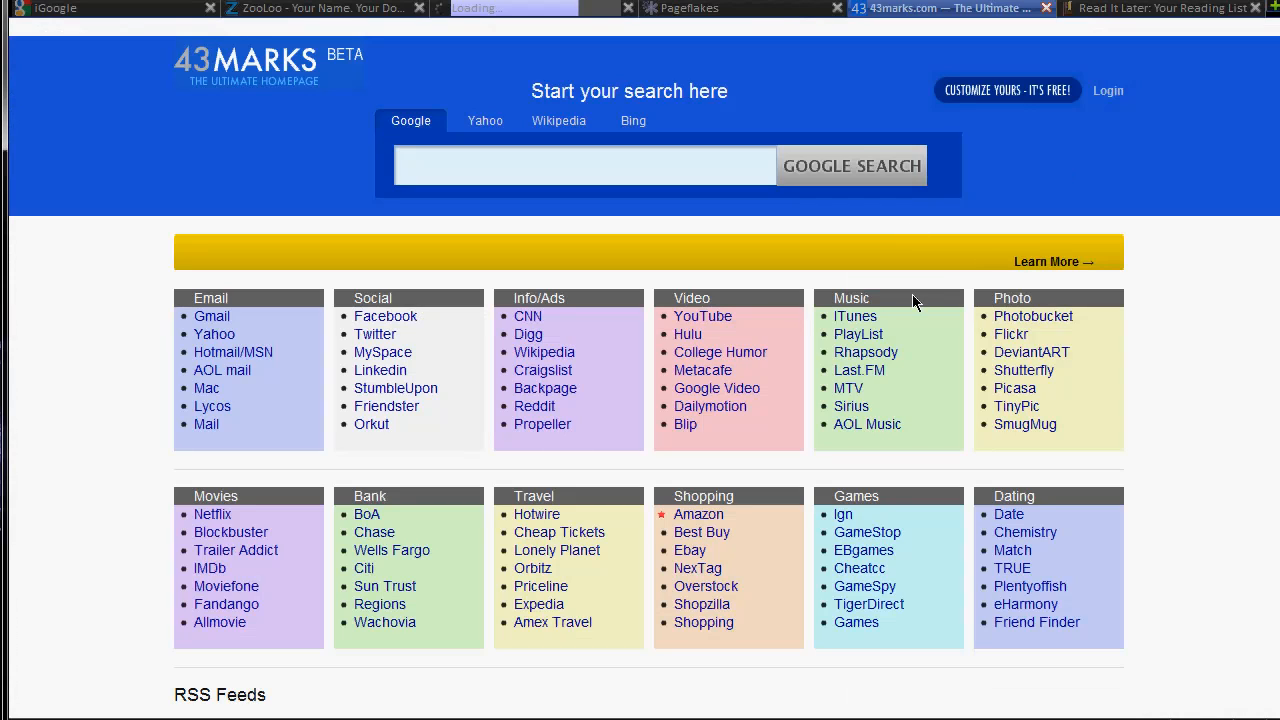
mouse_move(930, 300)
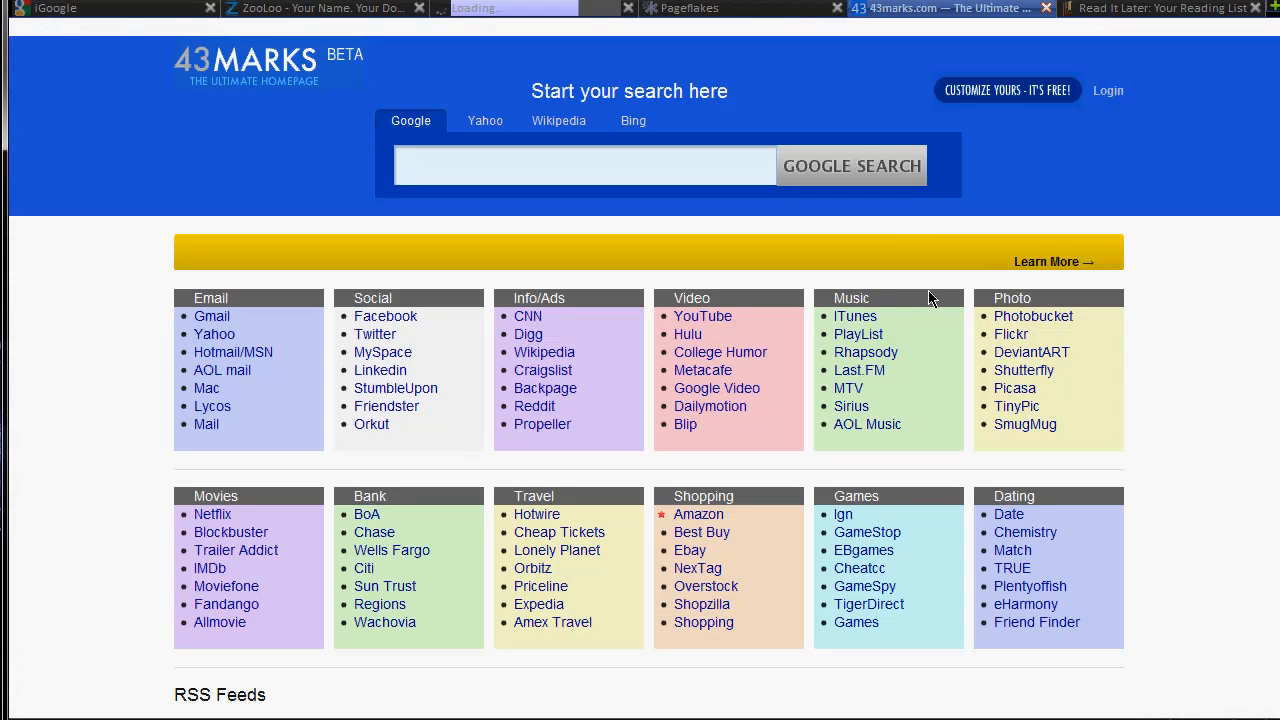
mouse_move(922, 300)
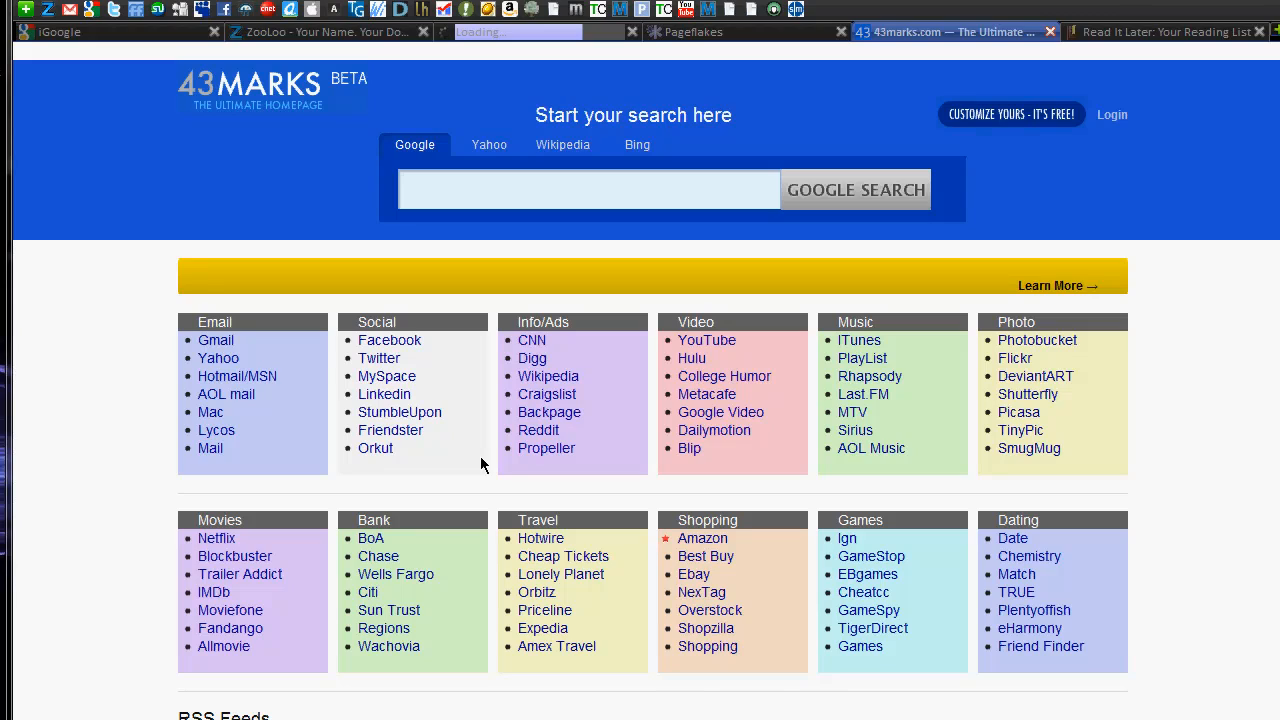
mouse_move(1036, 376)
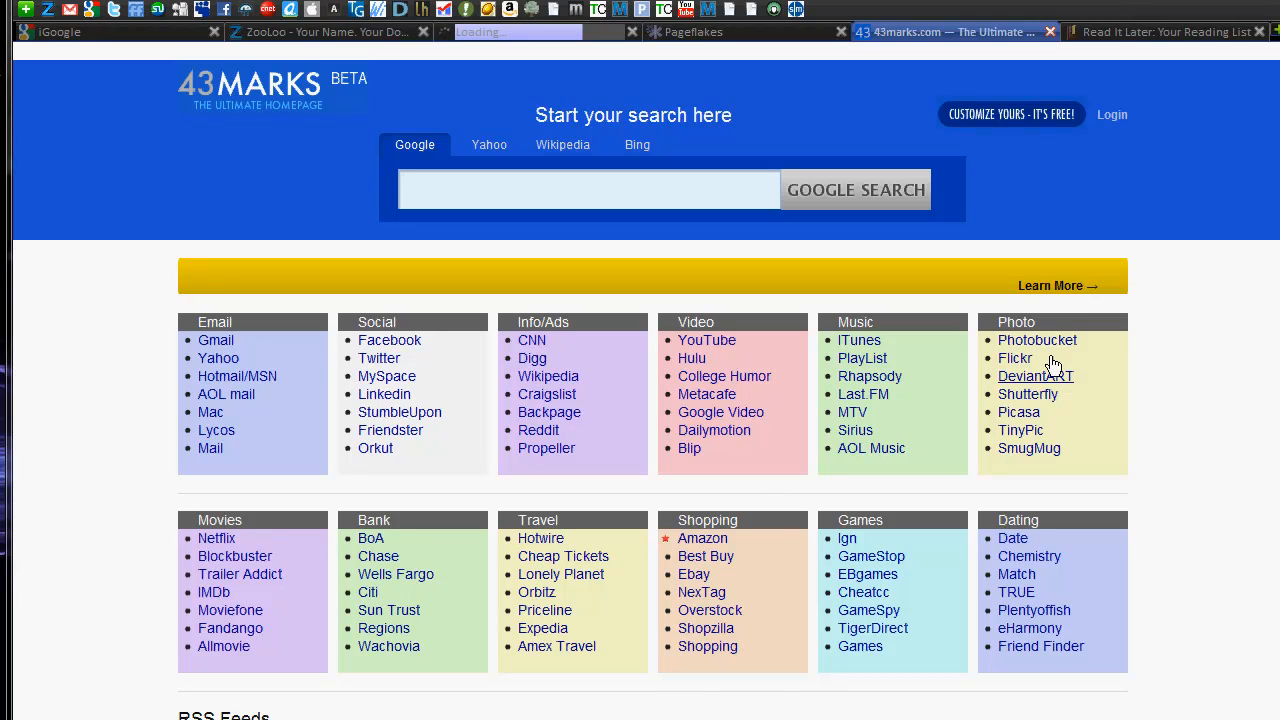
mouse_move(956, 344)
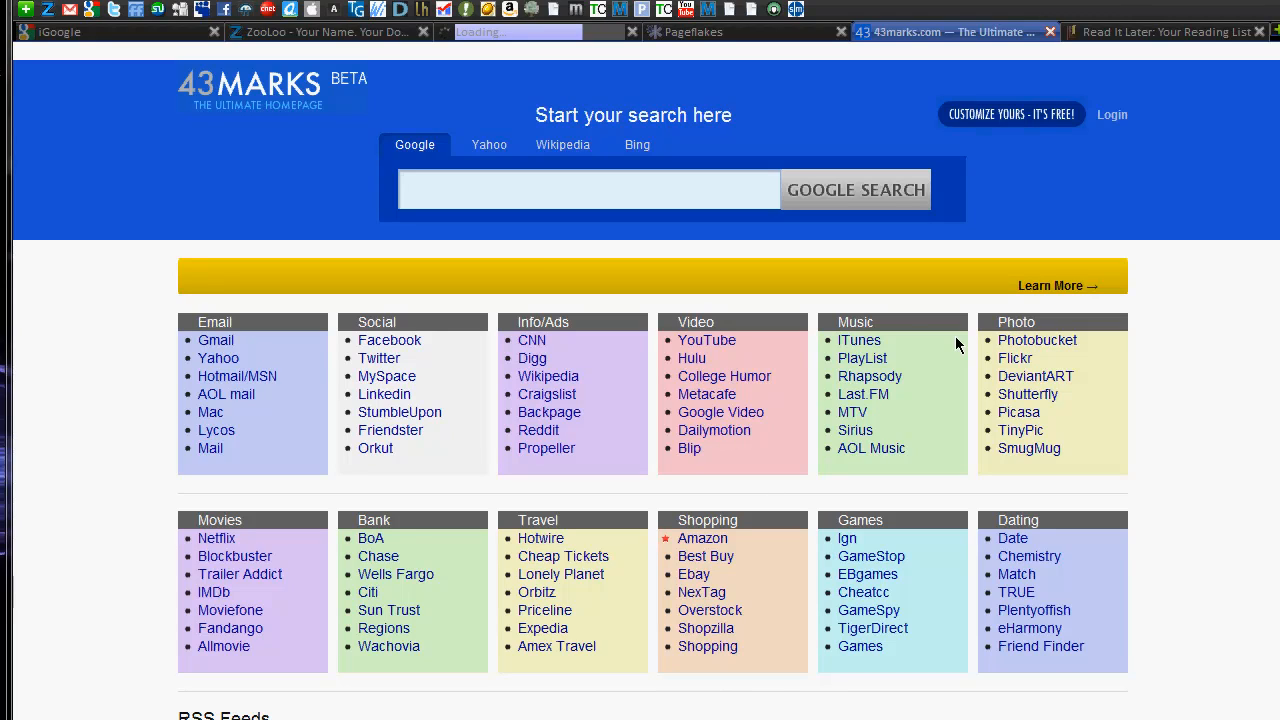
mouse_move(462, 440)
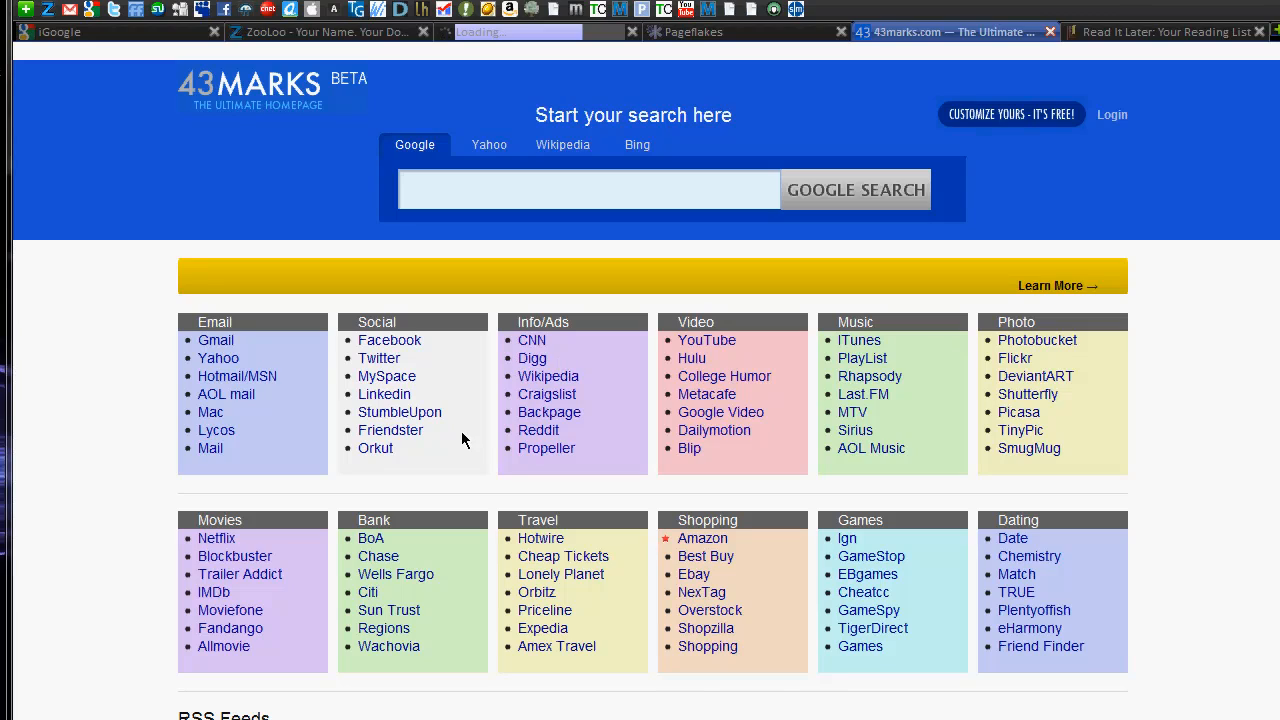
mouse_move(568, 528)
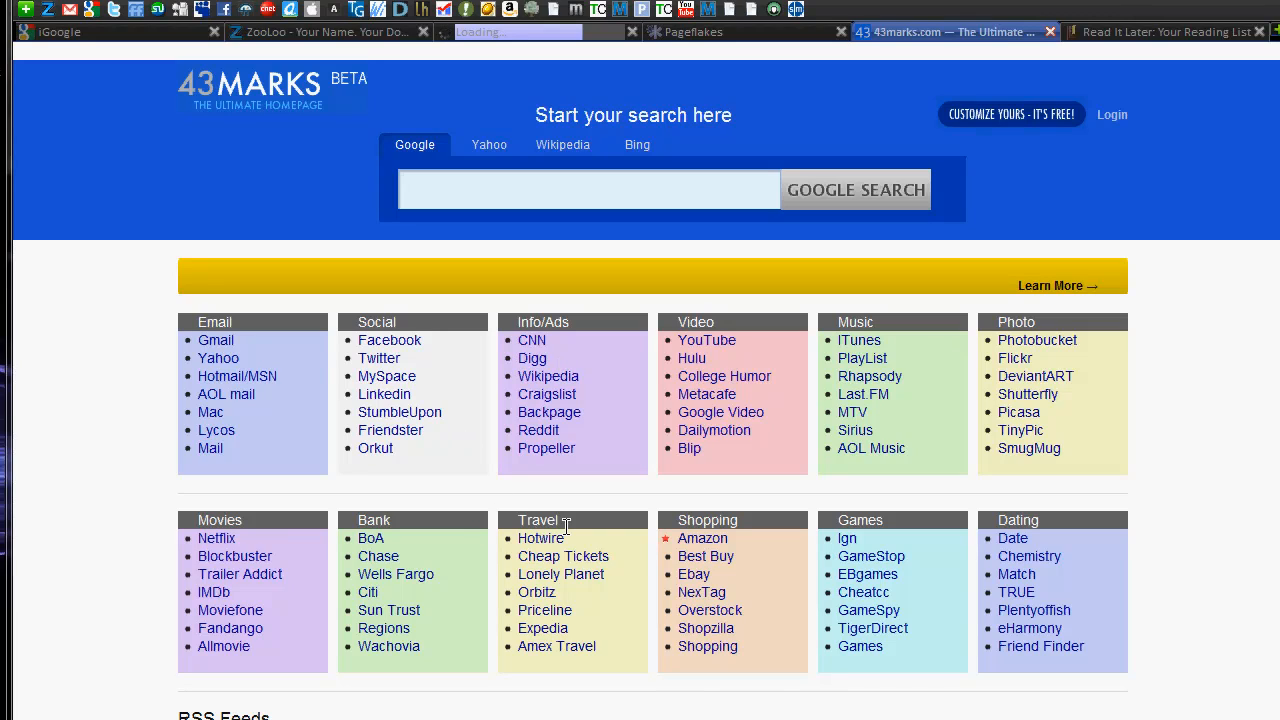
mouse_move(732, 548)
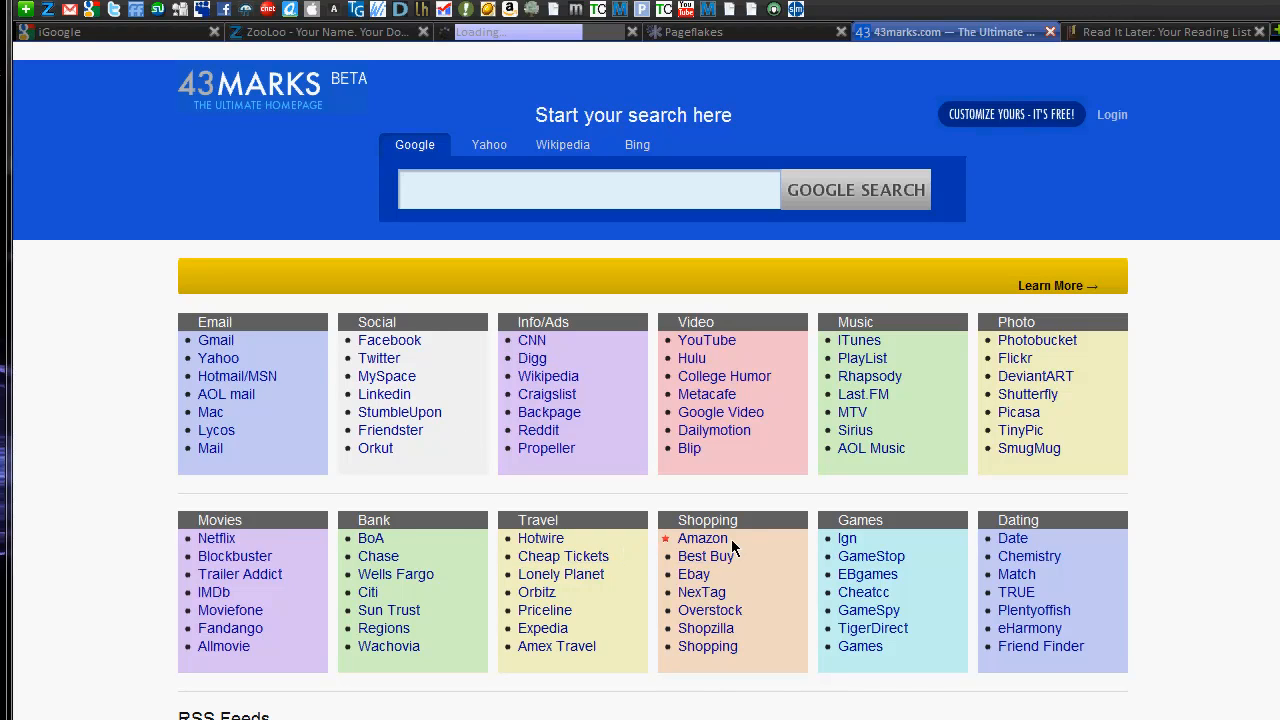
mouse_move(728, 582)
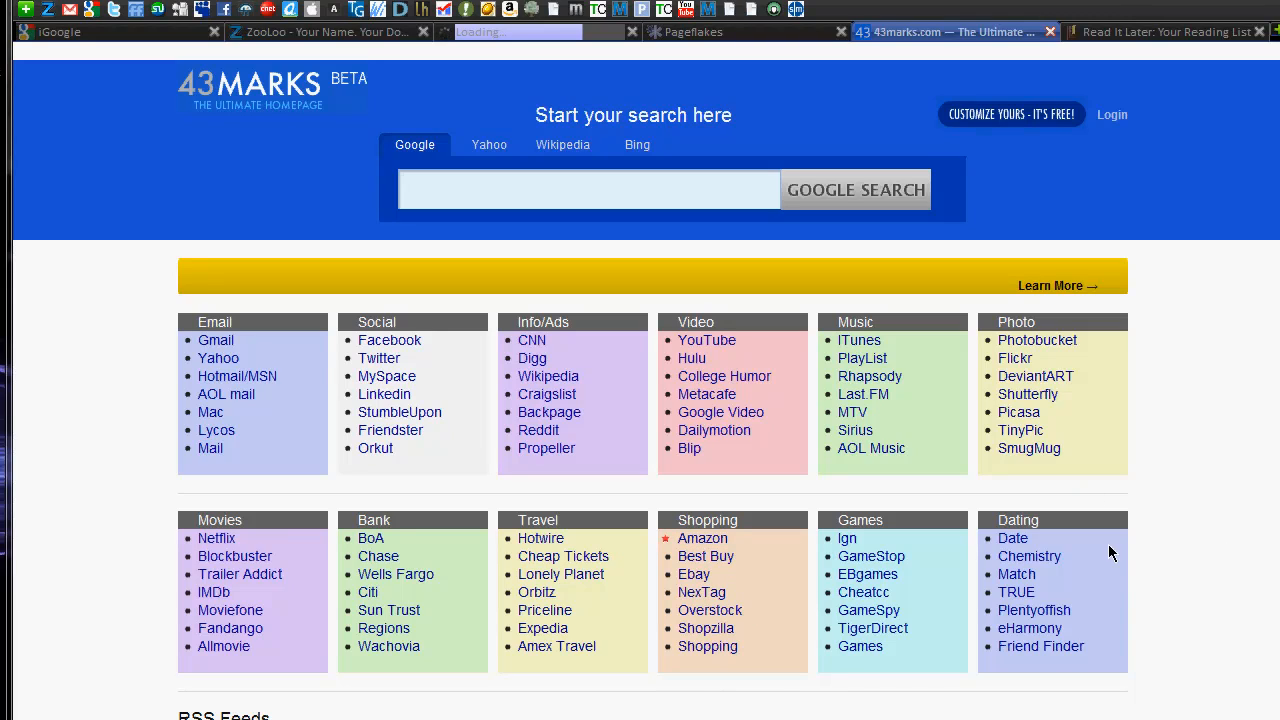
mouse_move(1220, 546)
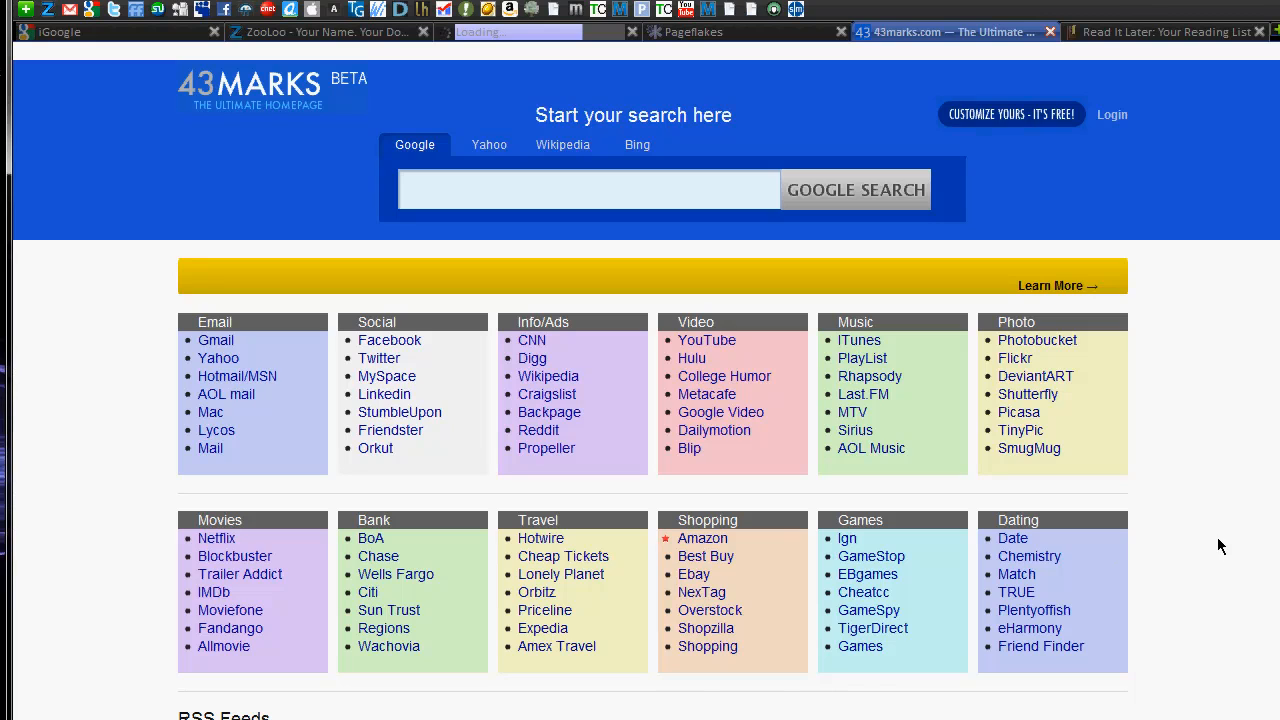
mouse_move(596, 504)
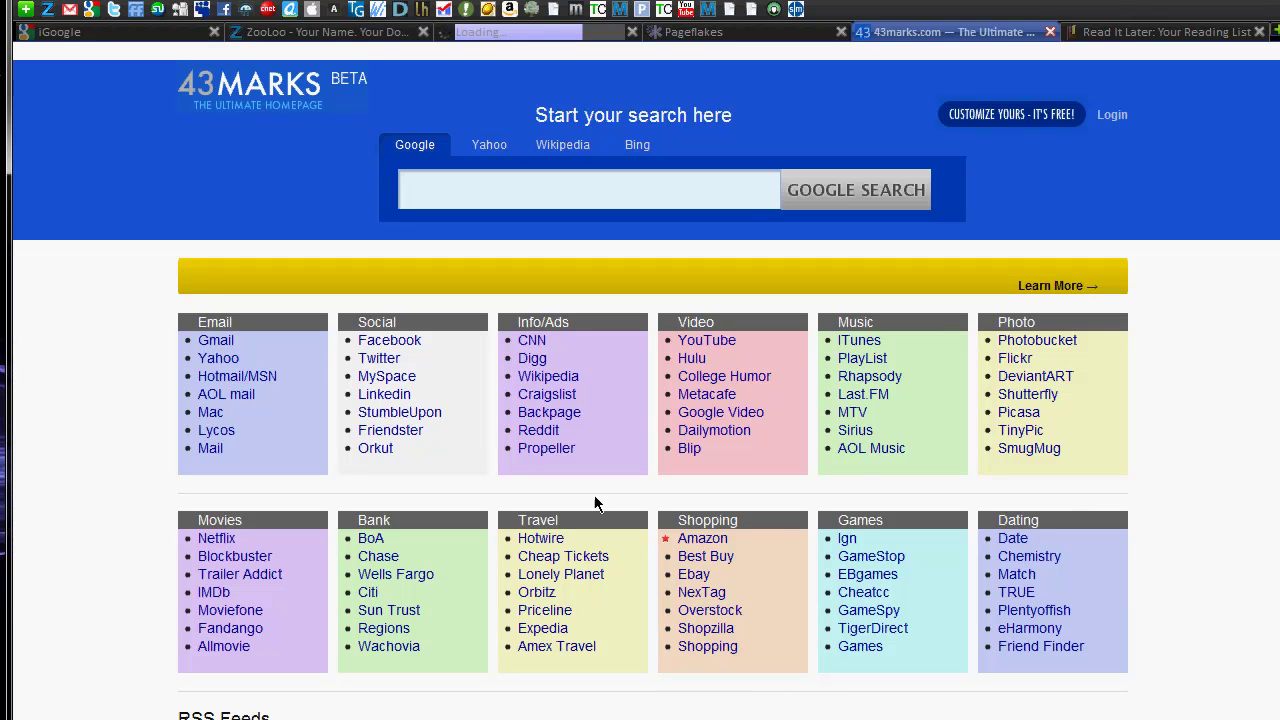
scroll(down, 3)
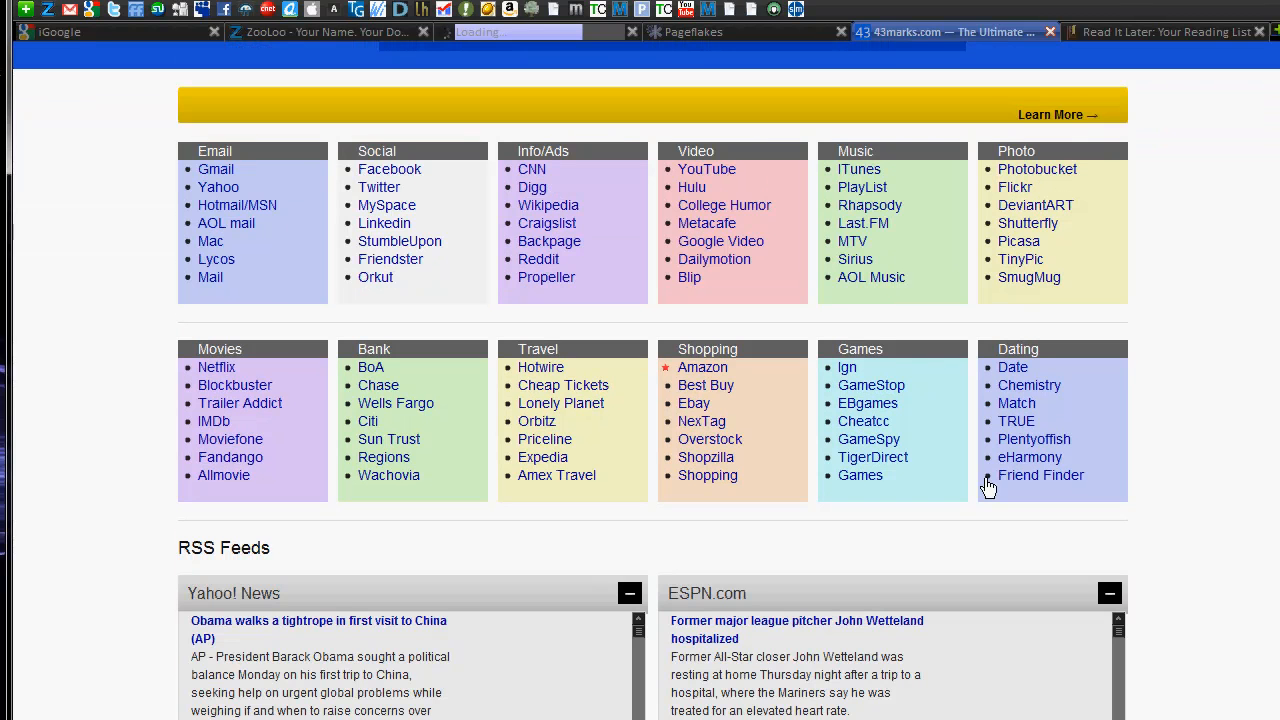
scroll(down, 3)
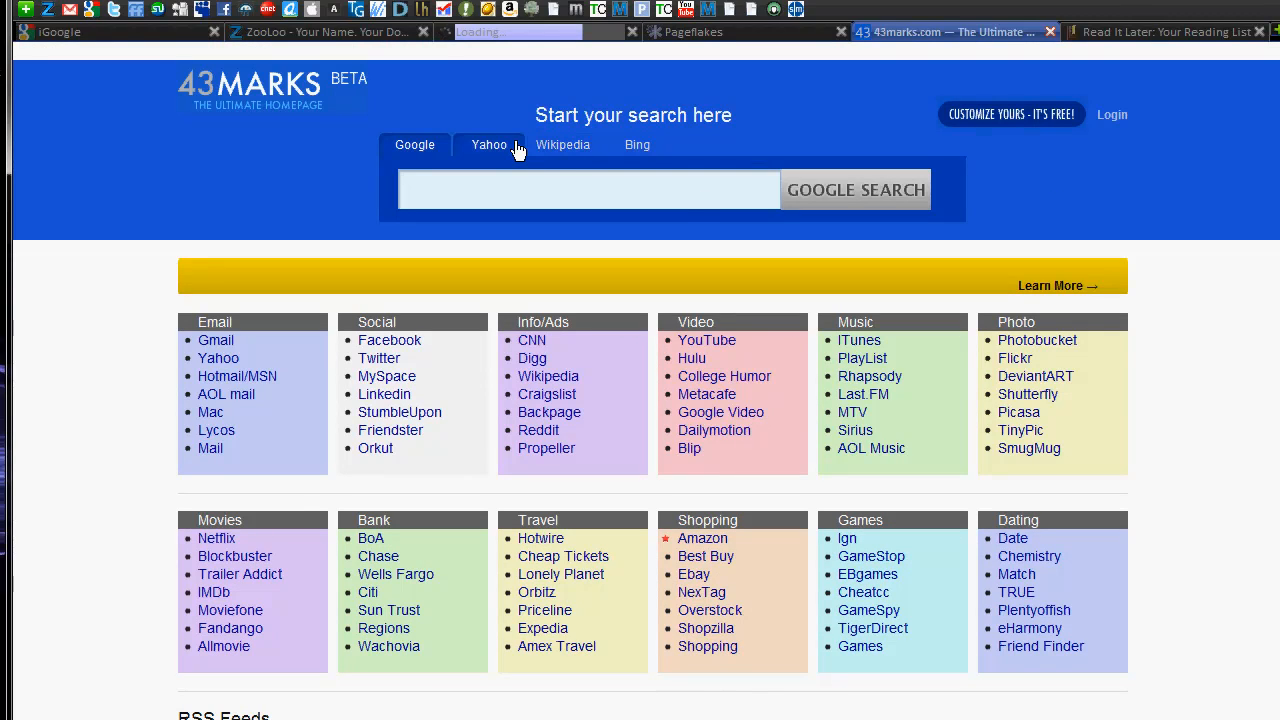
mouse_move(644, 136)
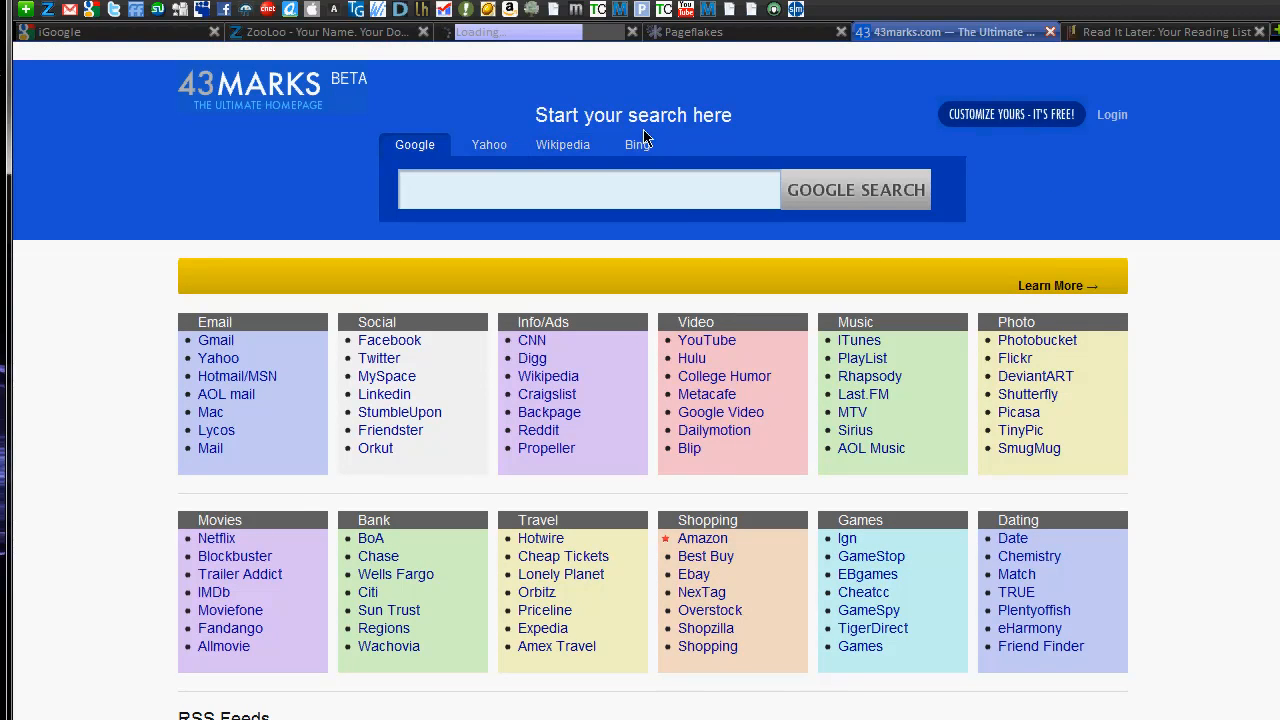
mouse_move(488, 144)
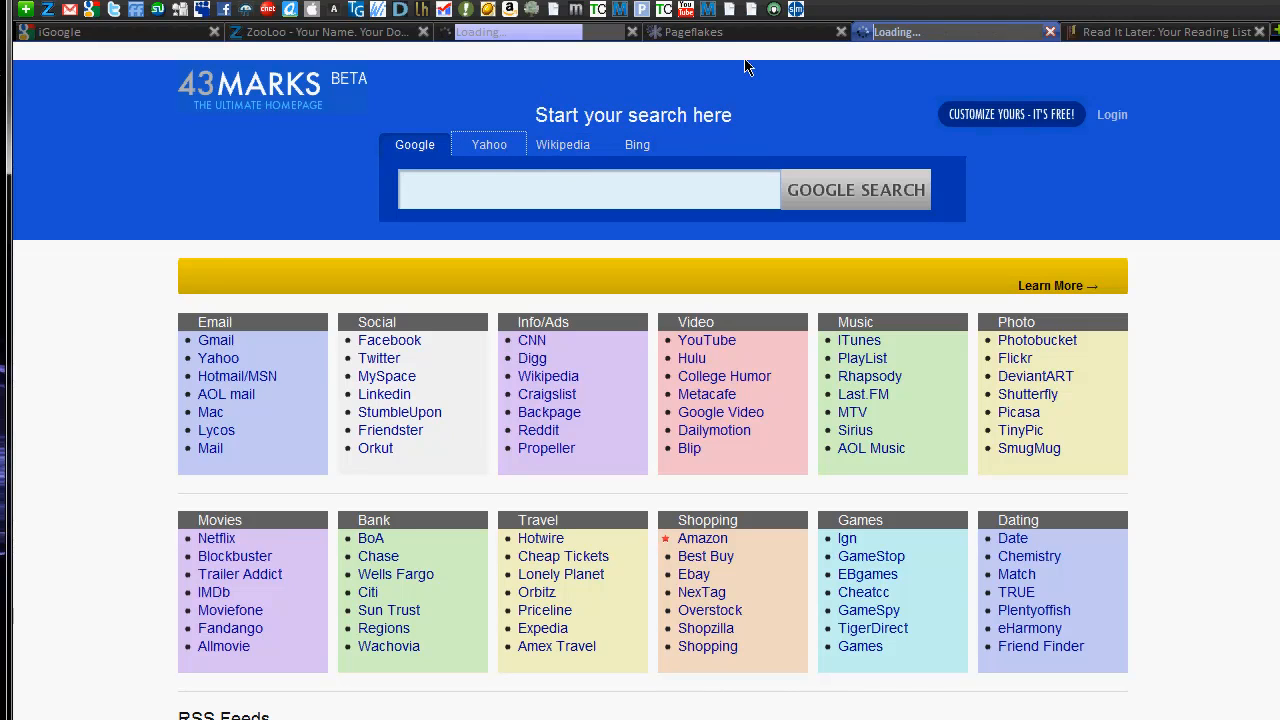
mouse_move(1156, 32)
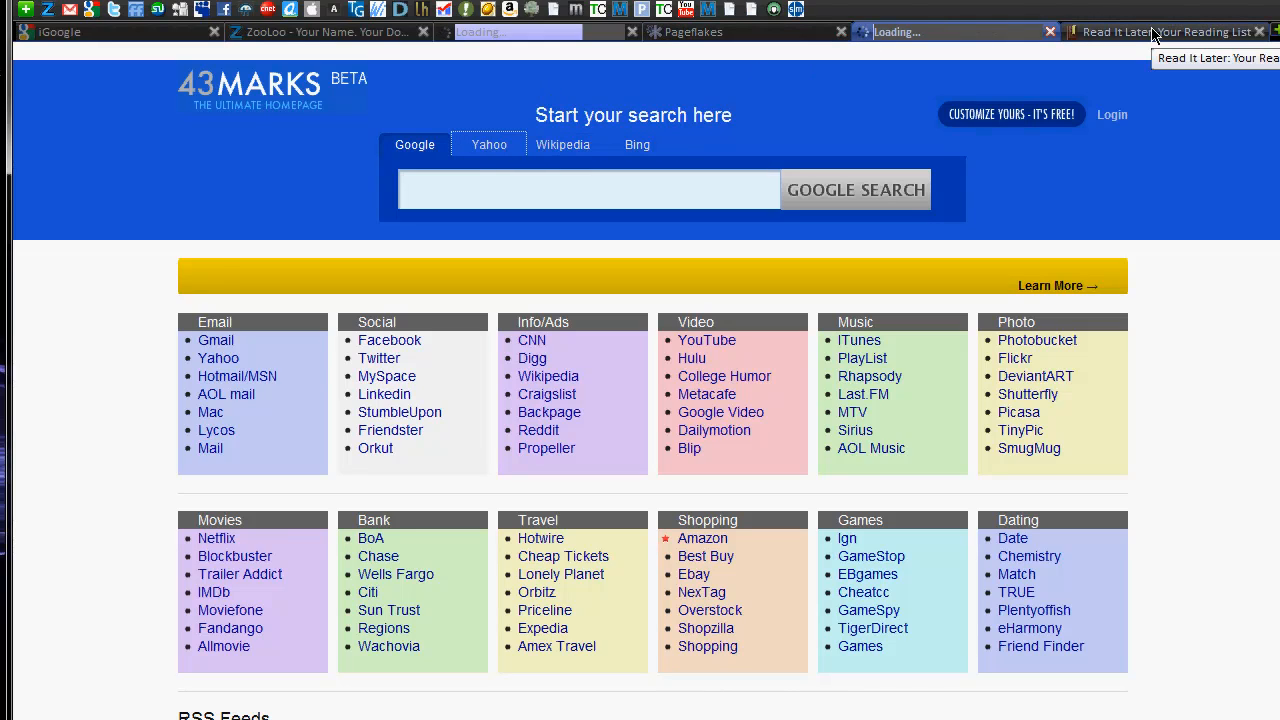
- Show the Read It Later reading list of unread Hivelogic and Lifehacker articles
click(1160, 32)
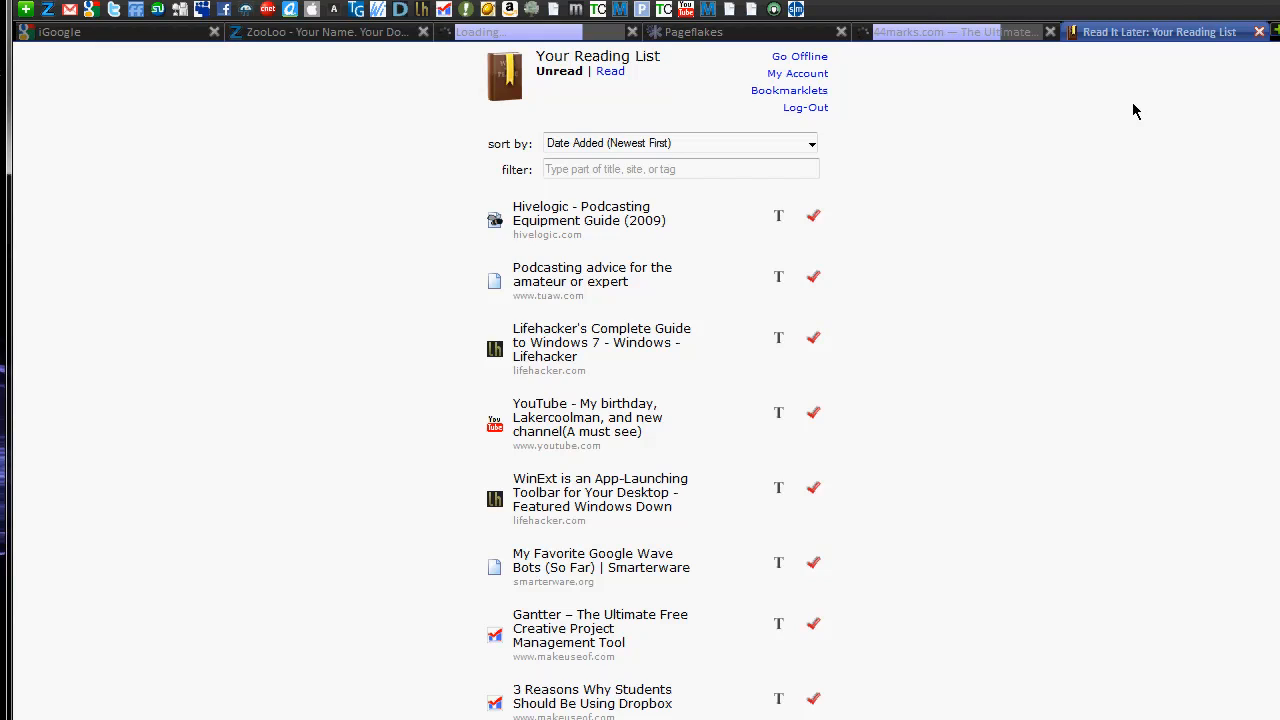
mouse_move(1120, 186)
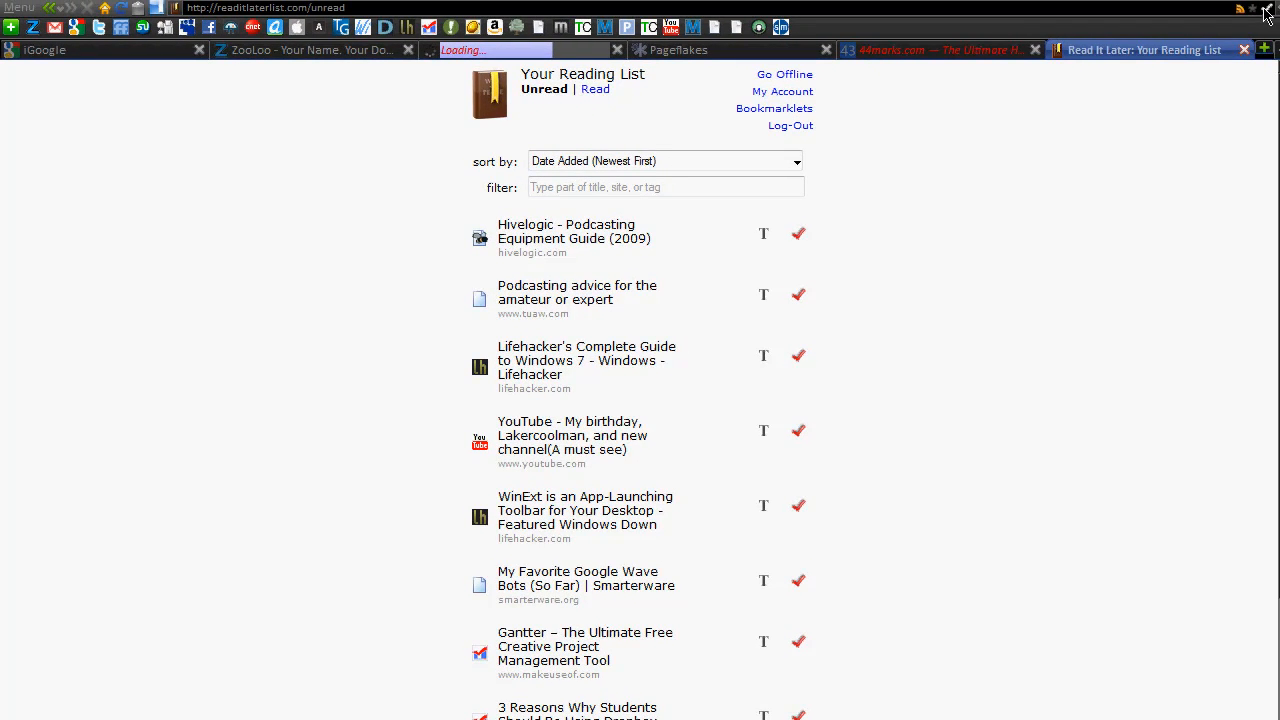
mouse_move(780, 304)
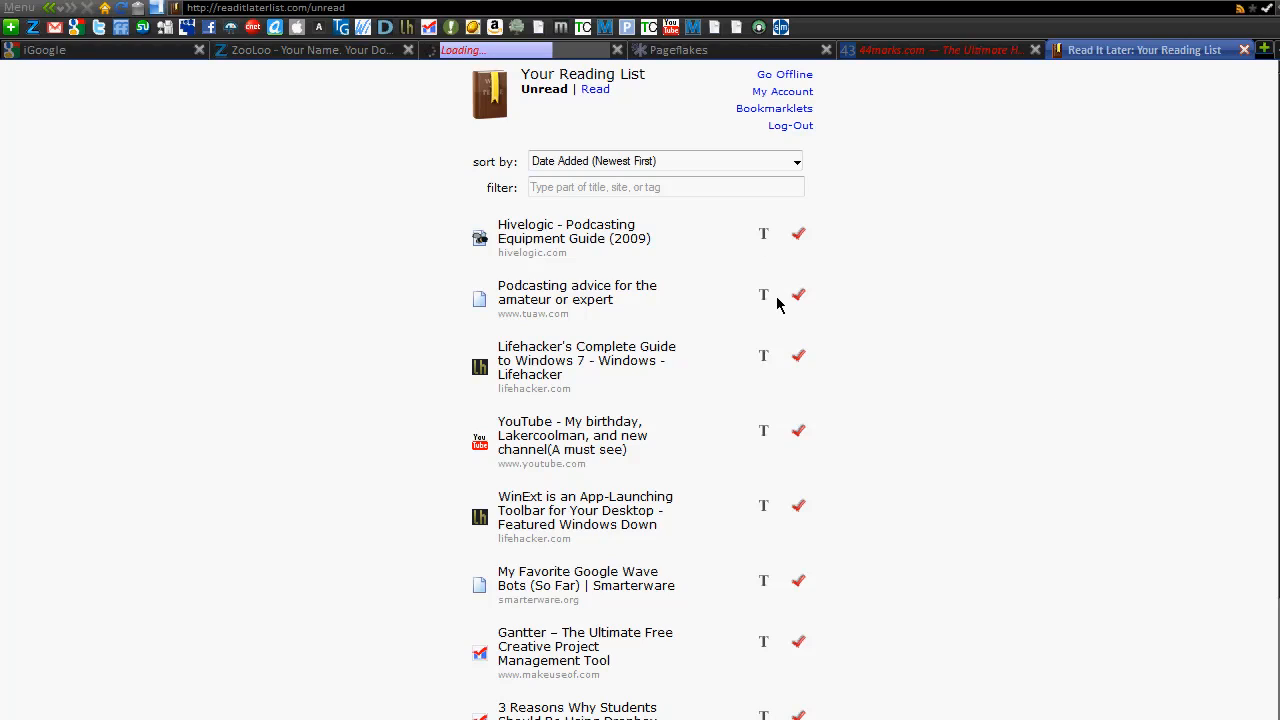
mouse_move(784, 296)
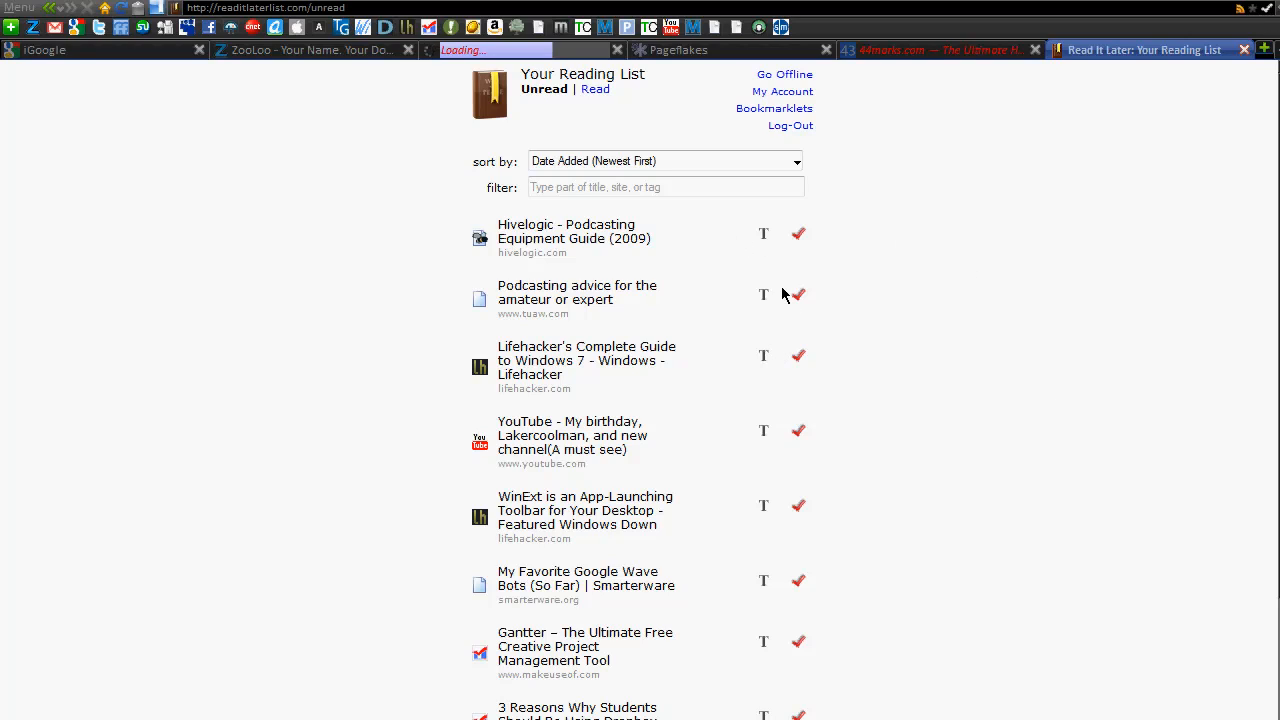
mouse_move(504, 228)
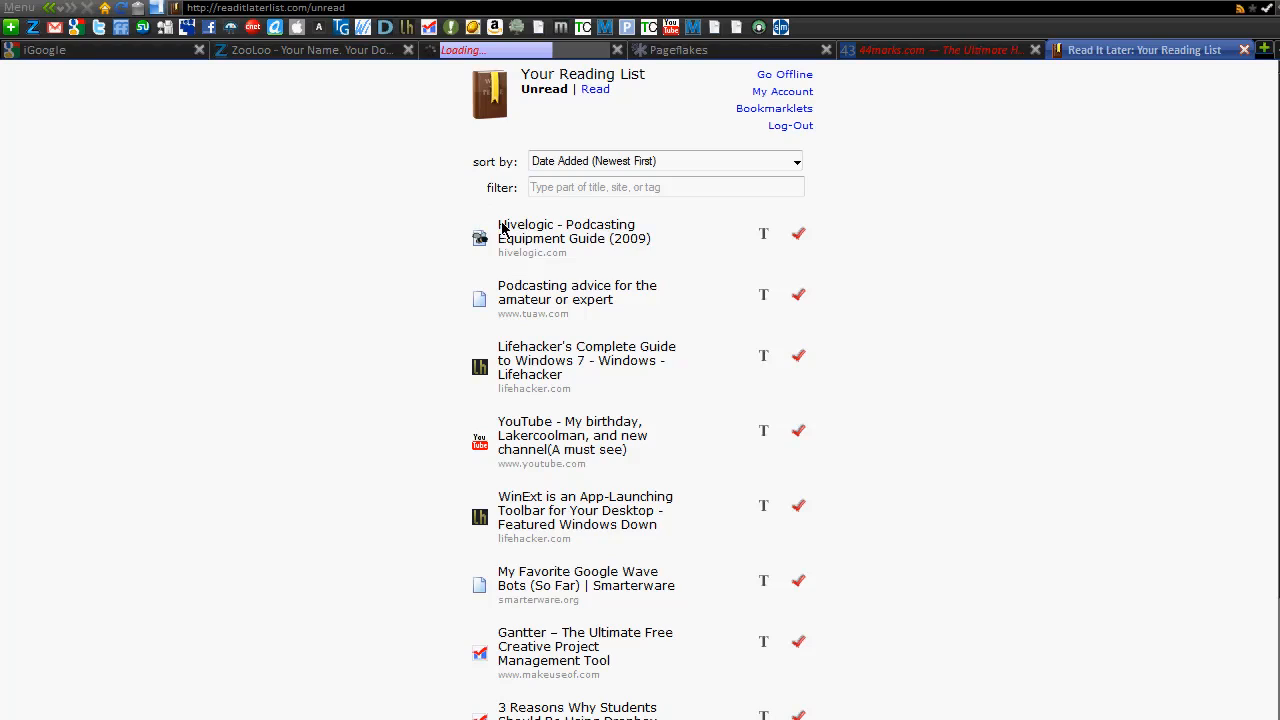
mouse_move(798, 240)
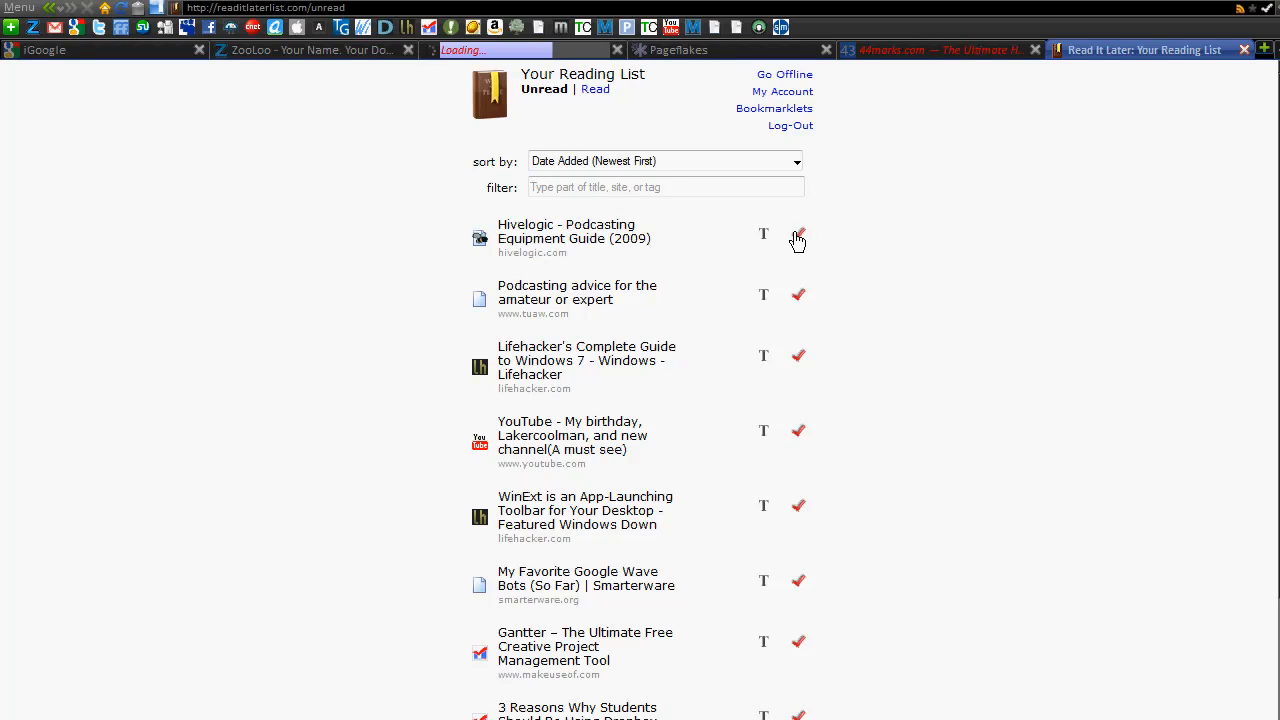
mouse_move(644, 464)
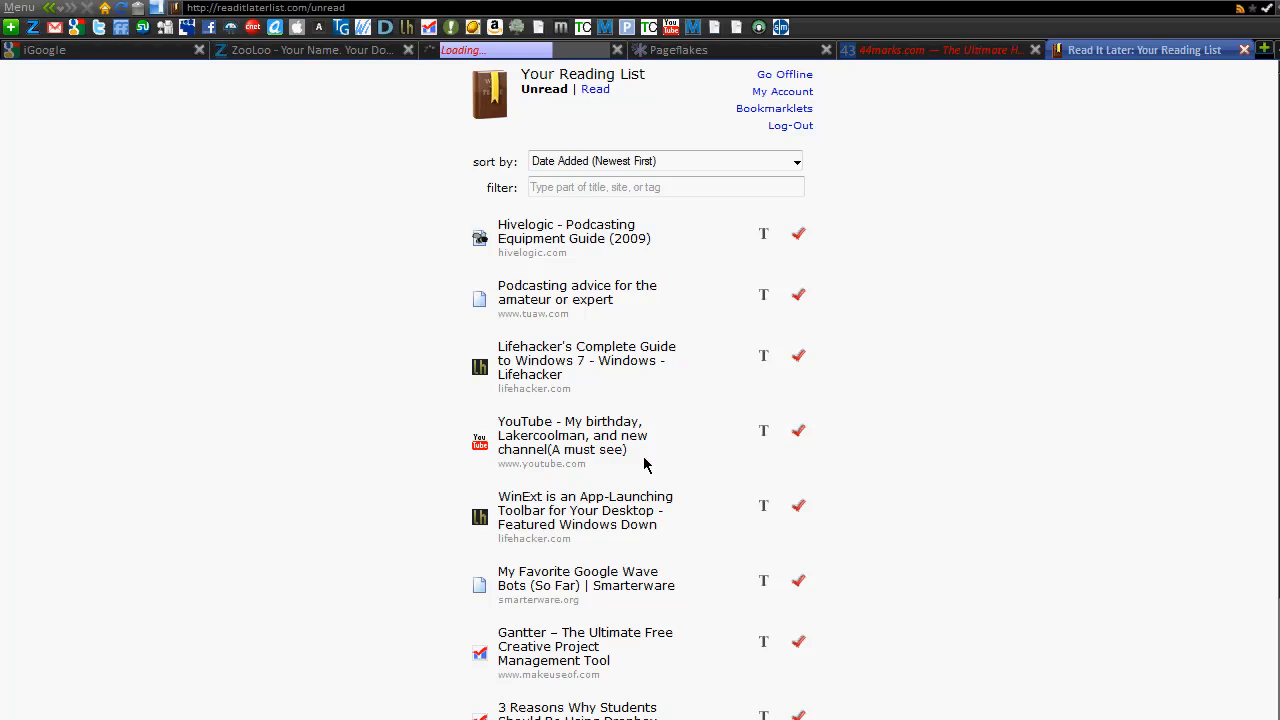
- Mark the YouTube birthday video article as read so it leaves the unread list
double_click(570, 436)
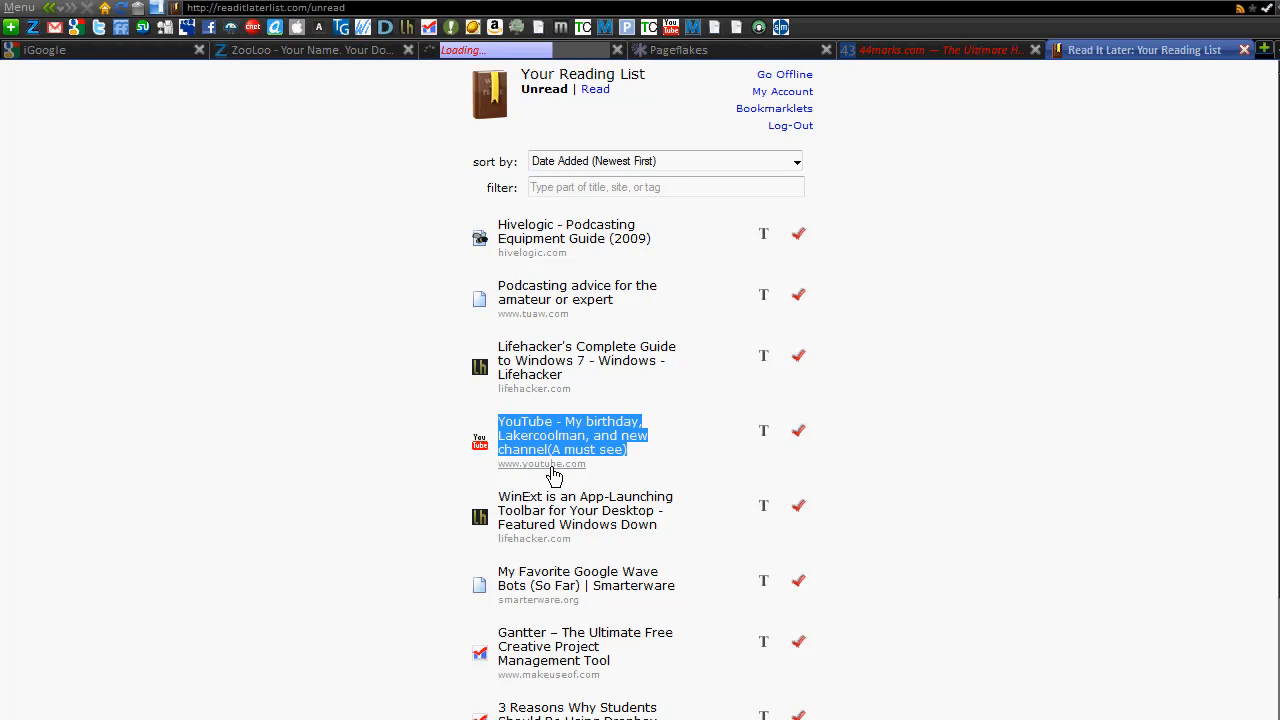
mouse_move(800, 436)
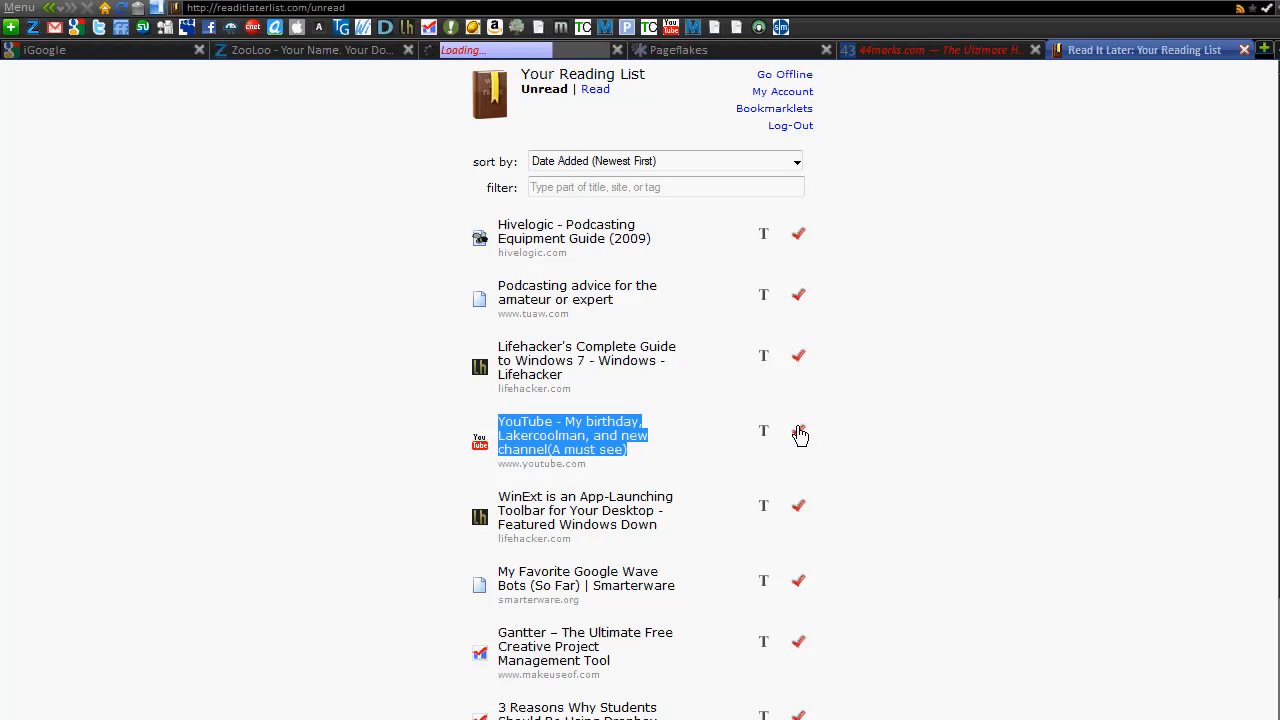
click(798, 428)
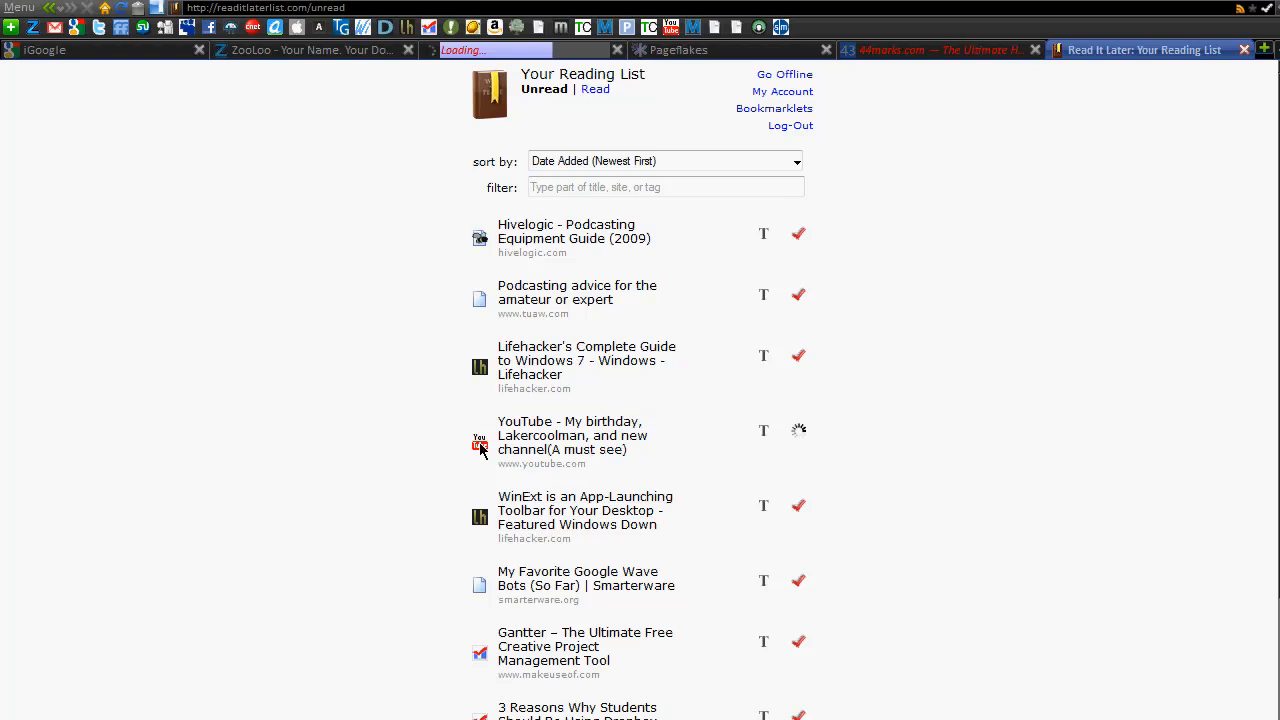
scroll(down, 3)
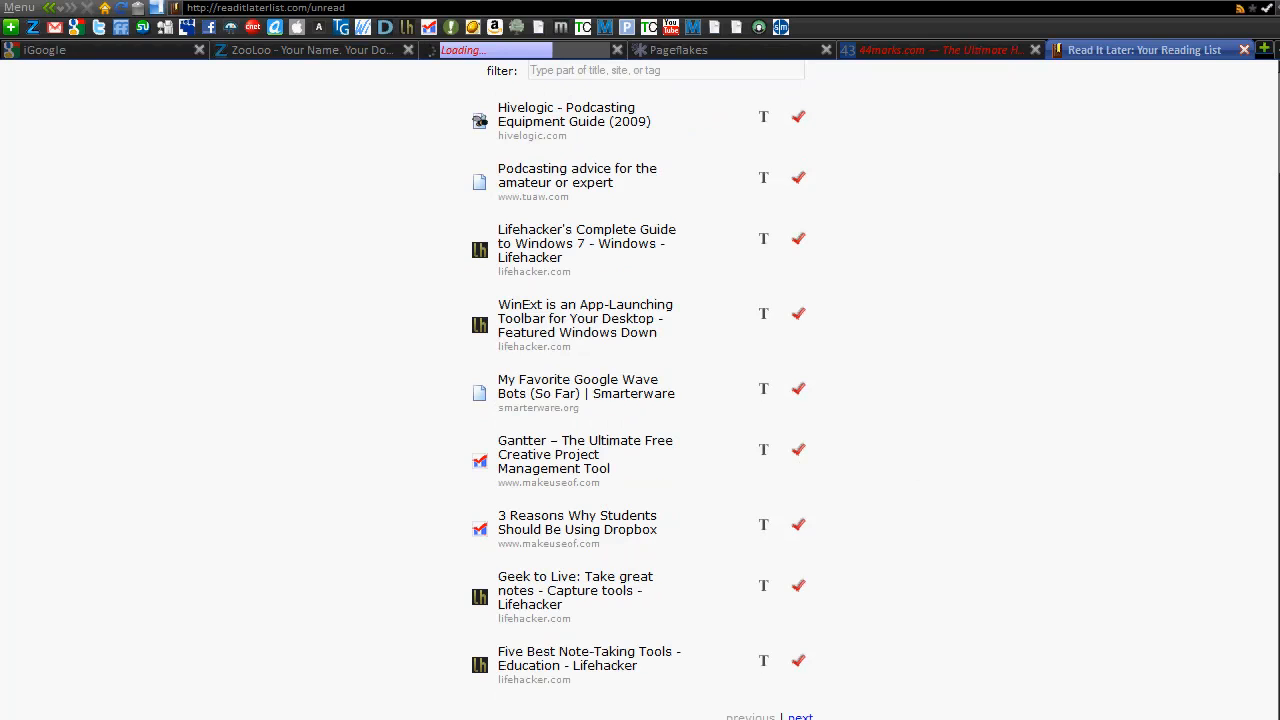
mouse_move(884, 642)
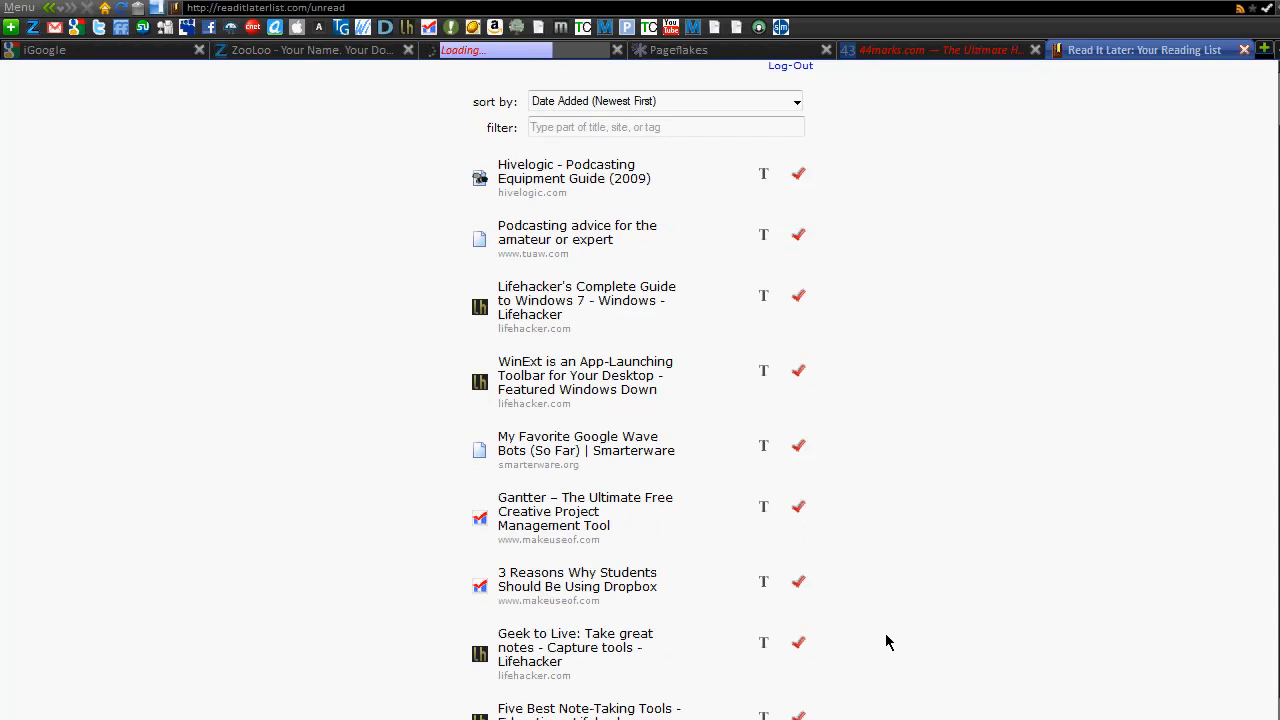
scroll(up, 3)
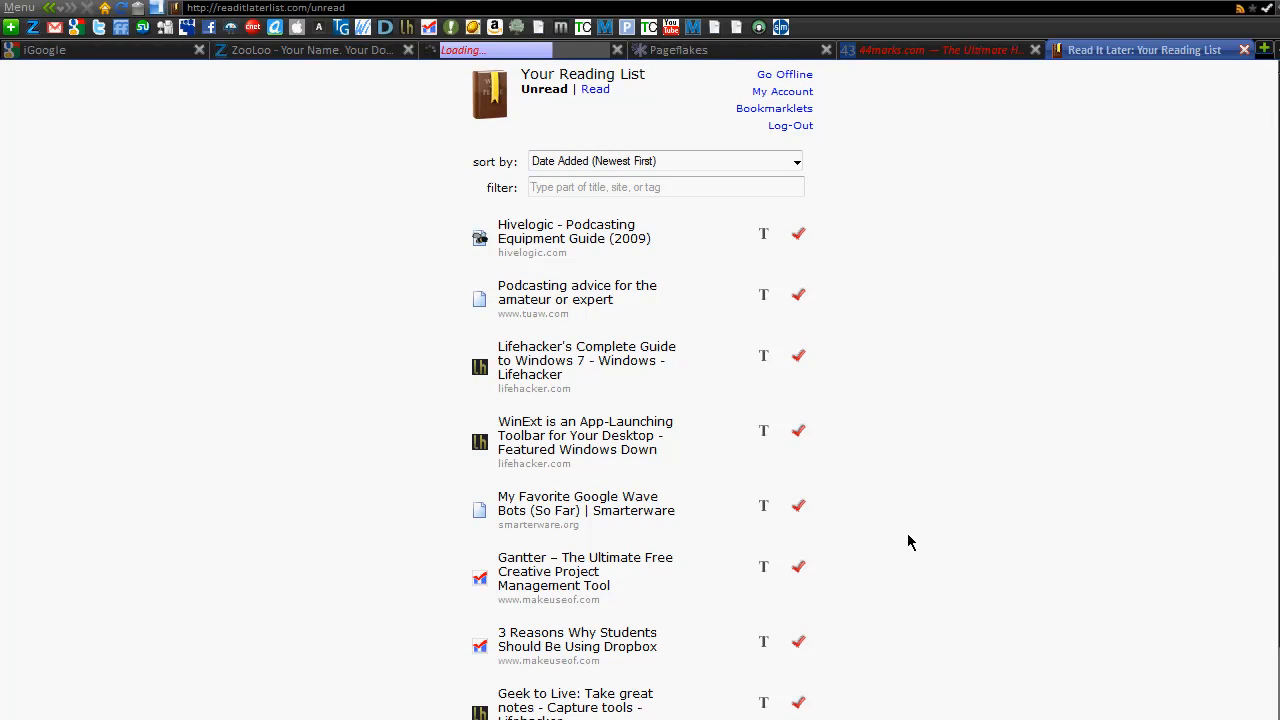
mouse_move(1078, 548)
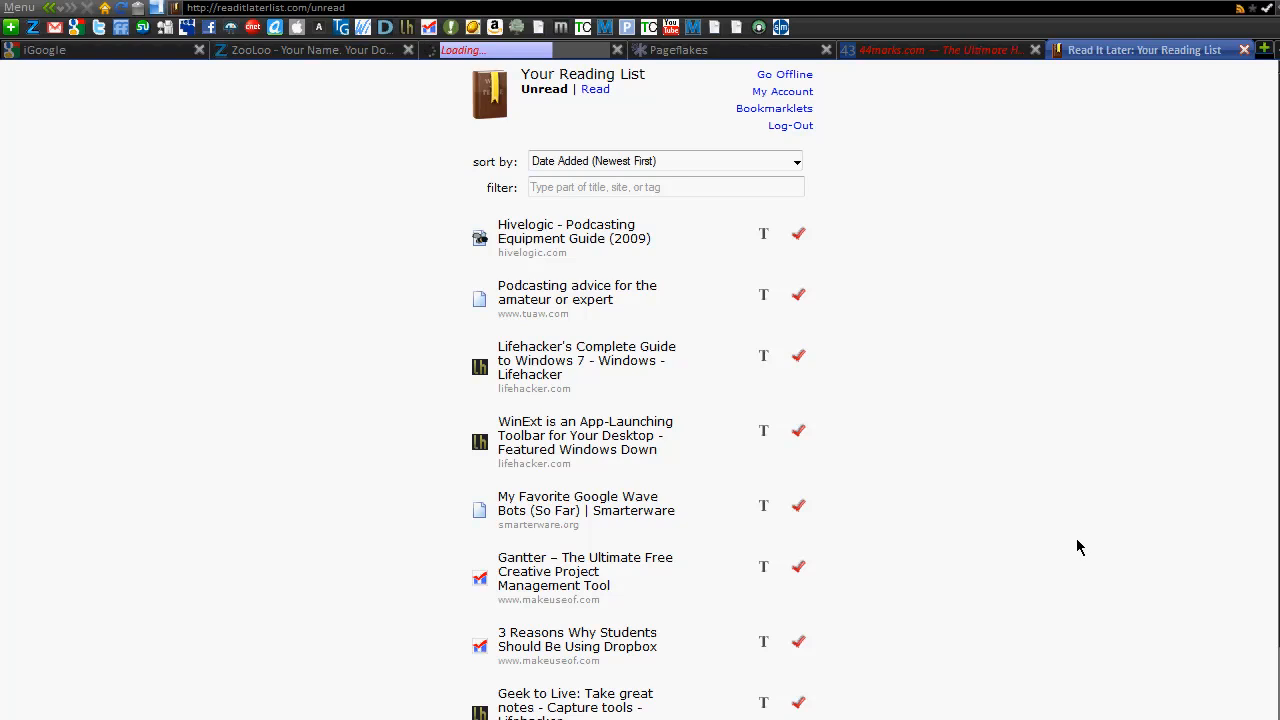
mouse_move(896, 616)
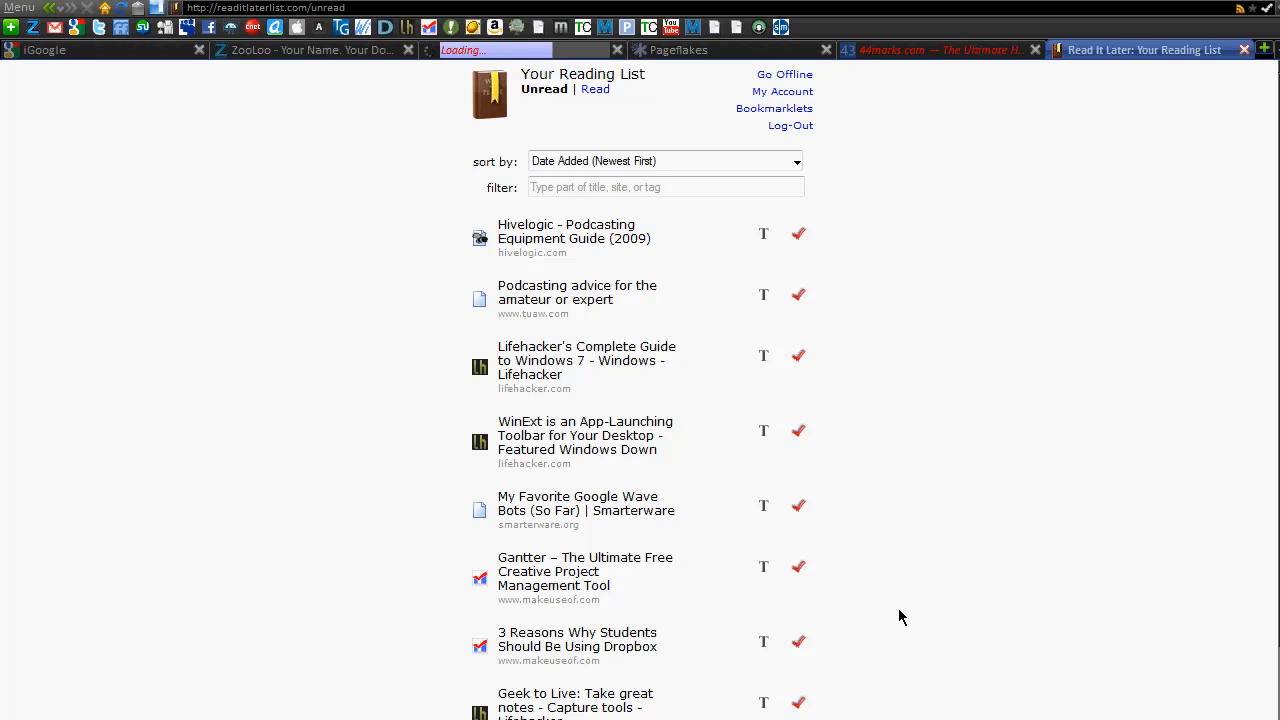
mouse_move(1064, 450)
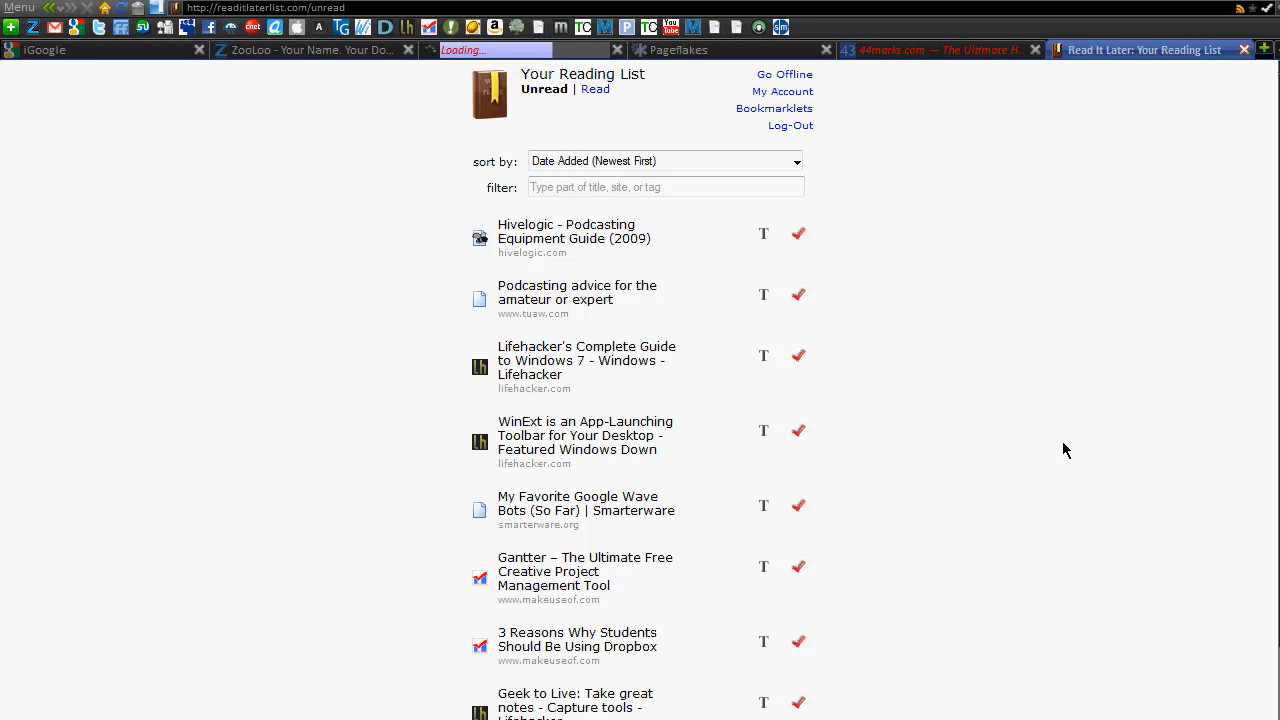
mouse_move(1036, 458)
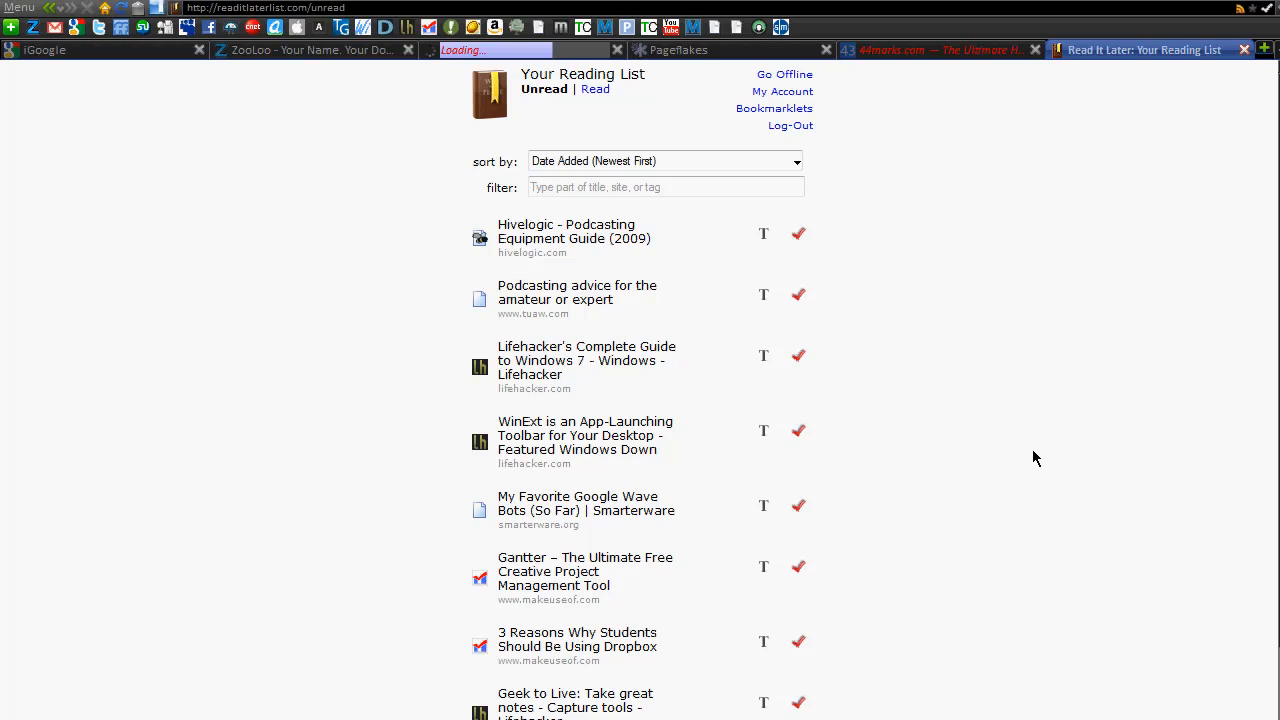
mouse_move(456, 76)
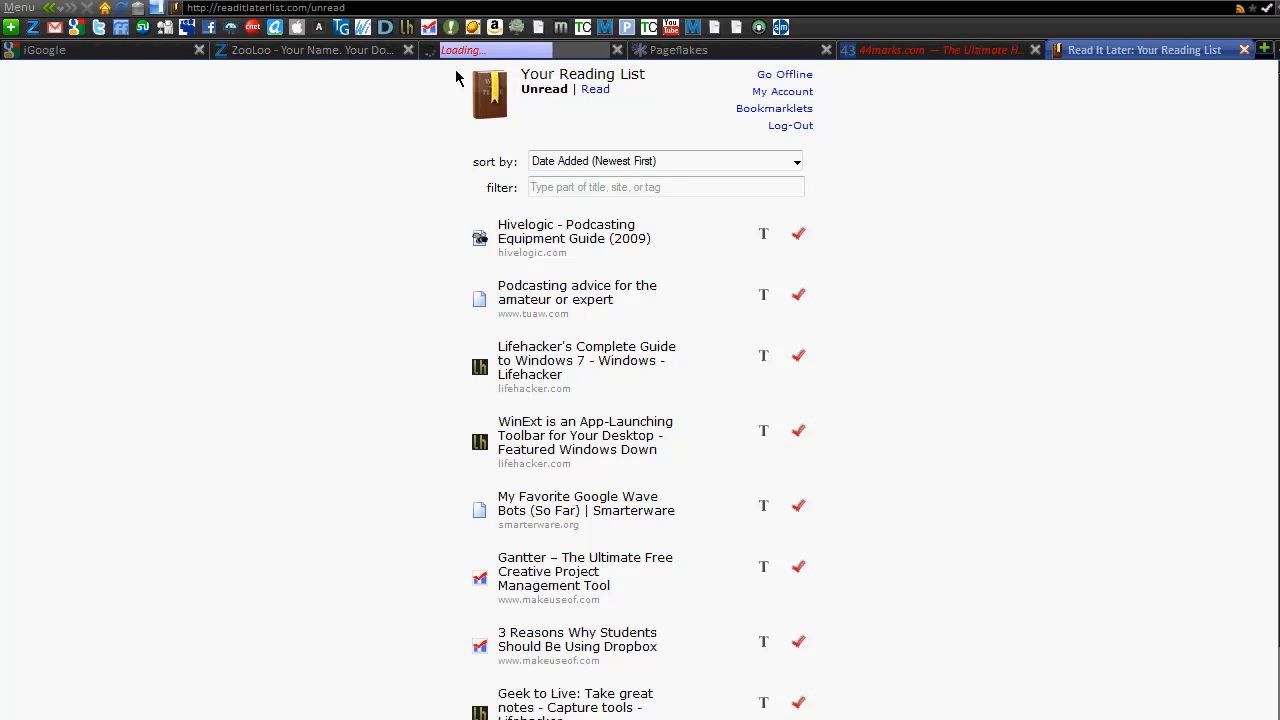
mouse_move(452, 80)
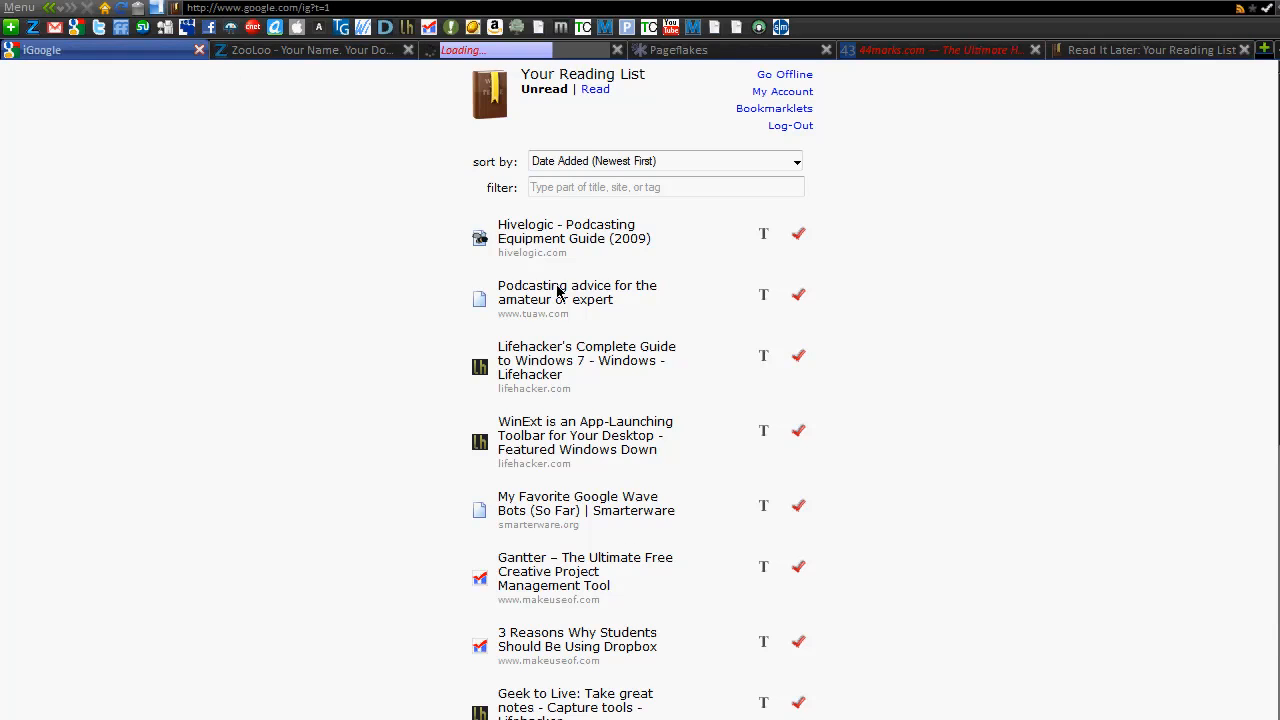
- Return to iGoogle's Technology tab with MajorGeeks, Extremetech, CNET News, Slashdot and PCMag gadgets
click(42, 50)
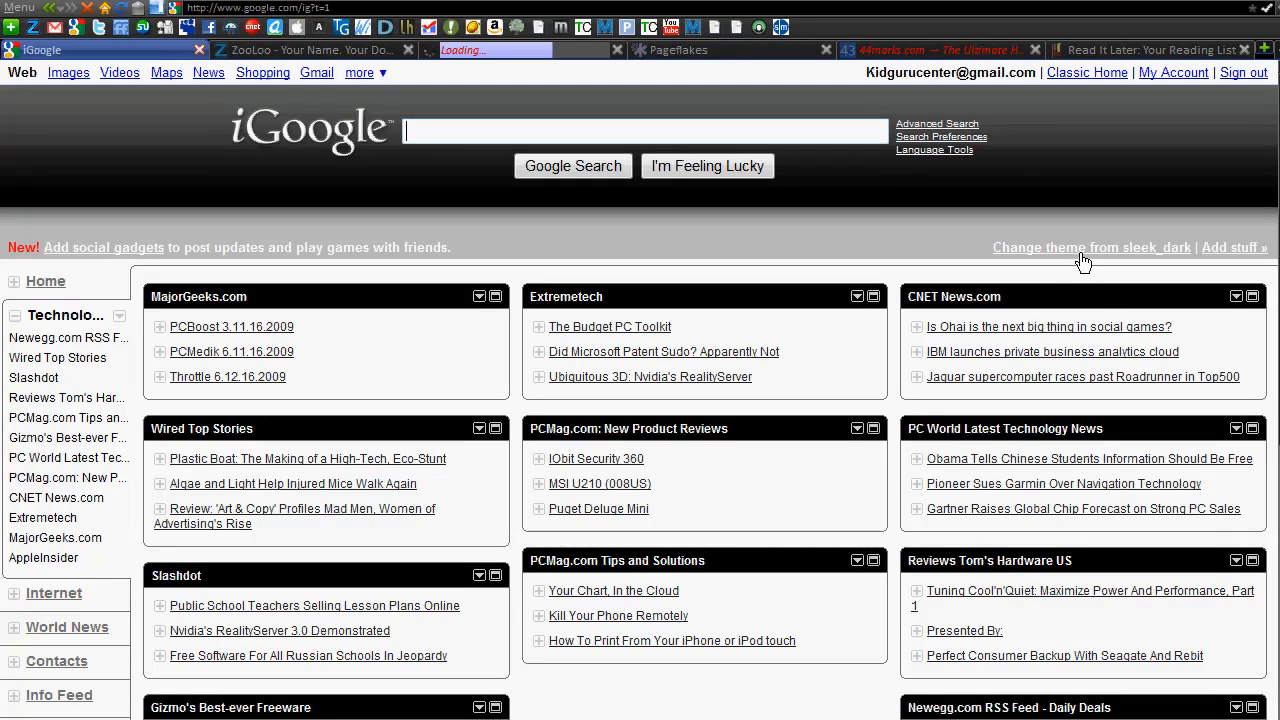
mouse_move(1080, 228)
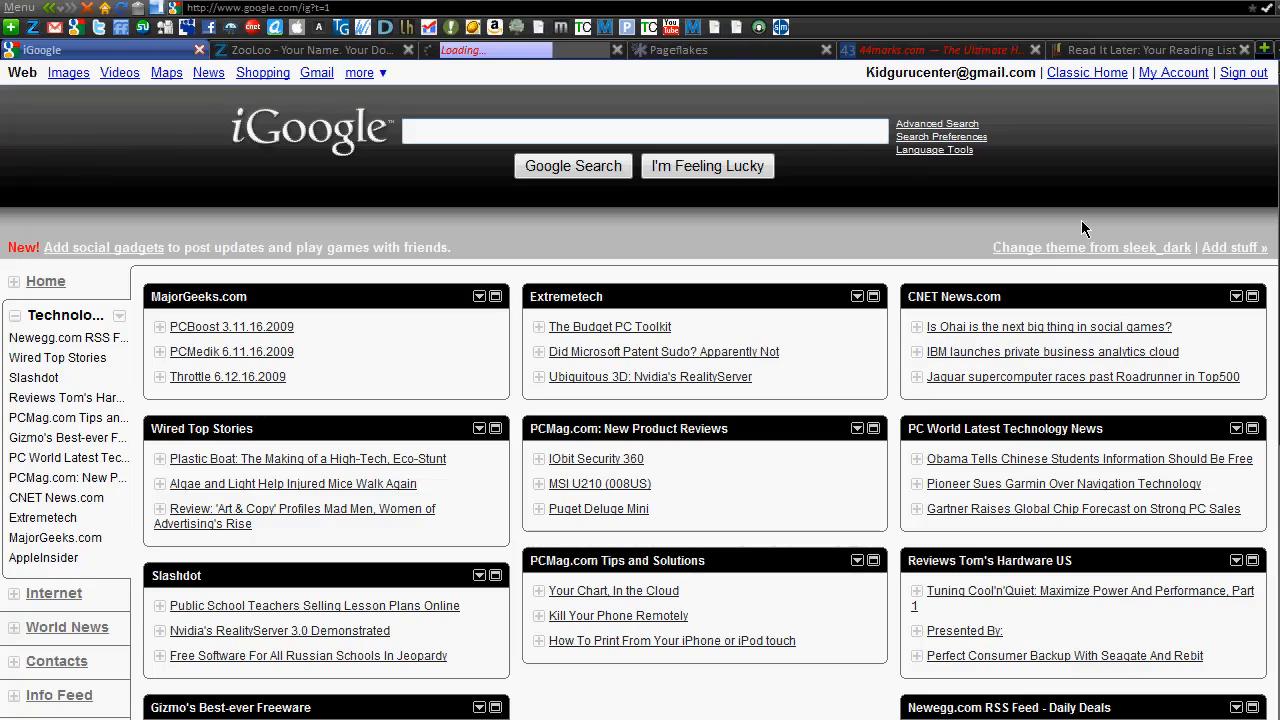
click(644, 132)
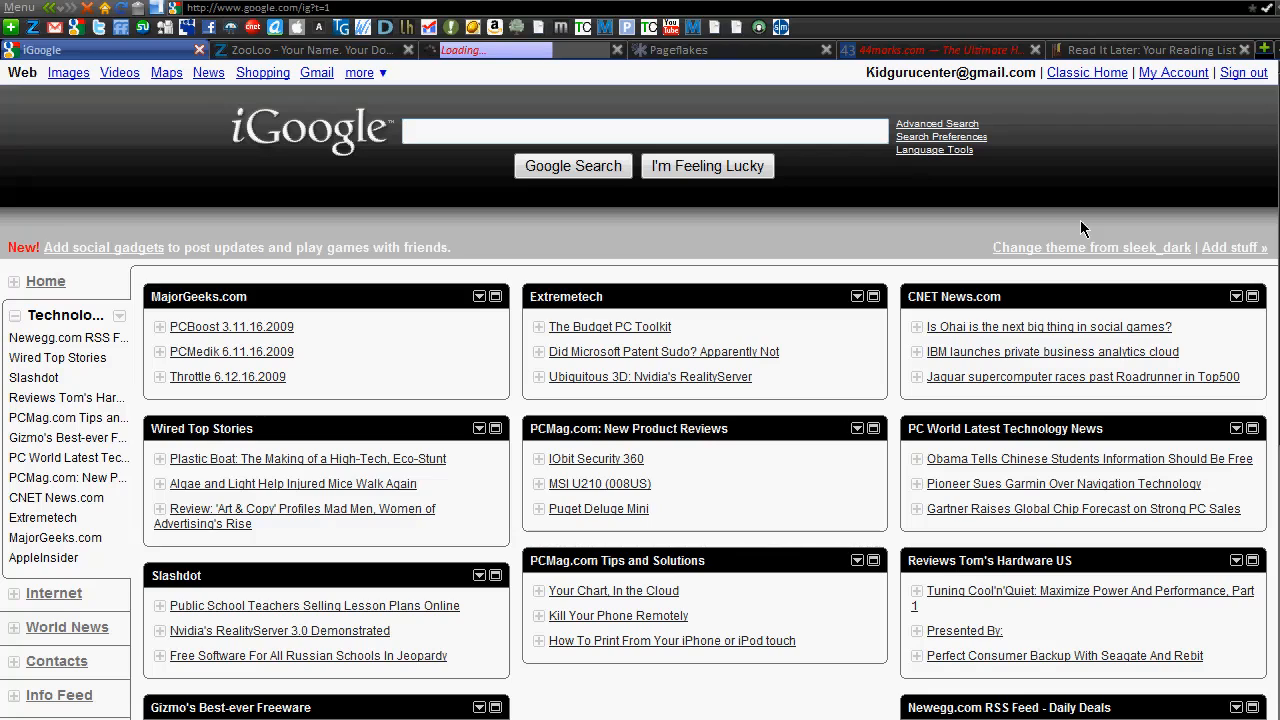
click(644, 132)
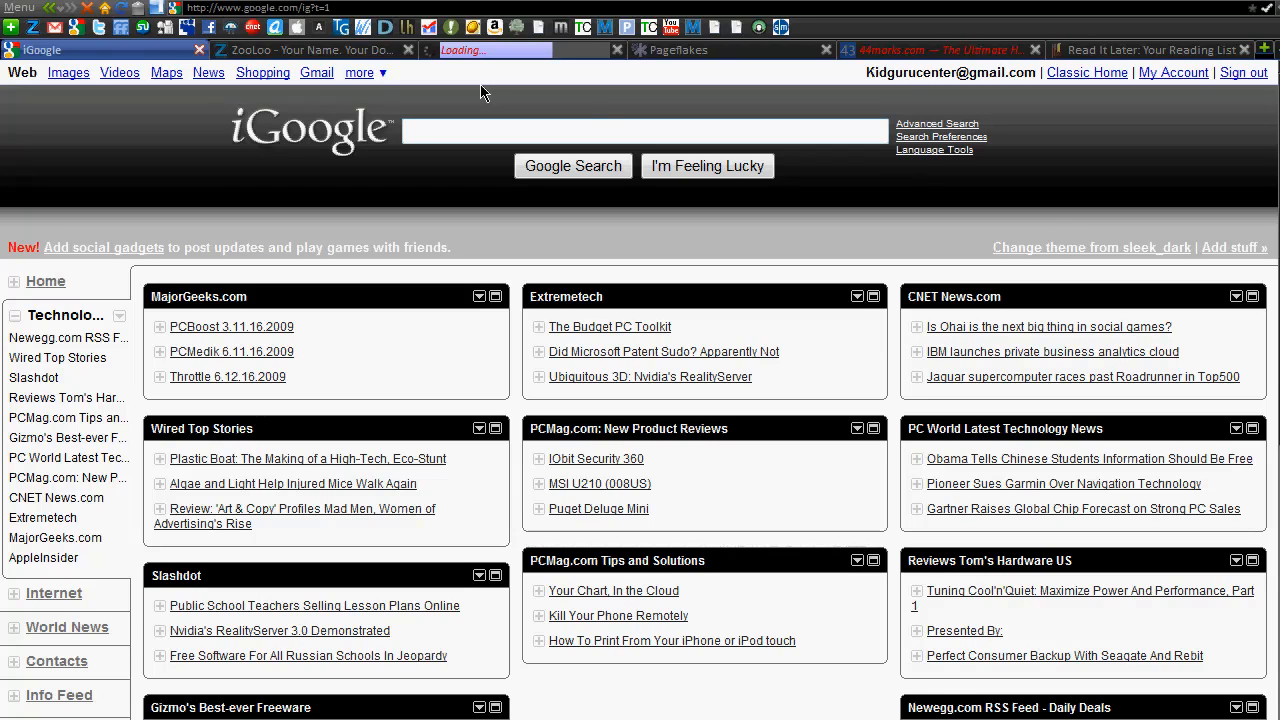
mouse_move(798, 218)
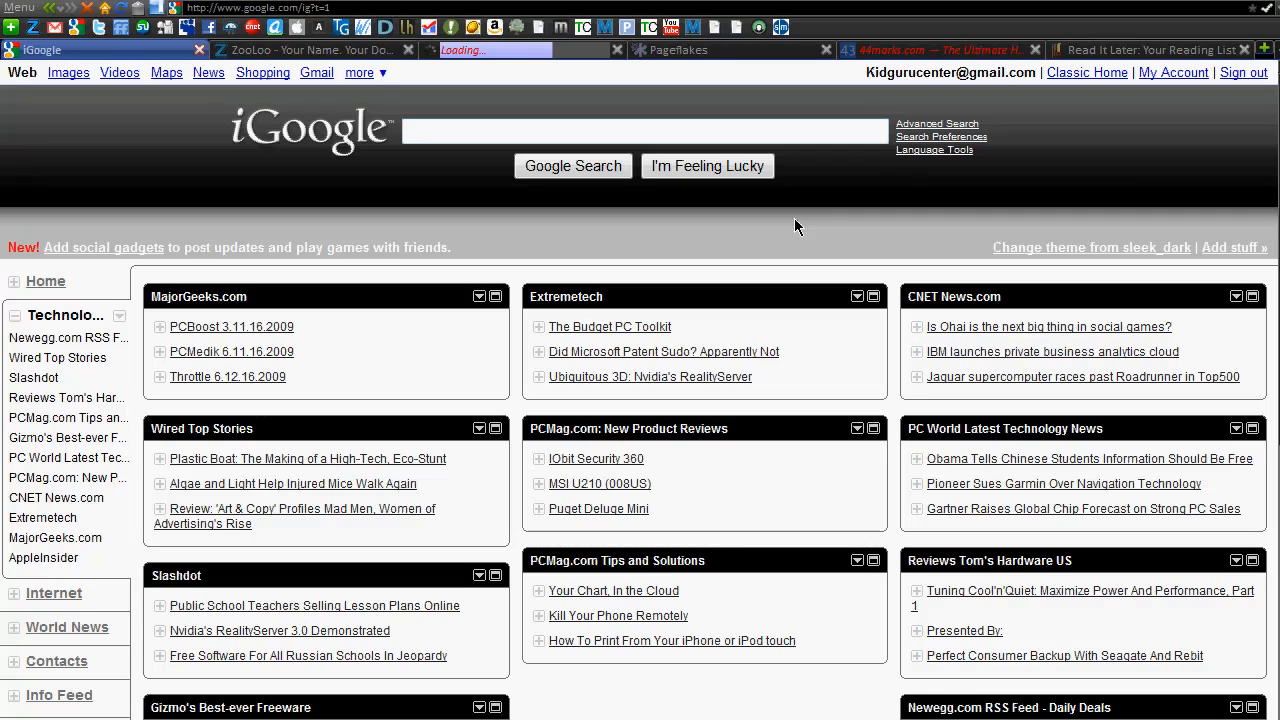
click(644, 132)
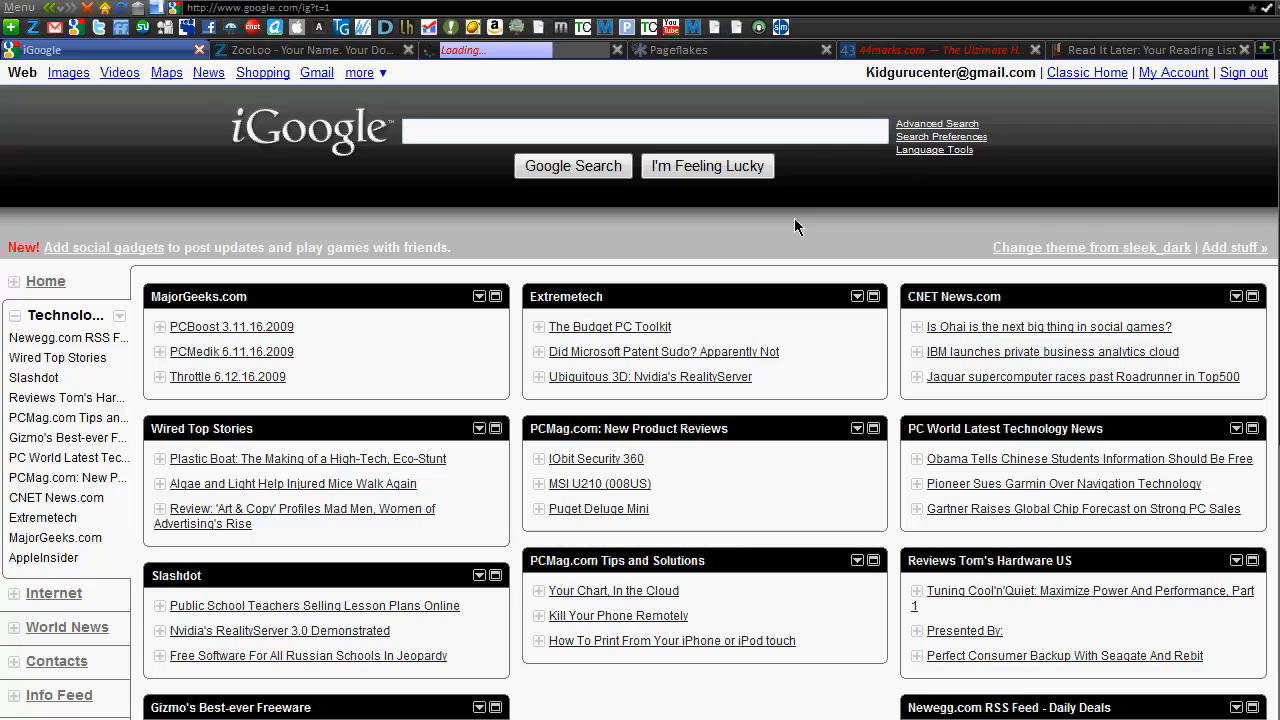
click(644, 132)
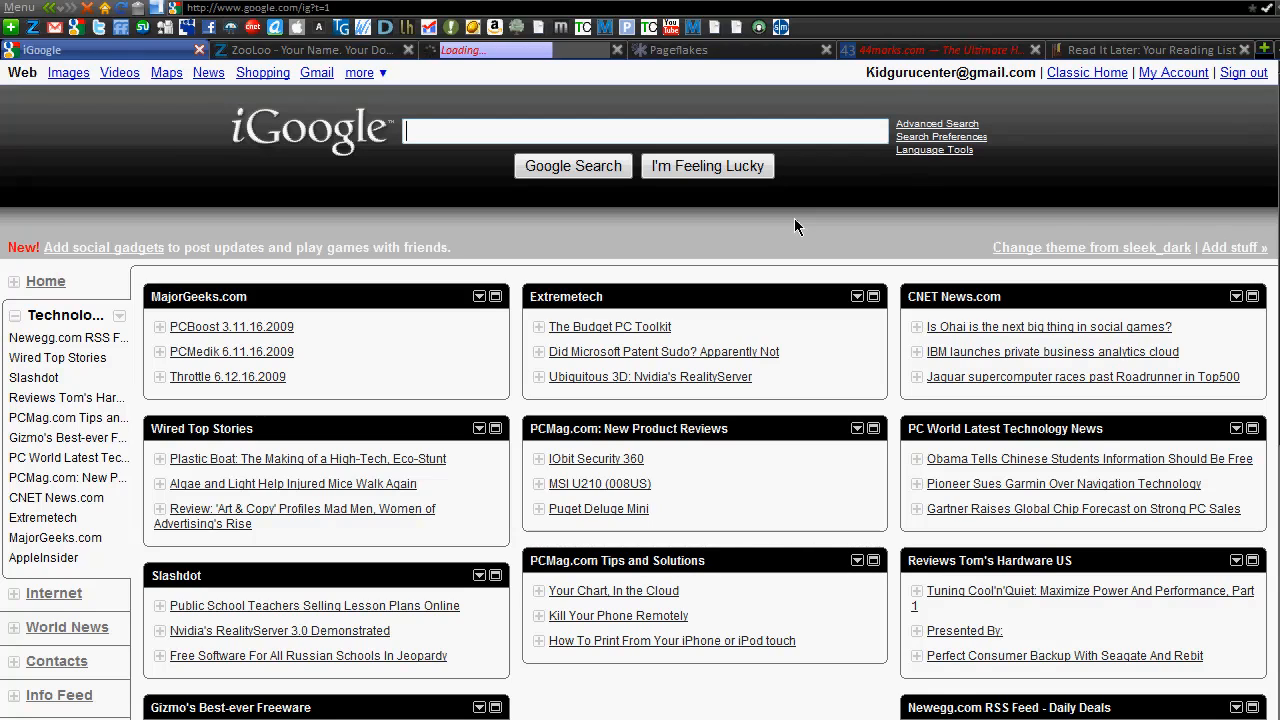